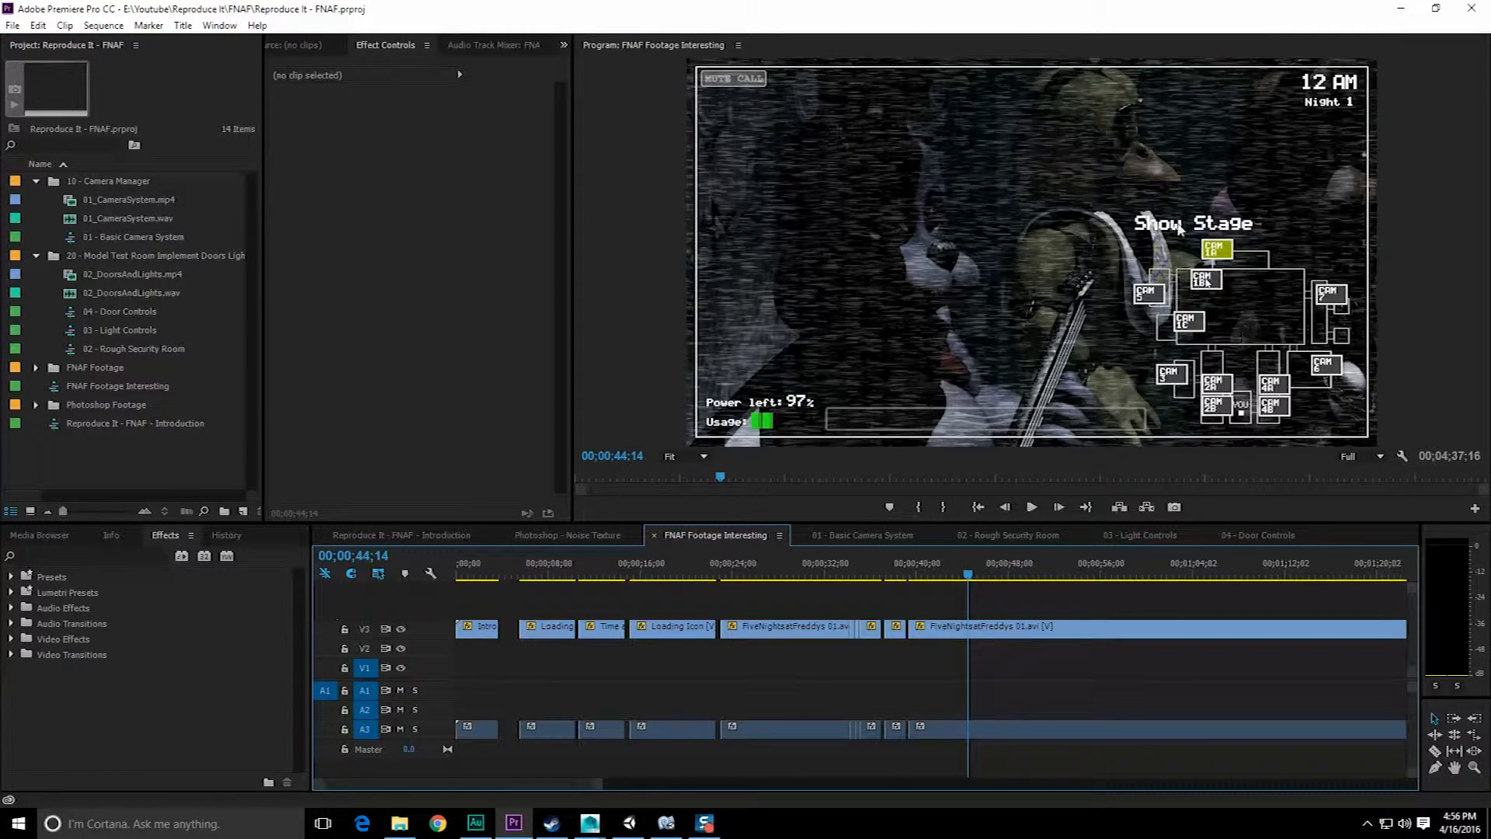
pyautogui.moveTo(1258, 261)
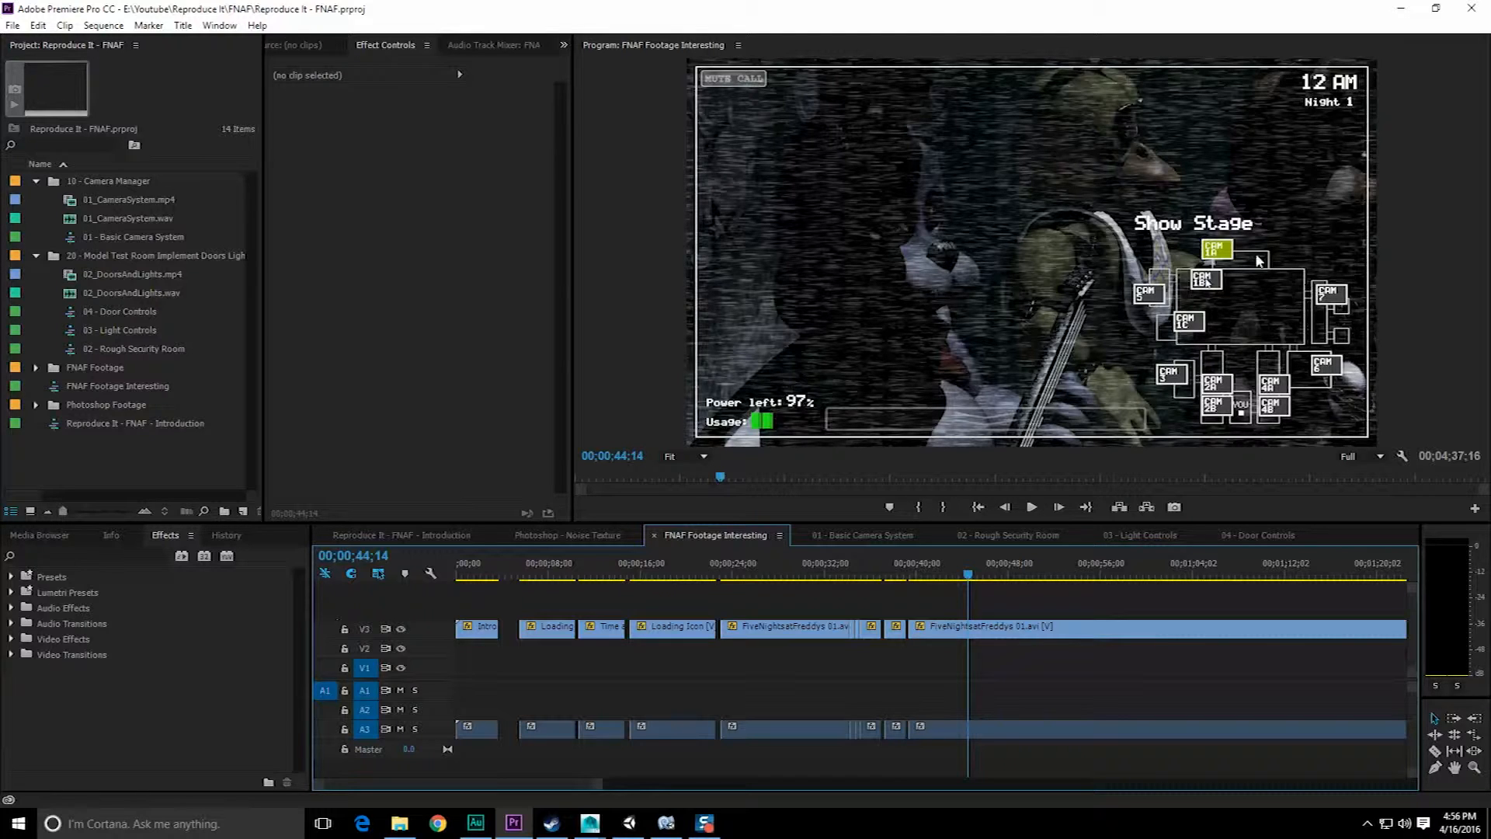
pyautogui.moveTo(1250, 270)
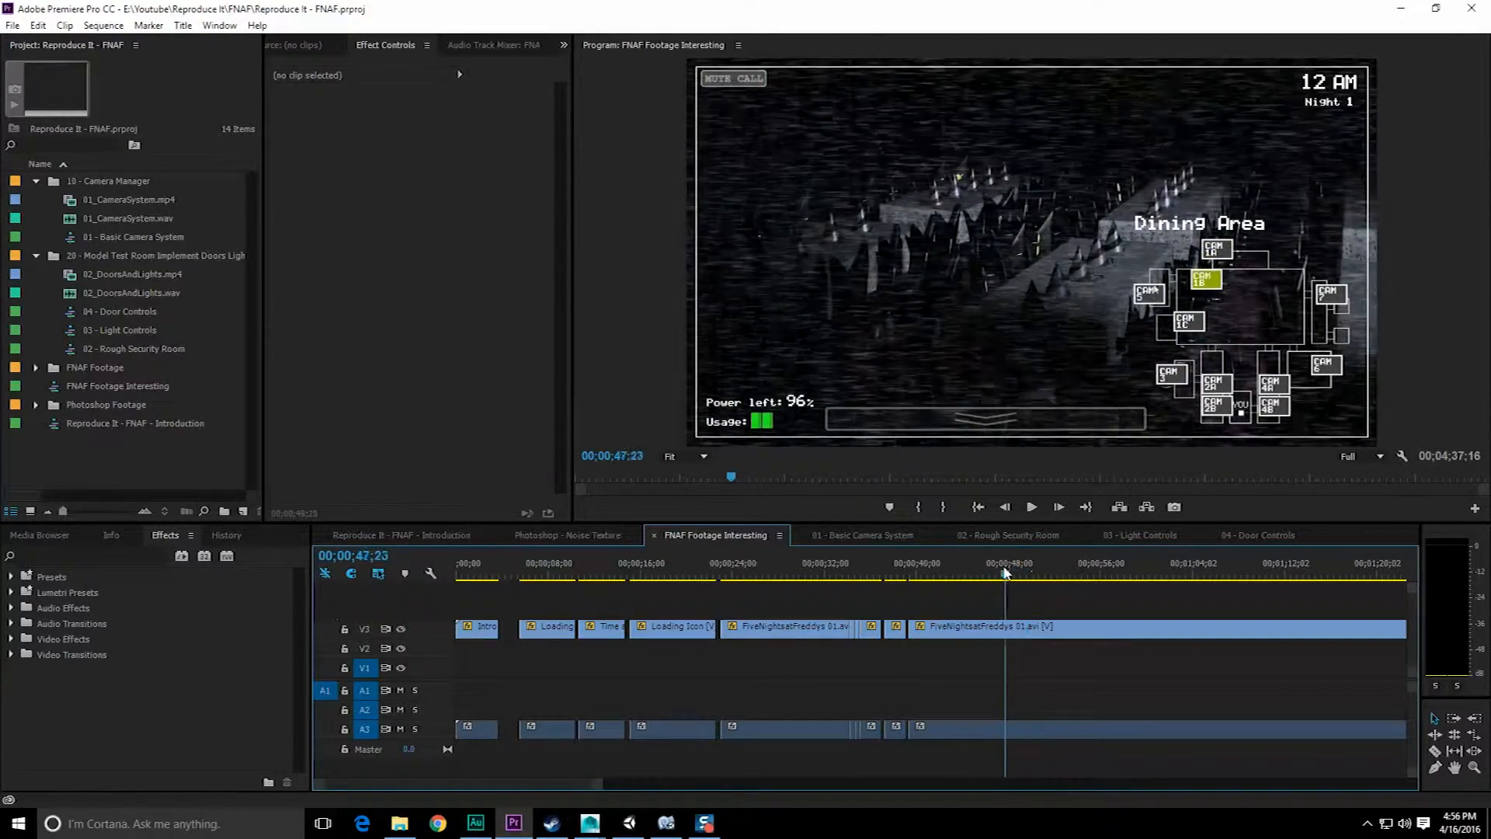
# Cue the footage to the Show Stage camera map and launch Photoshop from the Start menu
pyautogui.click(1080, 563)
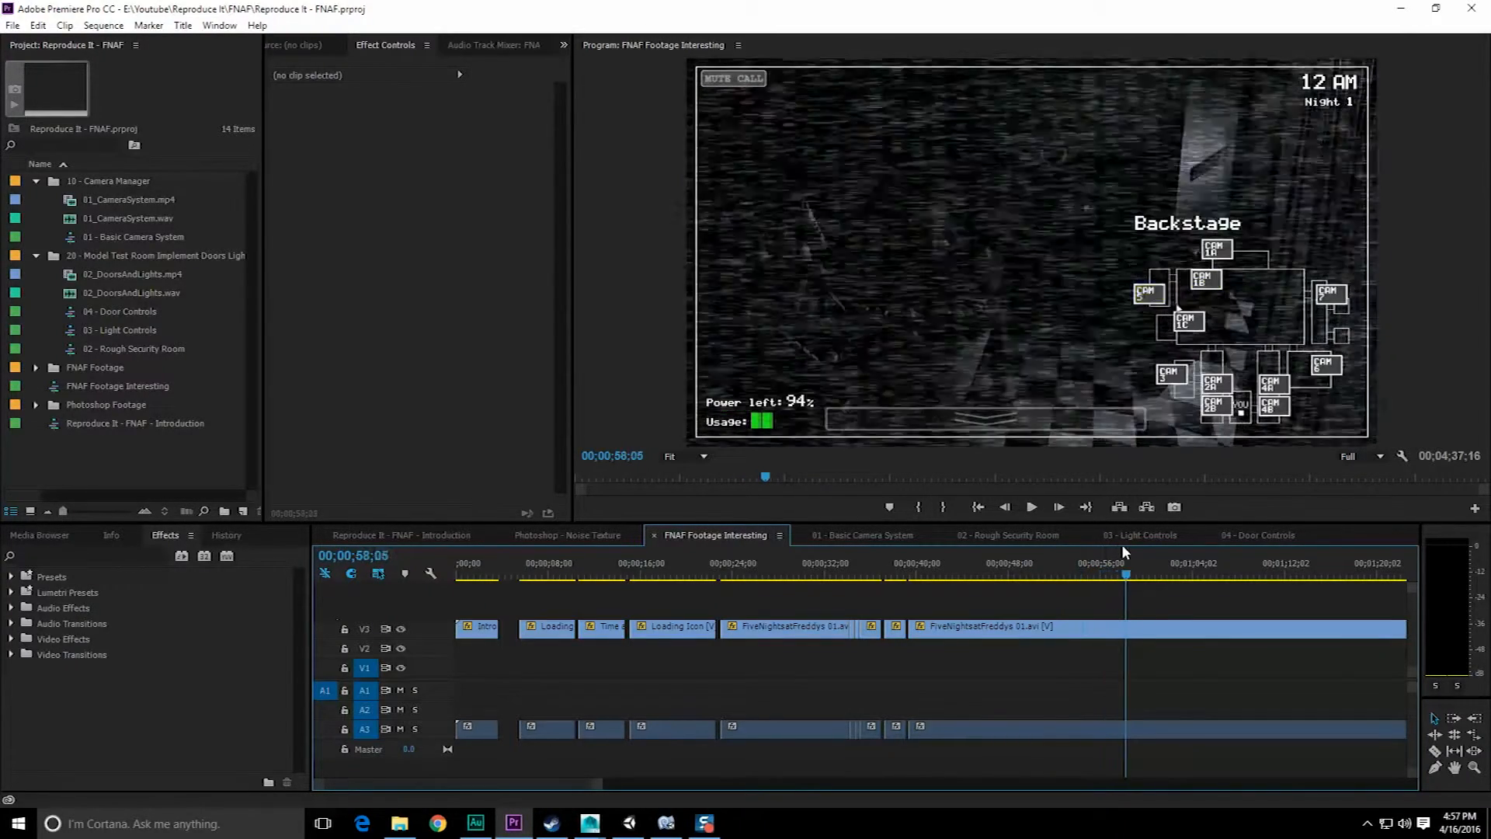
pyautogui.click(1120, 575)
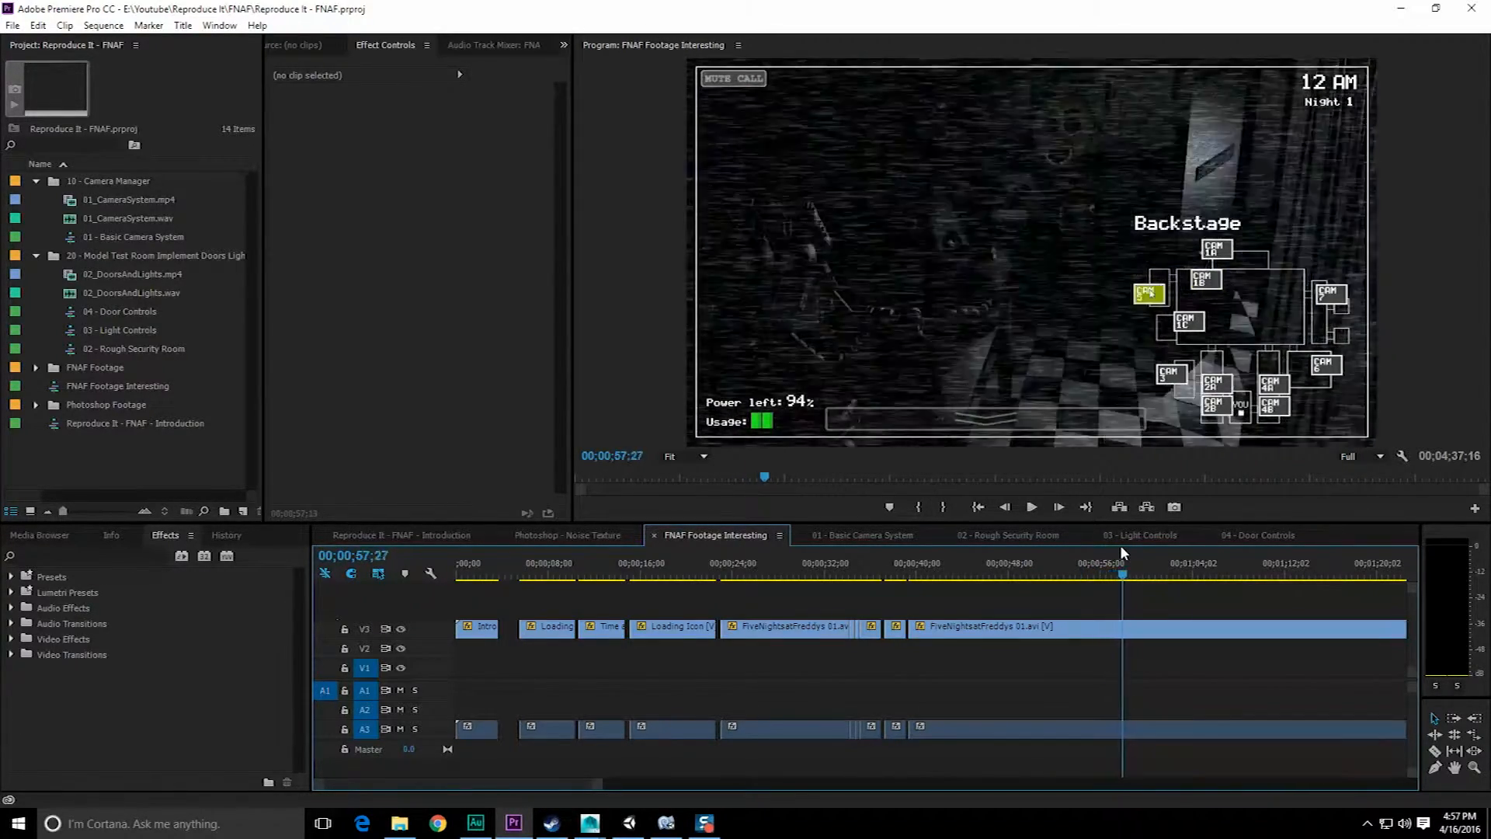
pyautogui.click(997, 562)
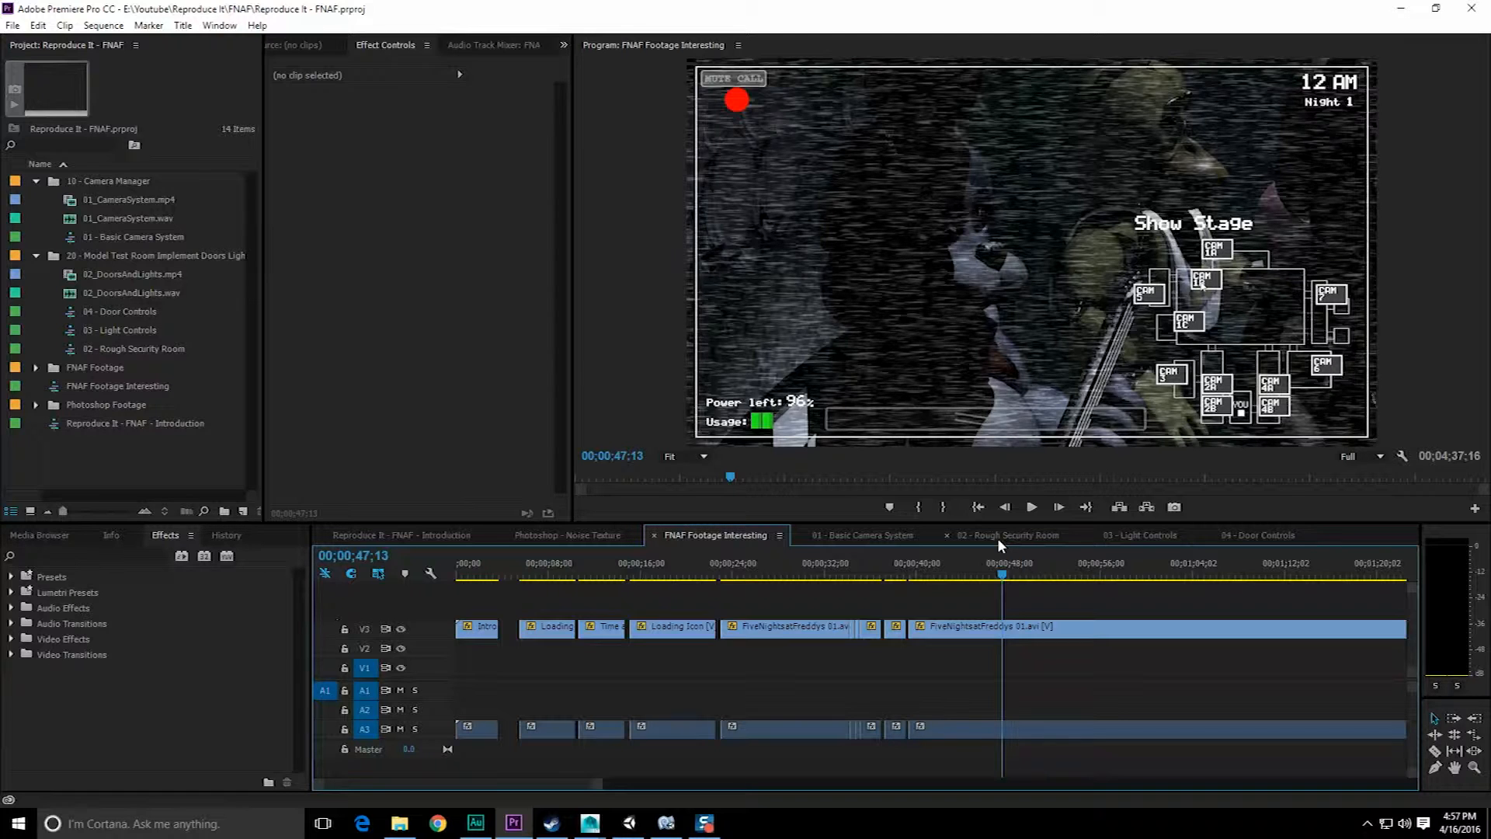
pyautogui.moveTo(887, 401)
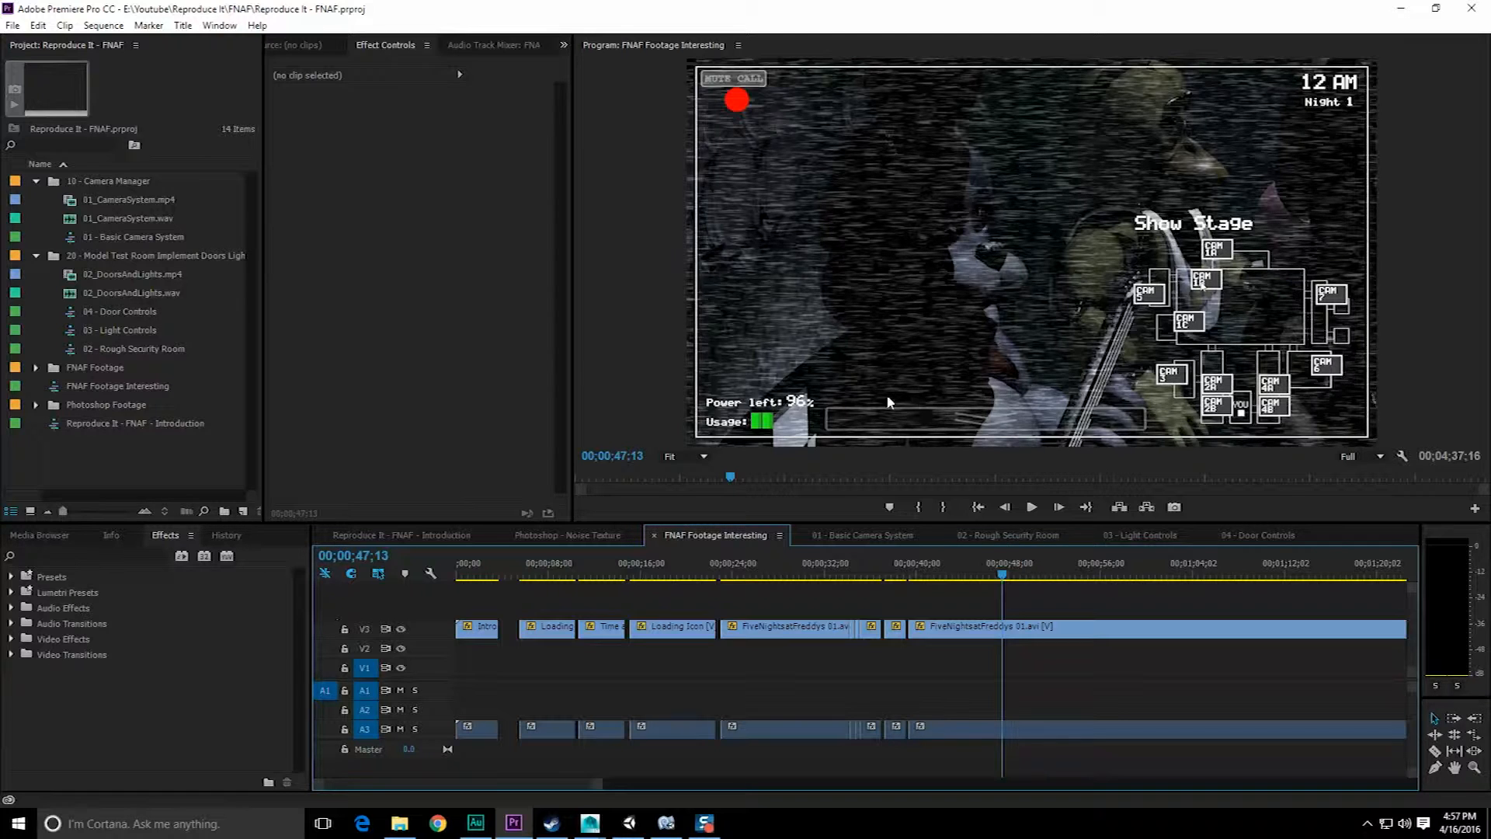
pyautogui.moveTo(663, 823)
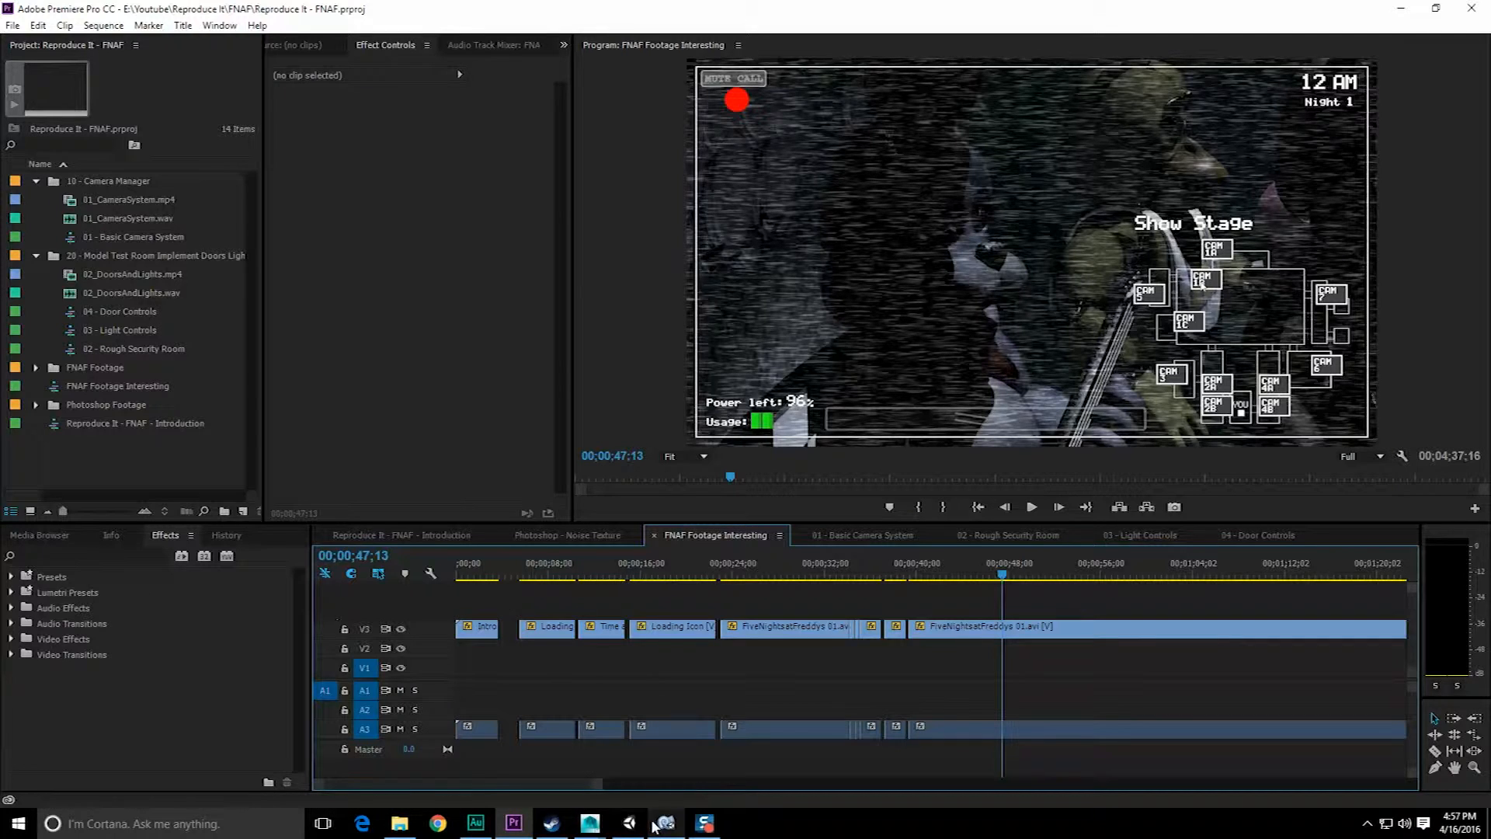
pyautogui.click(14, 823)
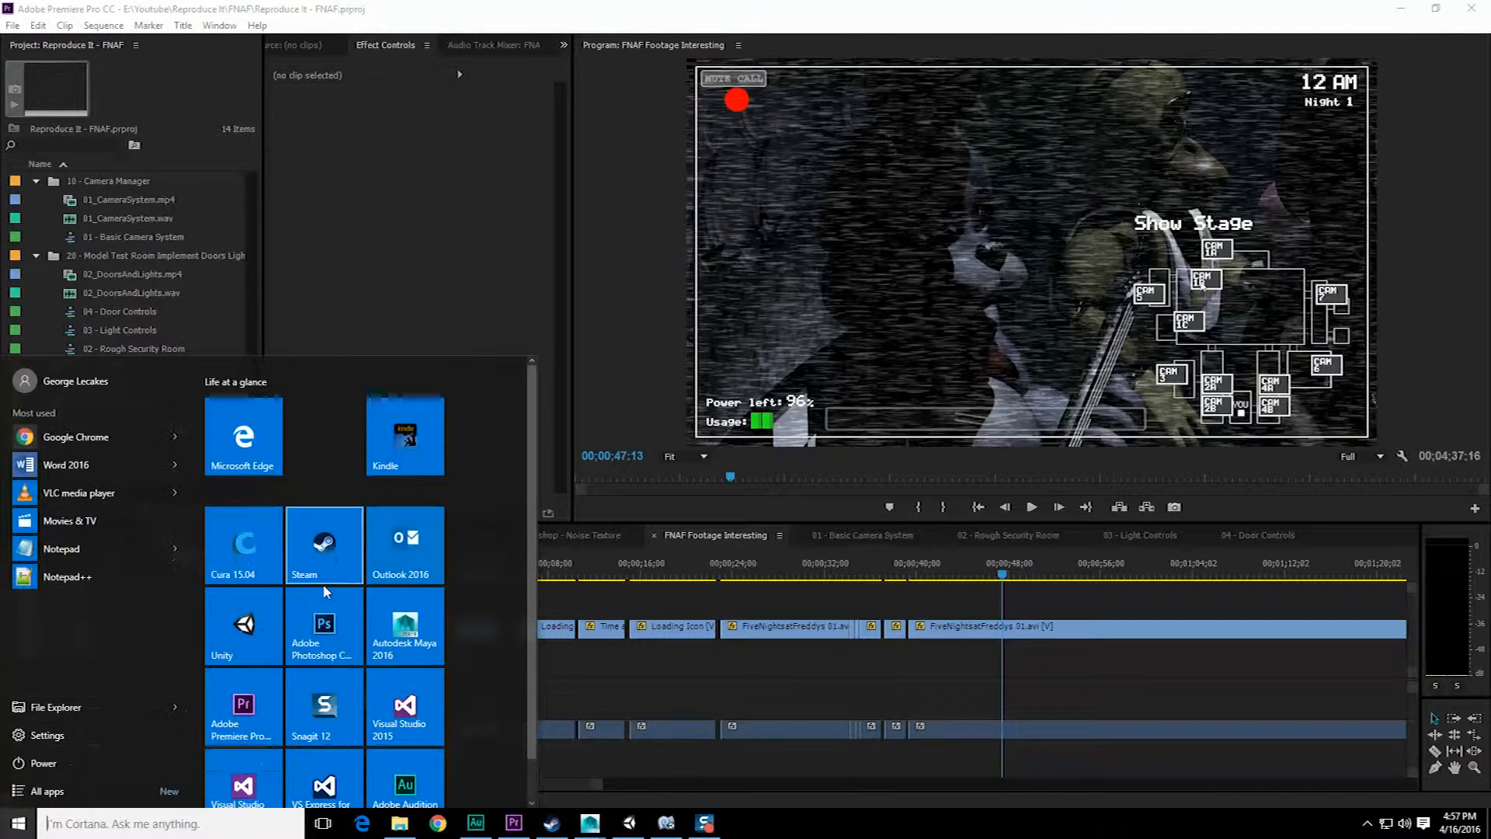
pyautogui.click(323, 622)
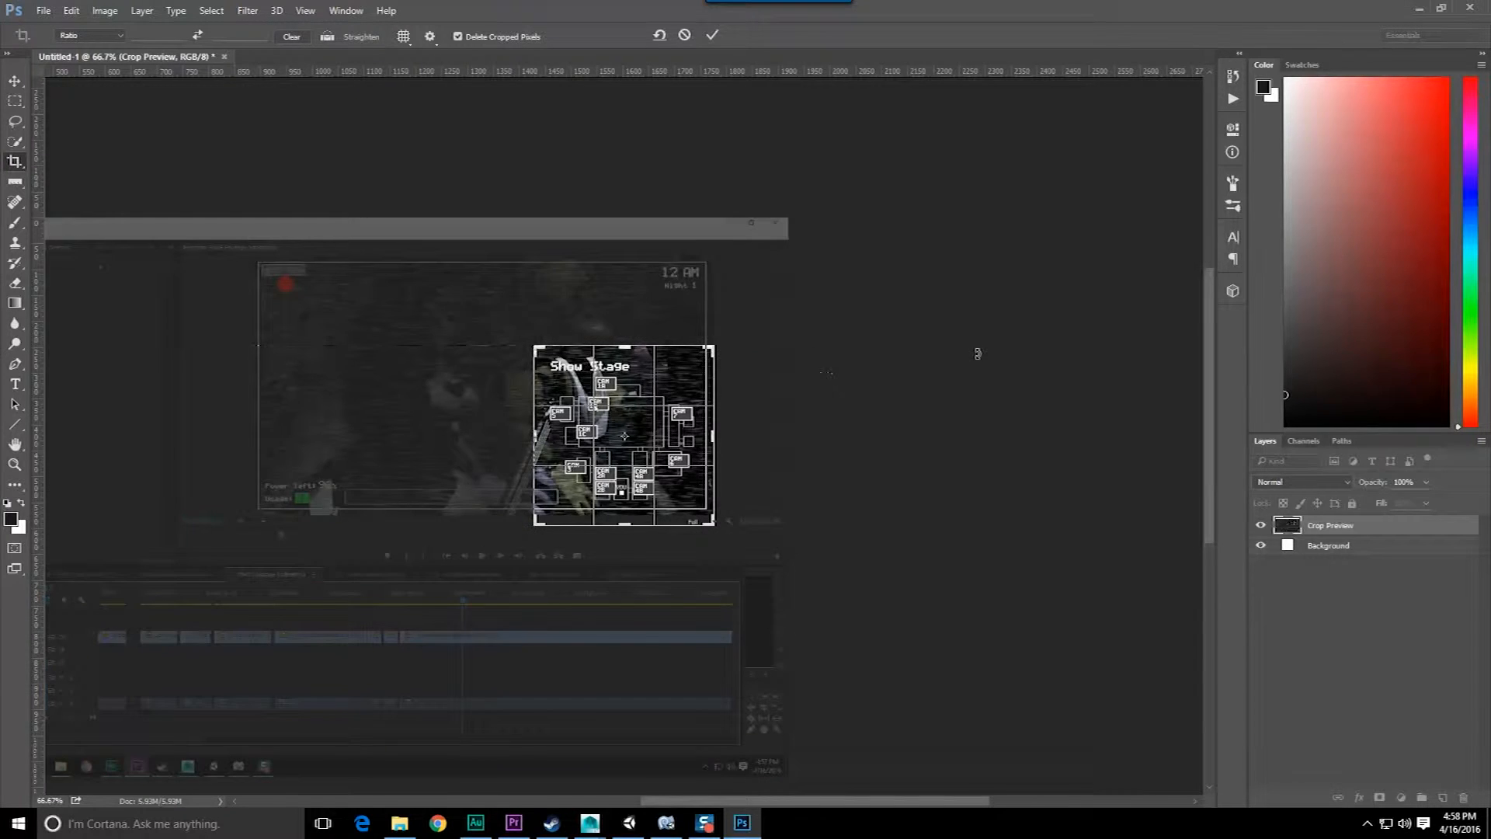
# Commit the crop, resize the map to 1024 px wide and save it as a JPEG
pyautogui.click(712, 35)
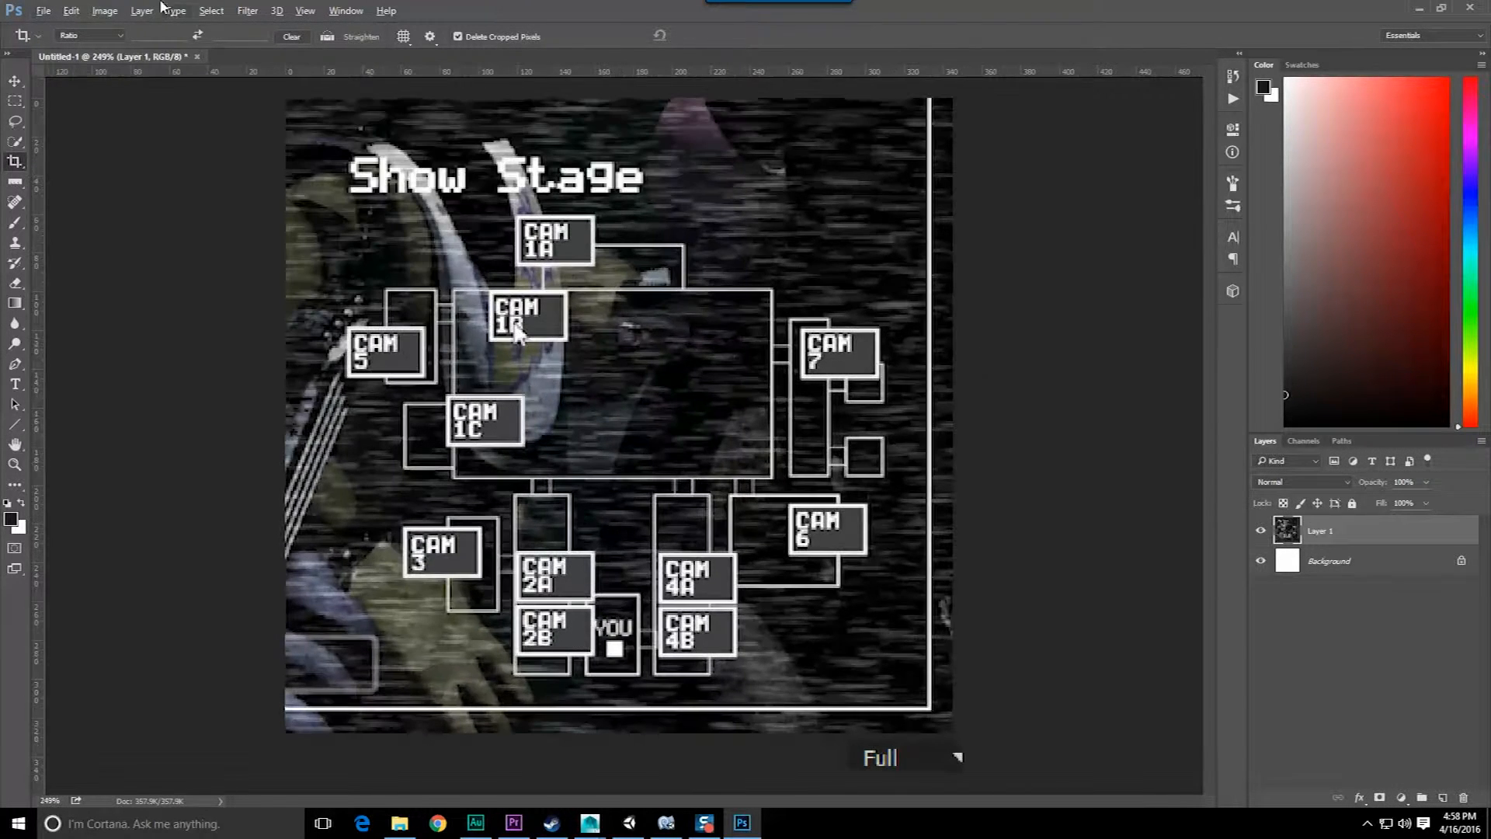
pyautogui.click(104, 11)
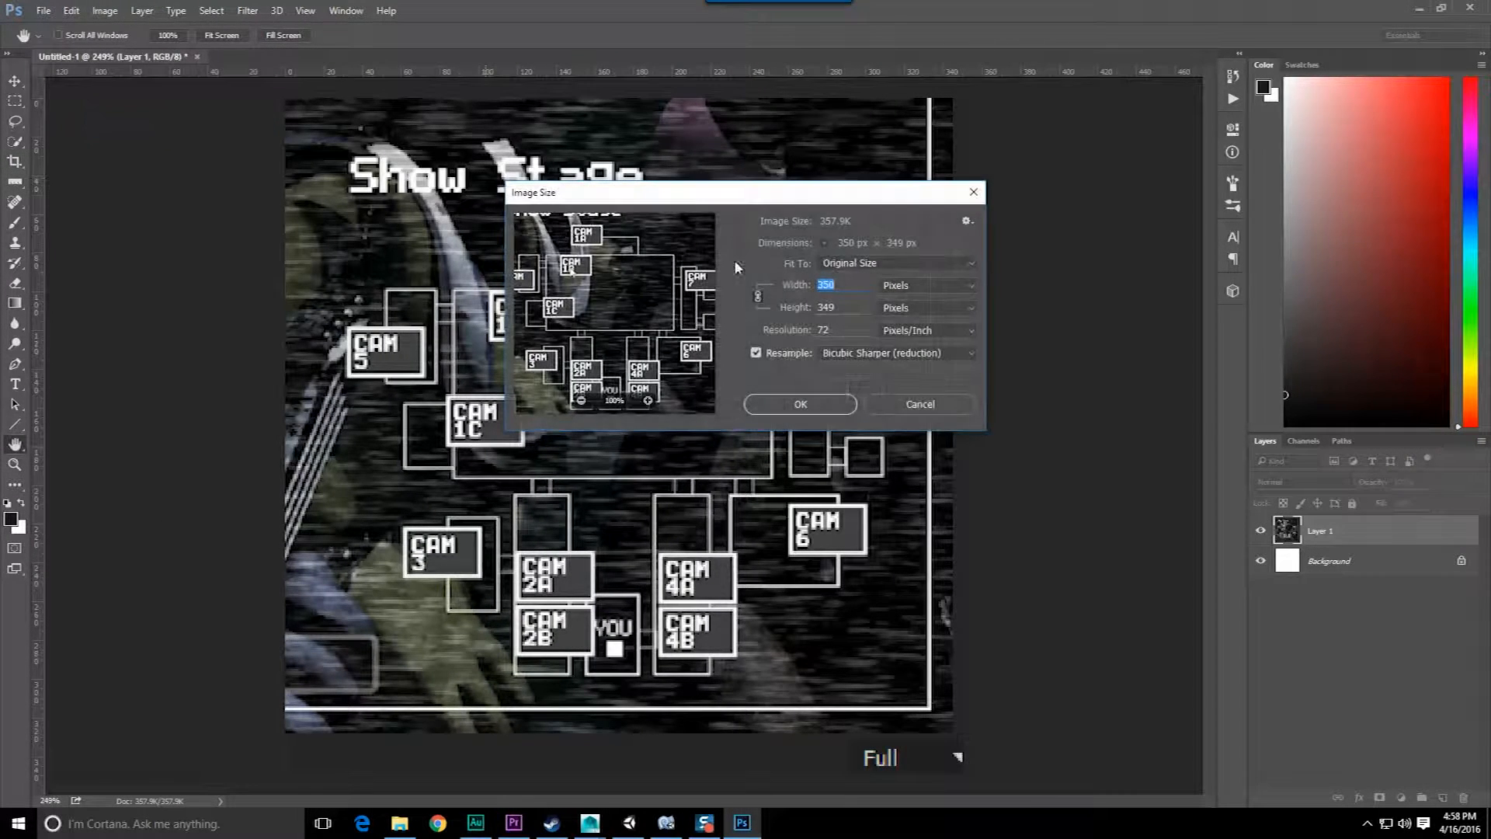
pyautogui.moveTo(841, 285)
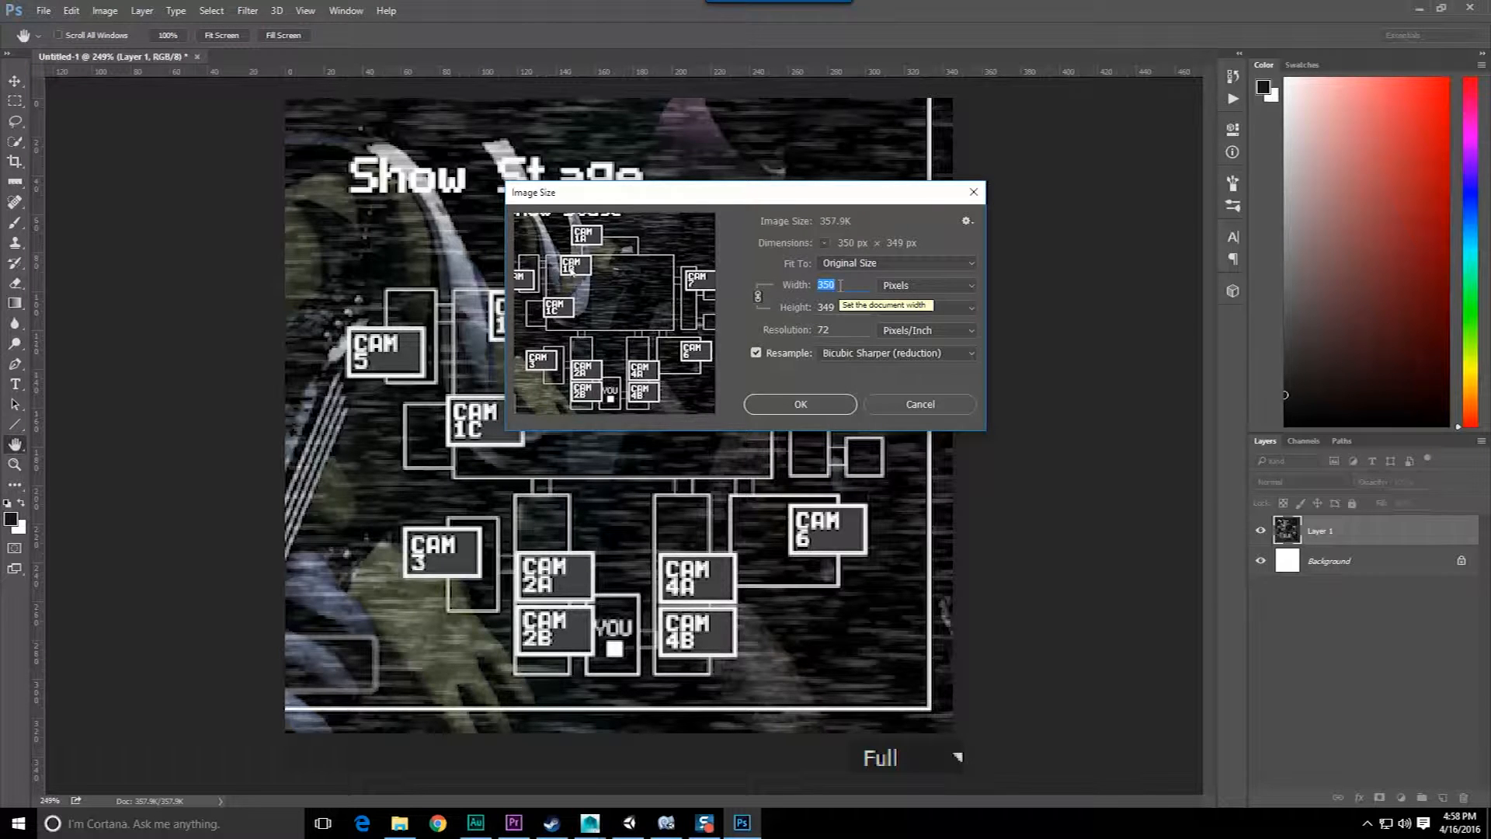
pyautogui.write('1024')
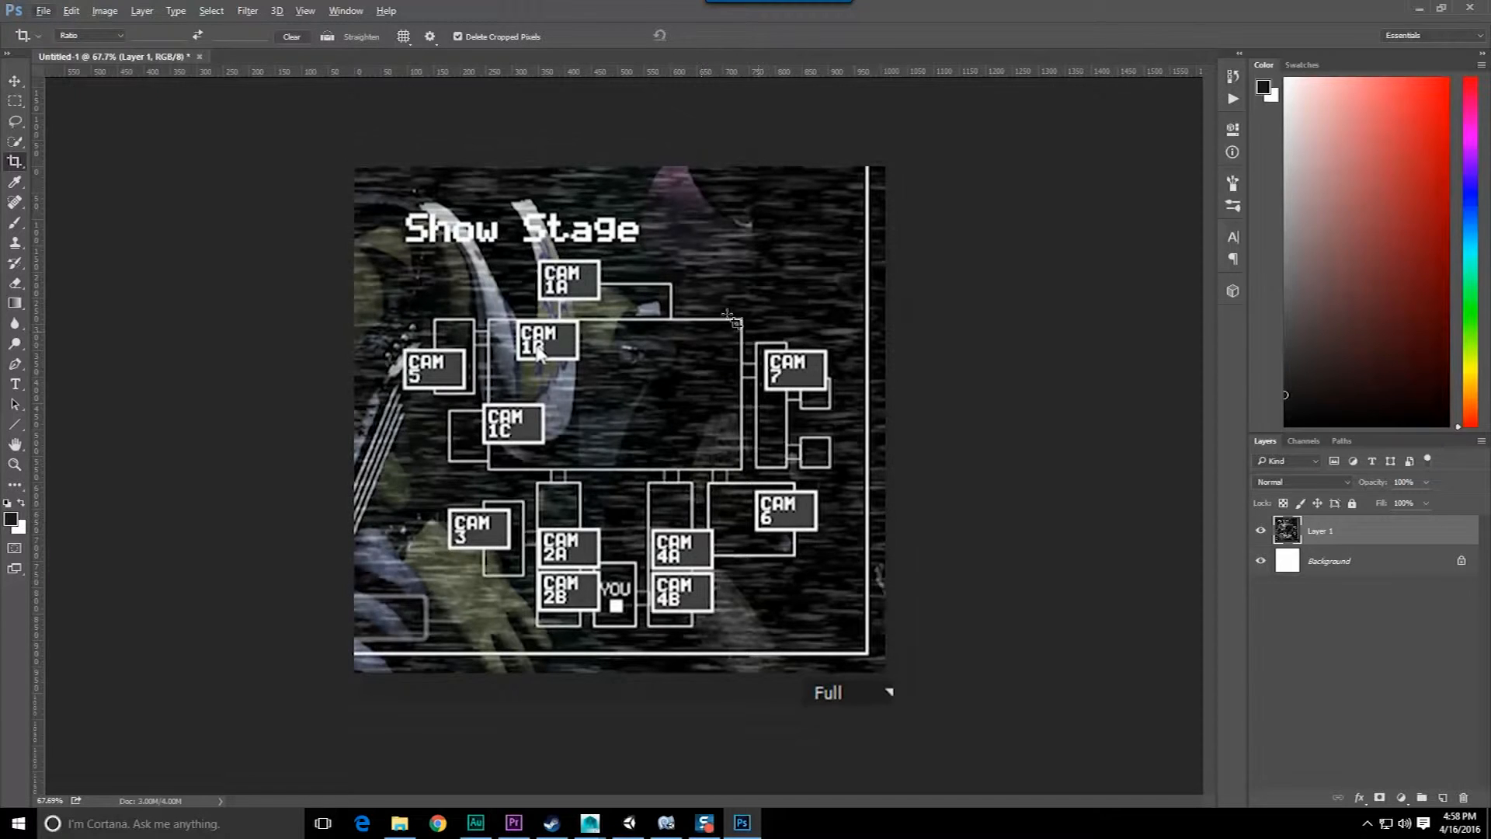
pyautogui.moveTo(649, 448)
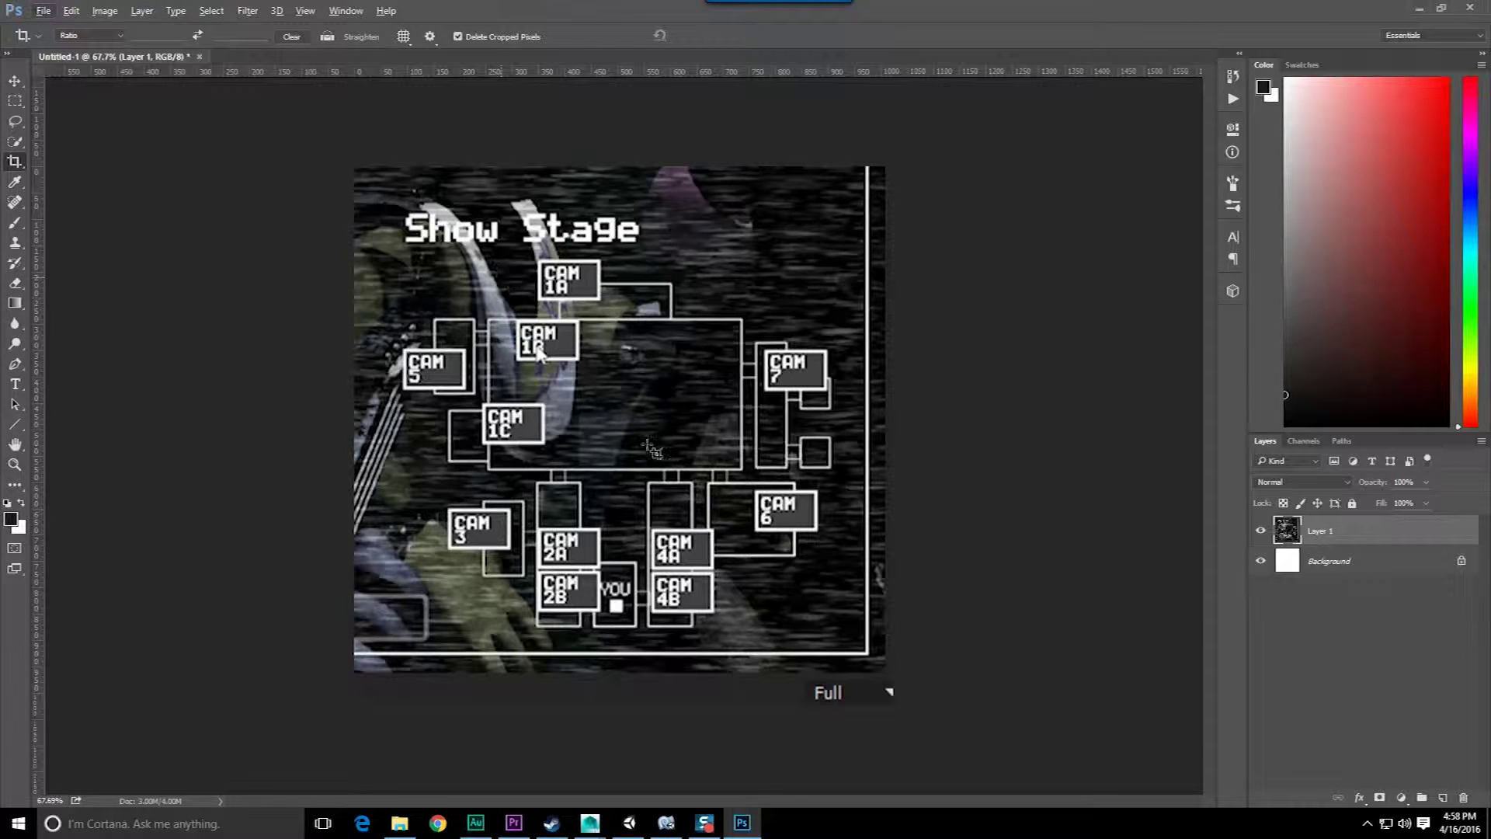
pyautogui.click(44, 11)
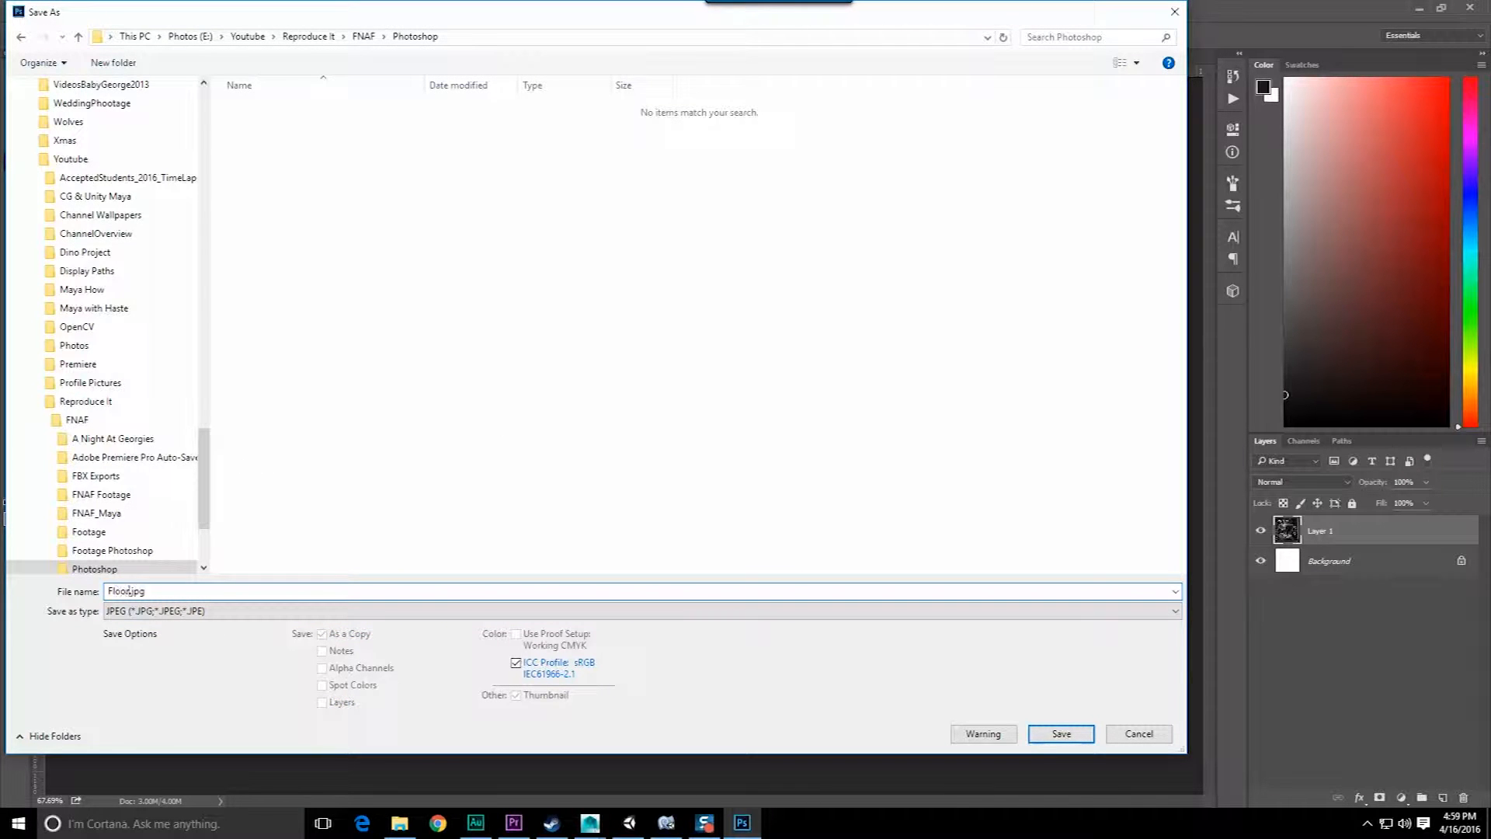
pyautogui.click(1059, 733)
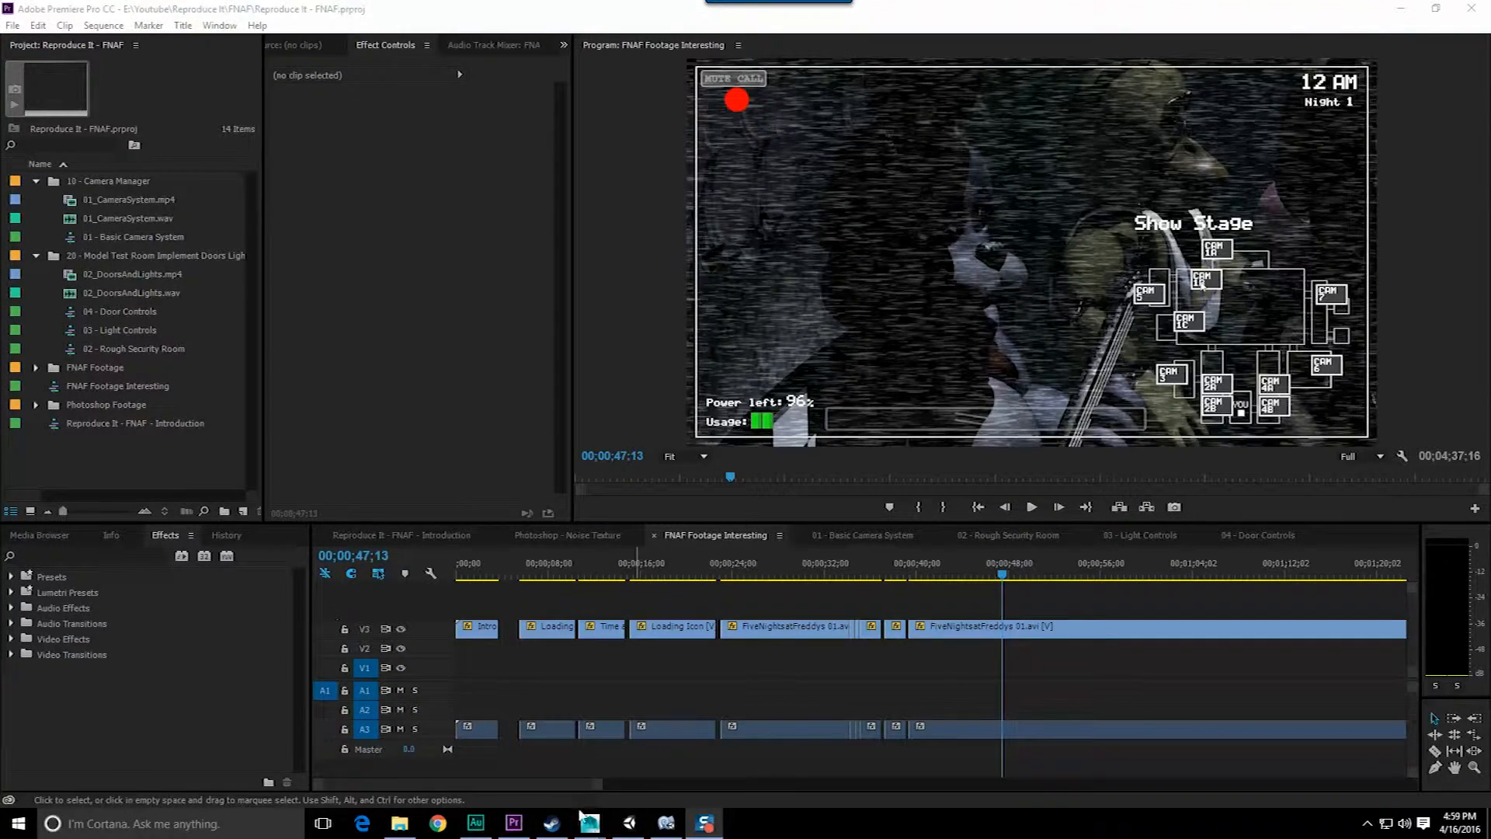
# Back in Maya, rename the FloorPlan plane's new display layer to Reference
pyautogui.click(590, 823)
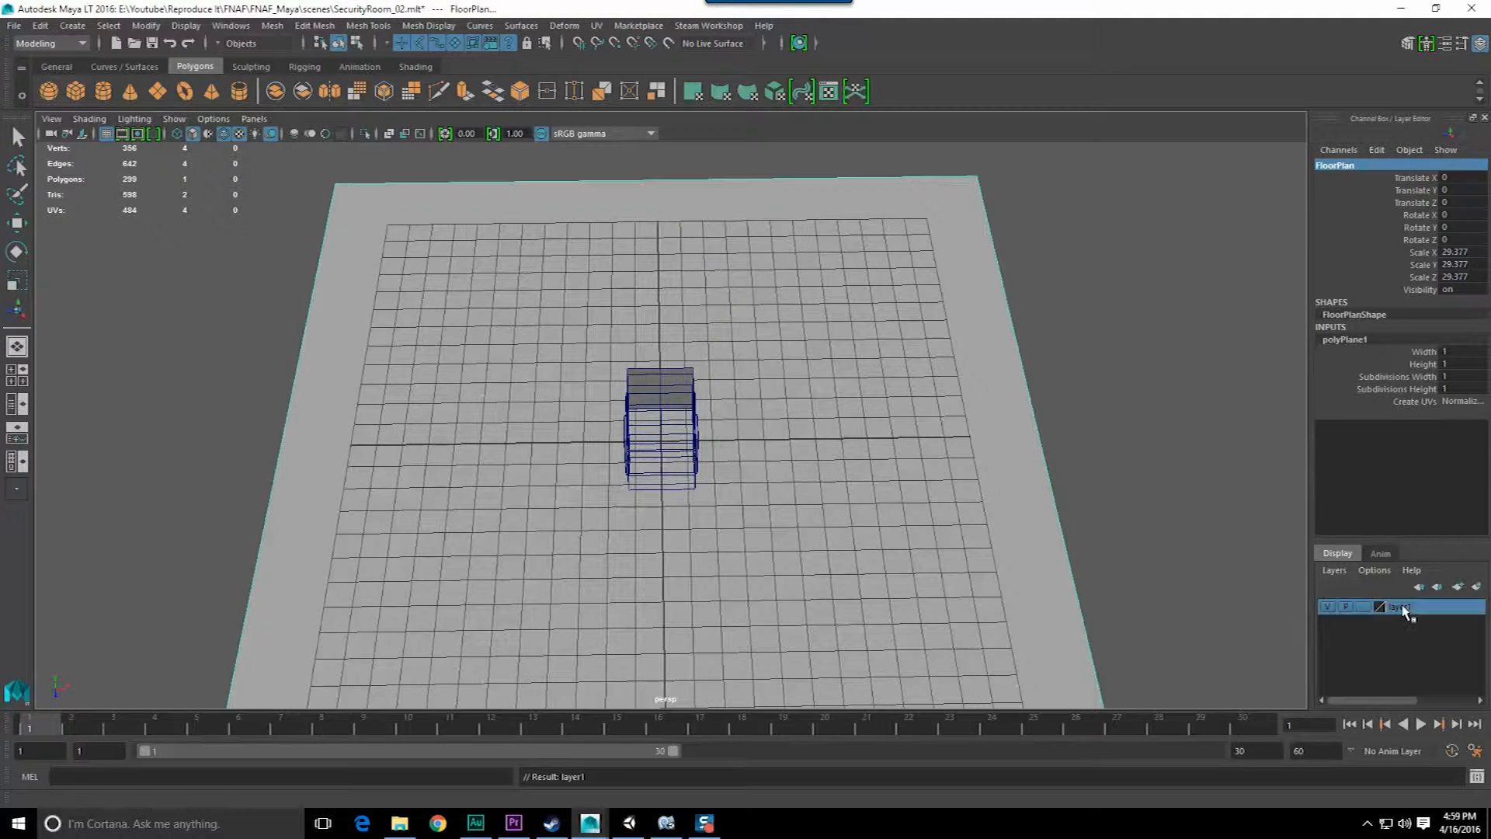
pyautogui.doubleClick(1400, 605)
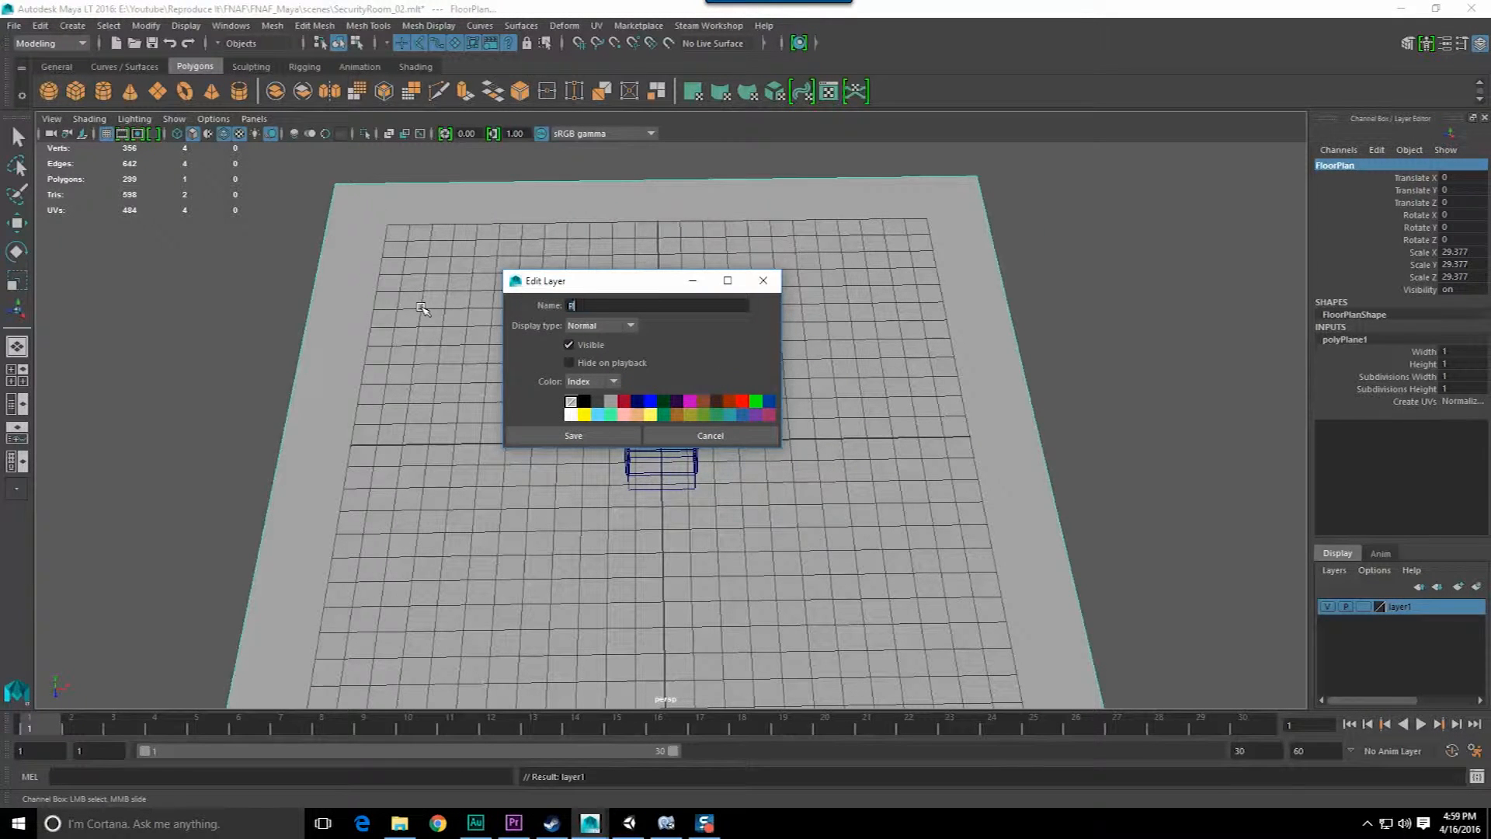
pyautogui.write('Reference')
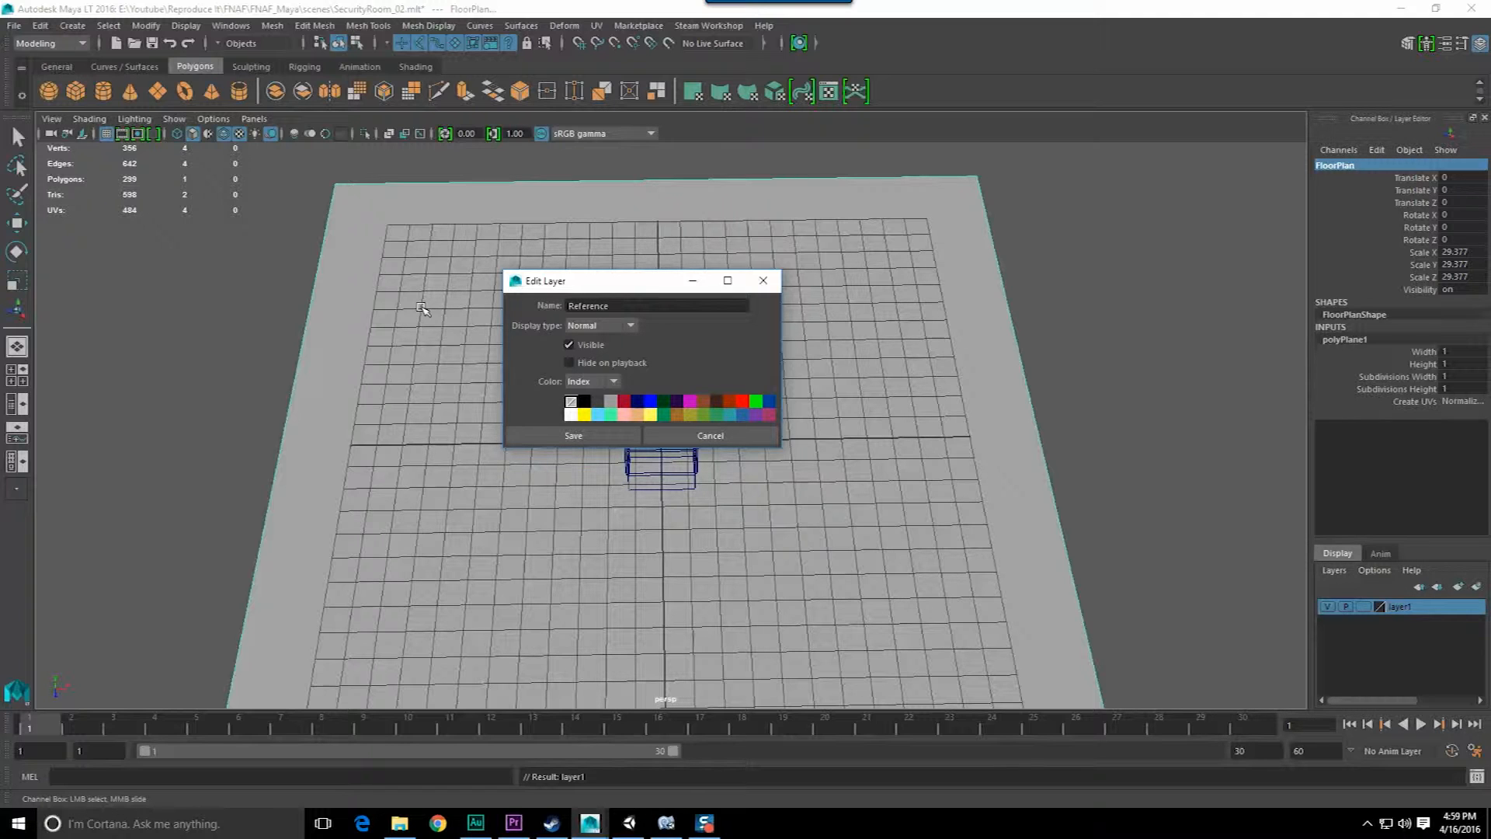
pyautogui.click(573, 435)
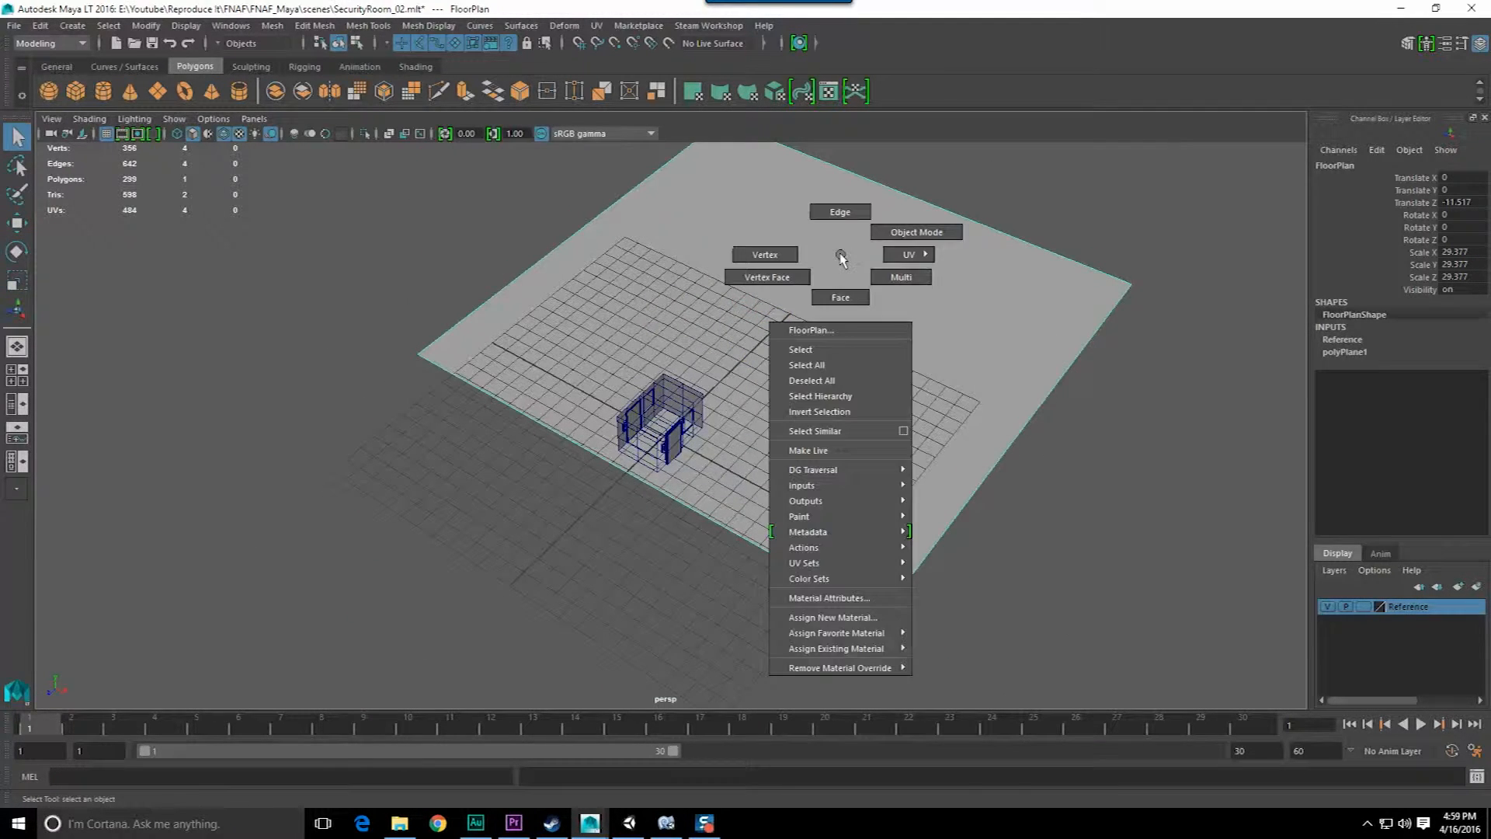
# Assign the plane a new material and browse toward the saved camera-map image for its texture
pyautogui.click(834, 616)
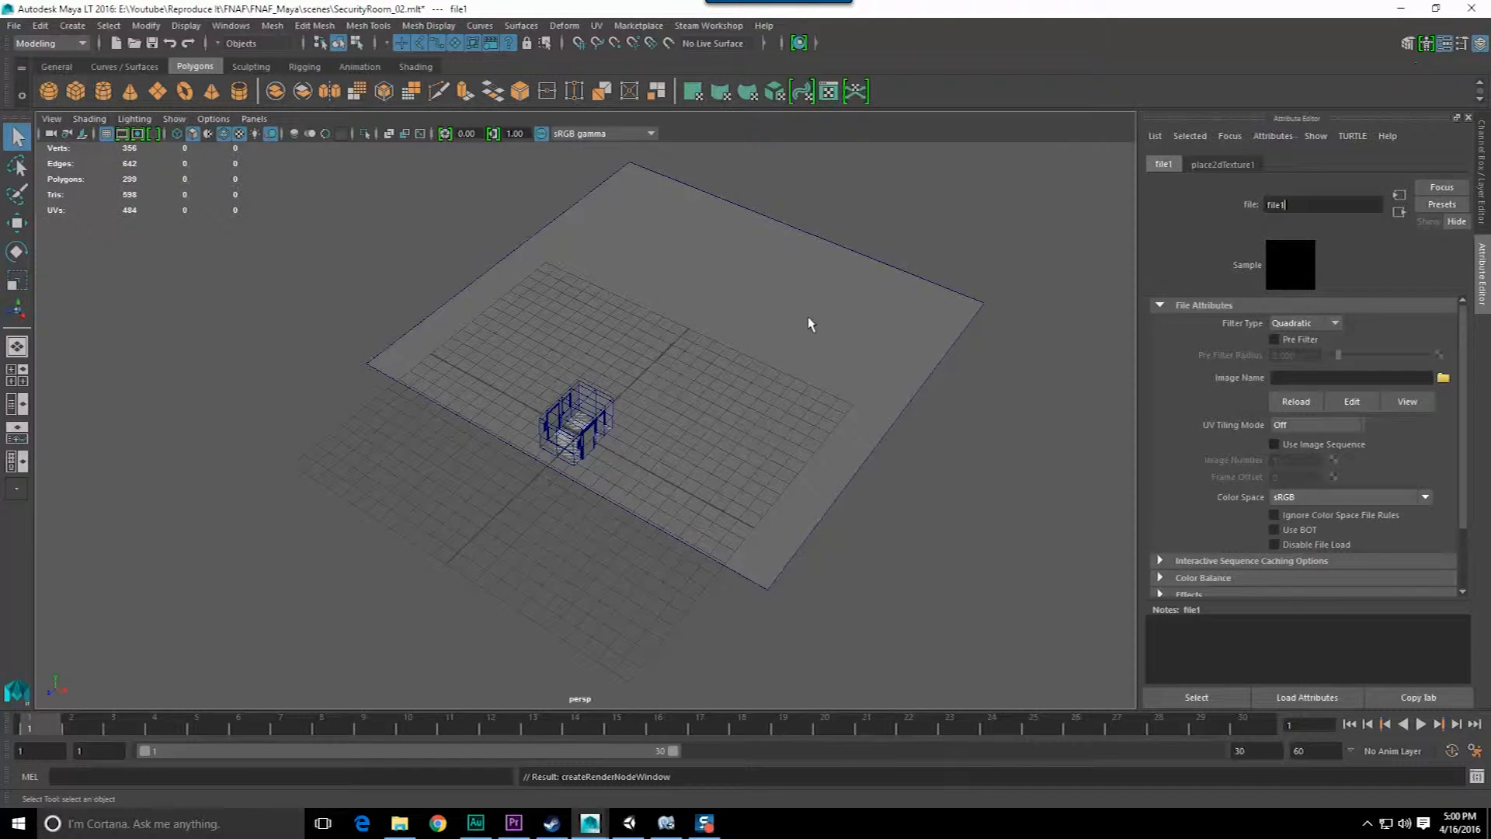
pyautogui.click(1443, 378)
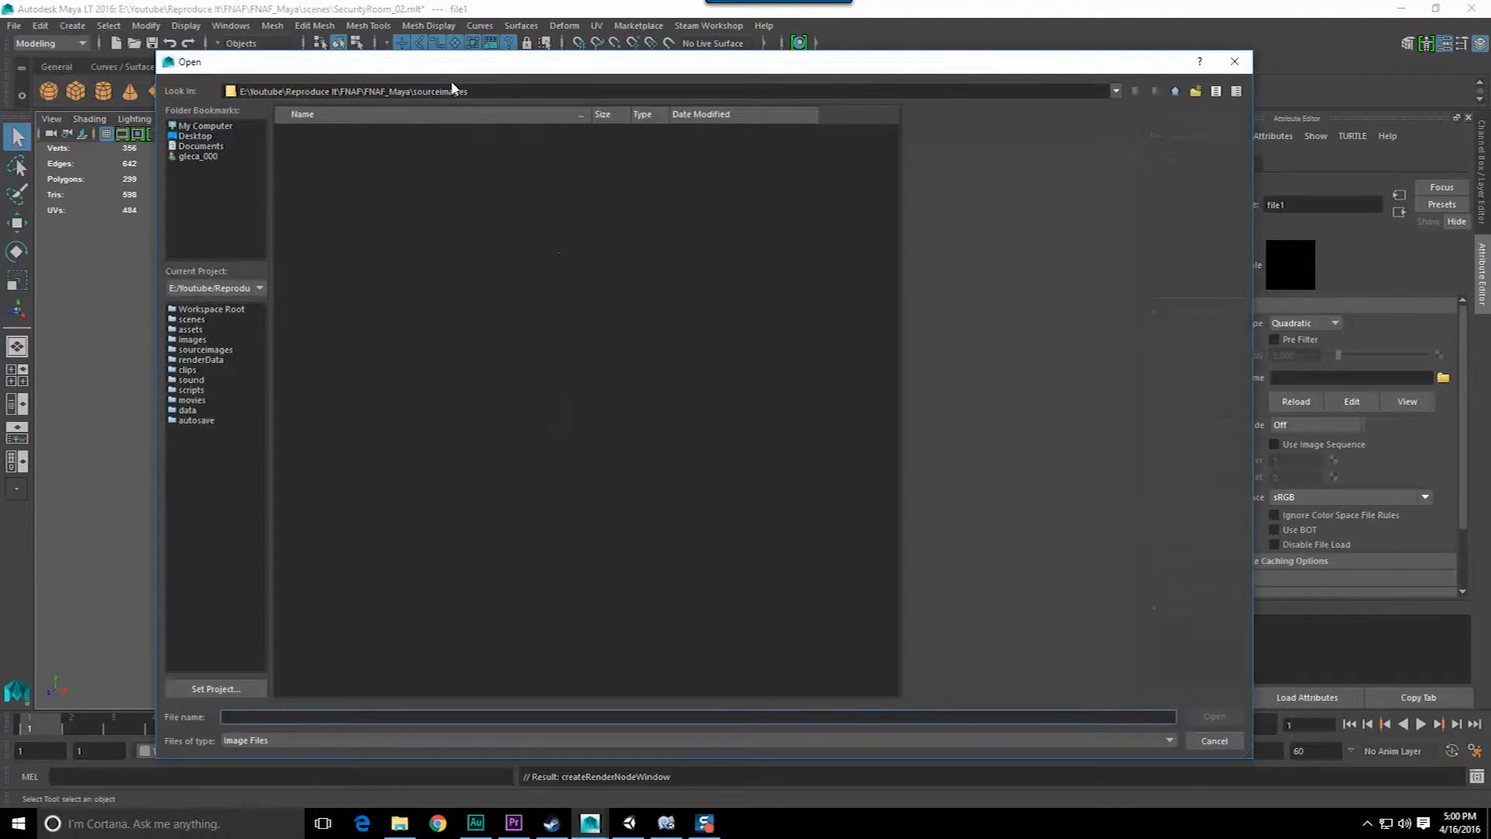
pyautogui.click(1144, 73)
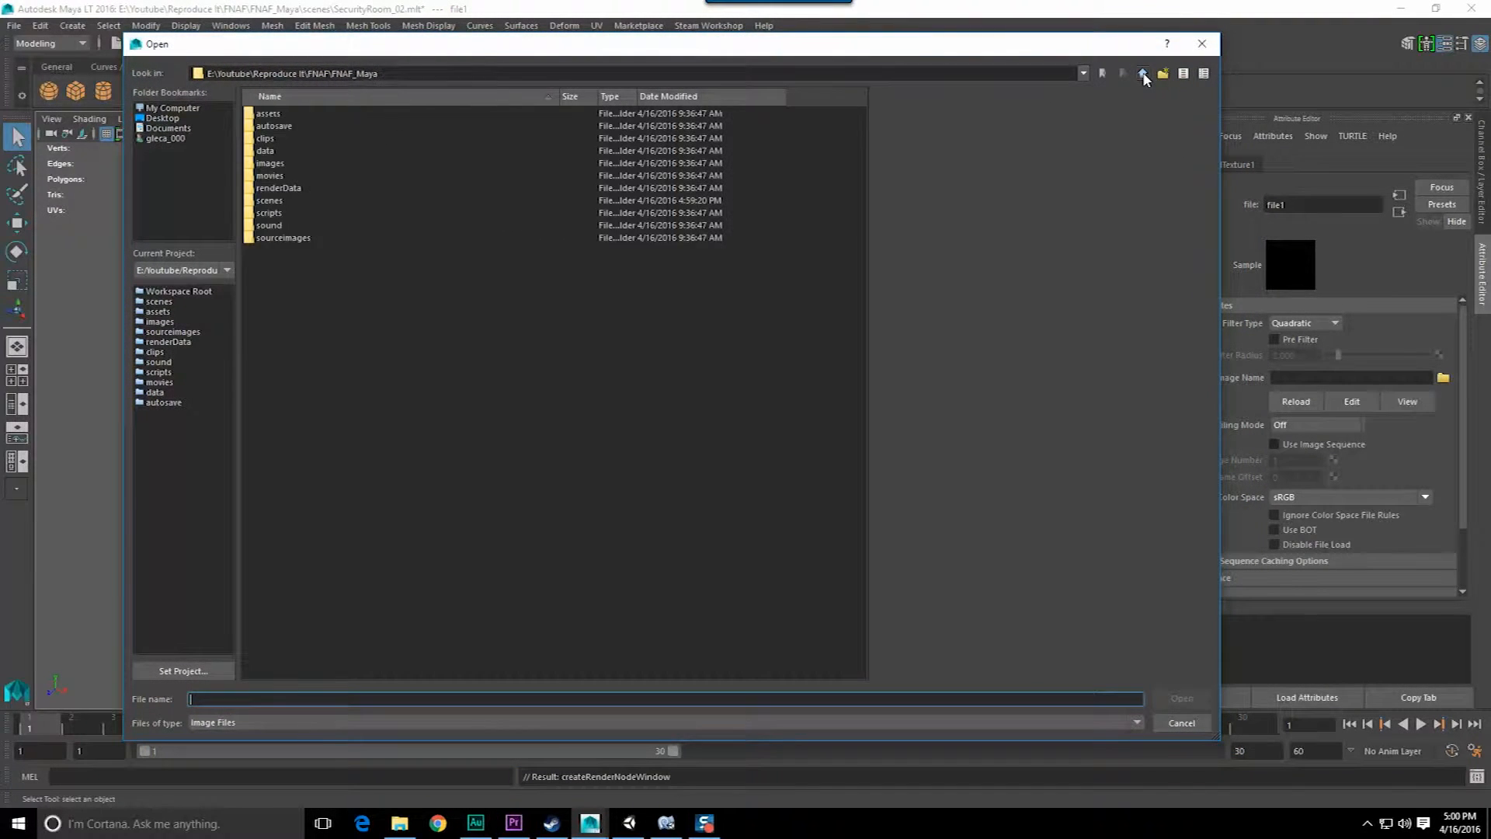
pyautogui.click(1141, 73)
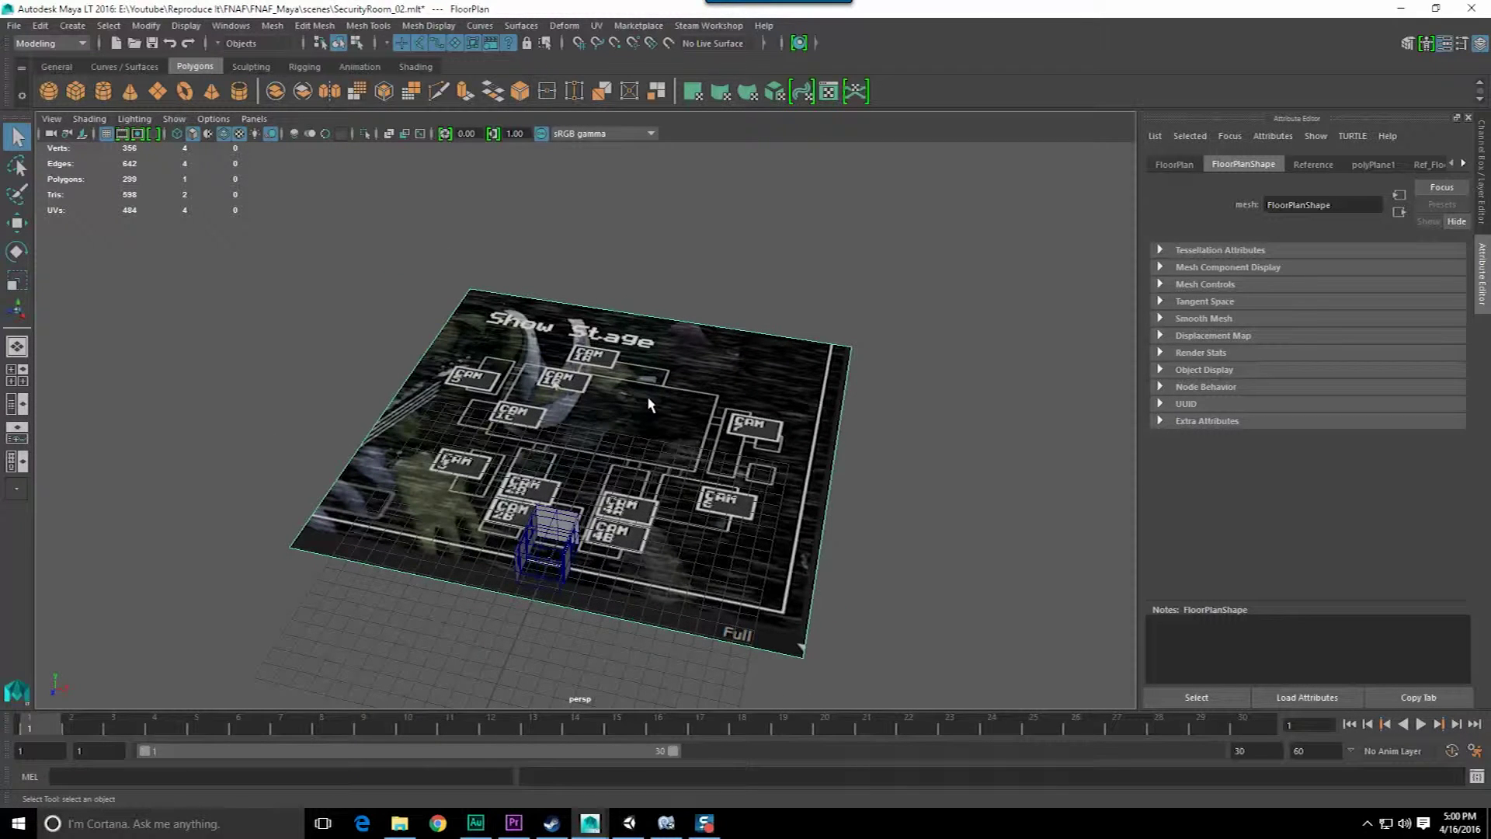
pyautogui.moveTo(644, 404)
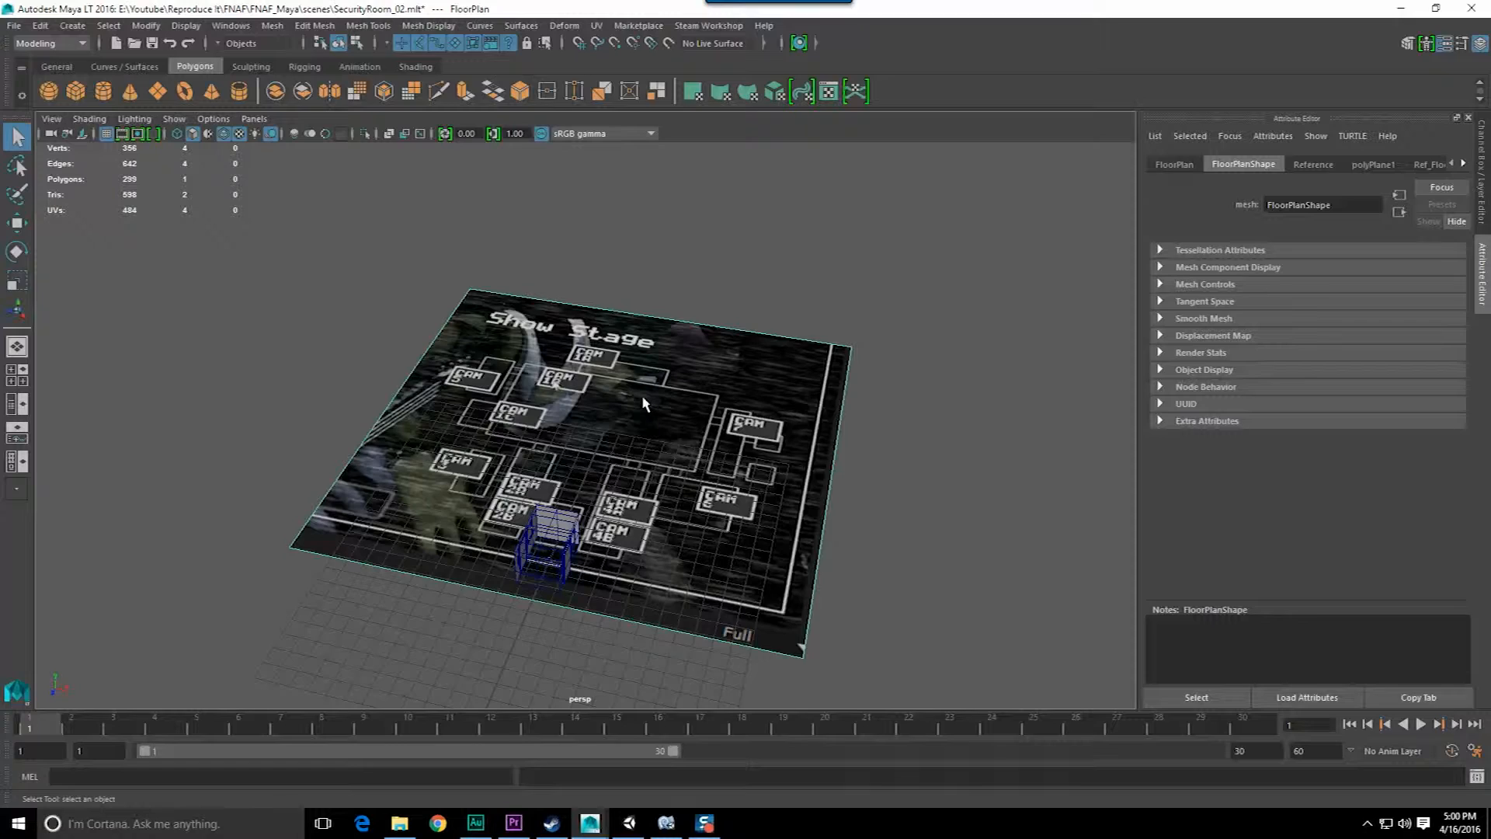
# Move the security-office cube onto the YOU square of the floor plan
pyautogui.press('w')
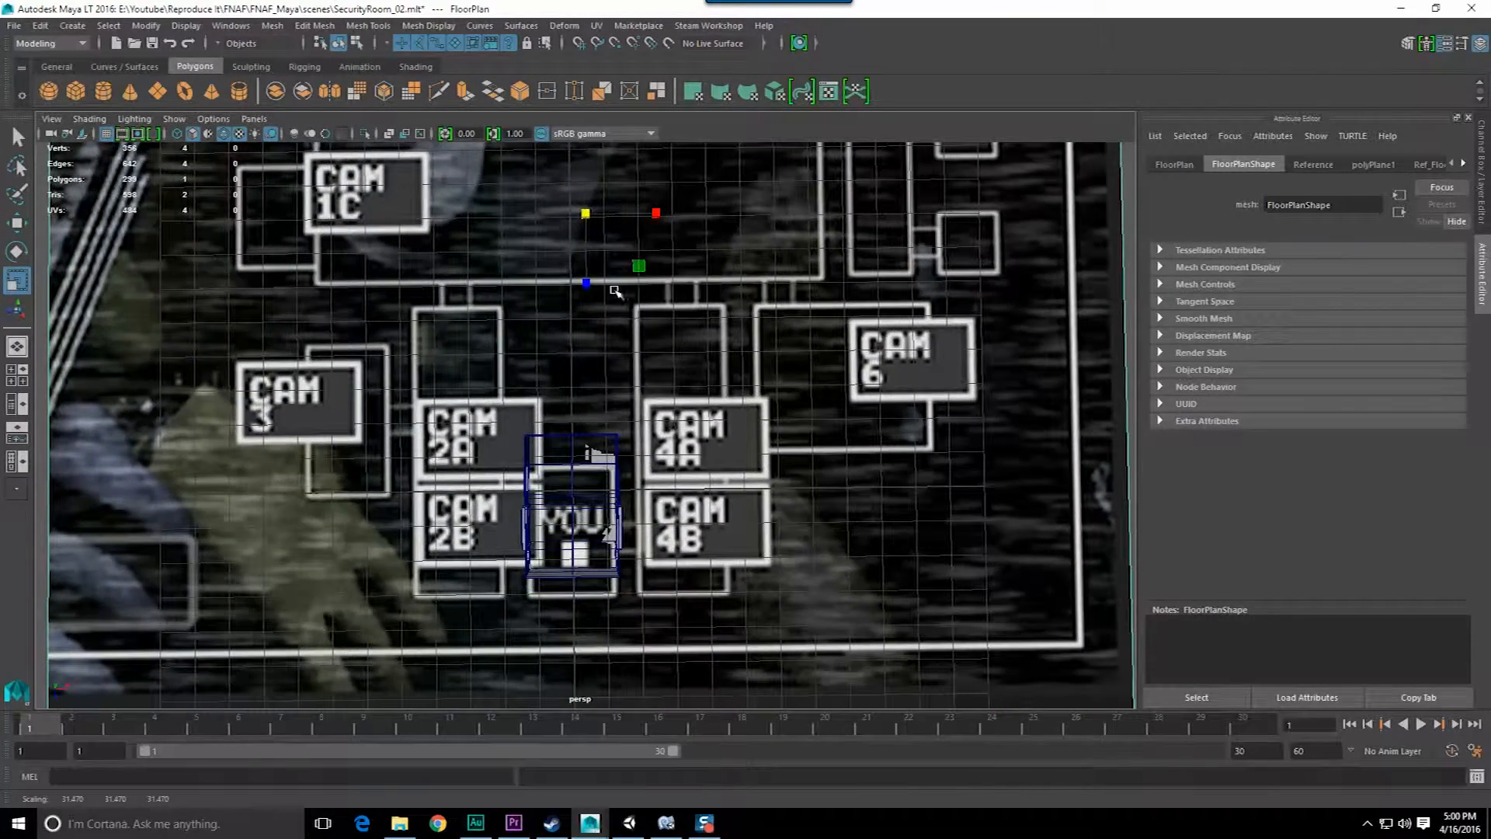
pyautogui.moveTo(586, 282); pyautogui.dragTo(587, 237)
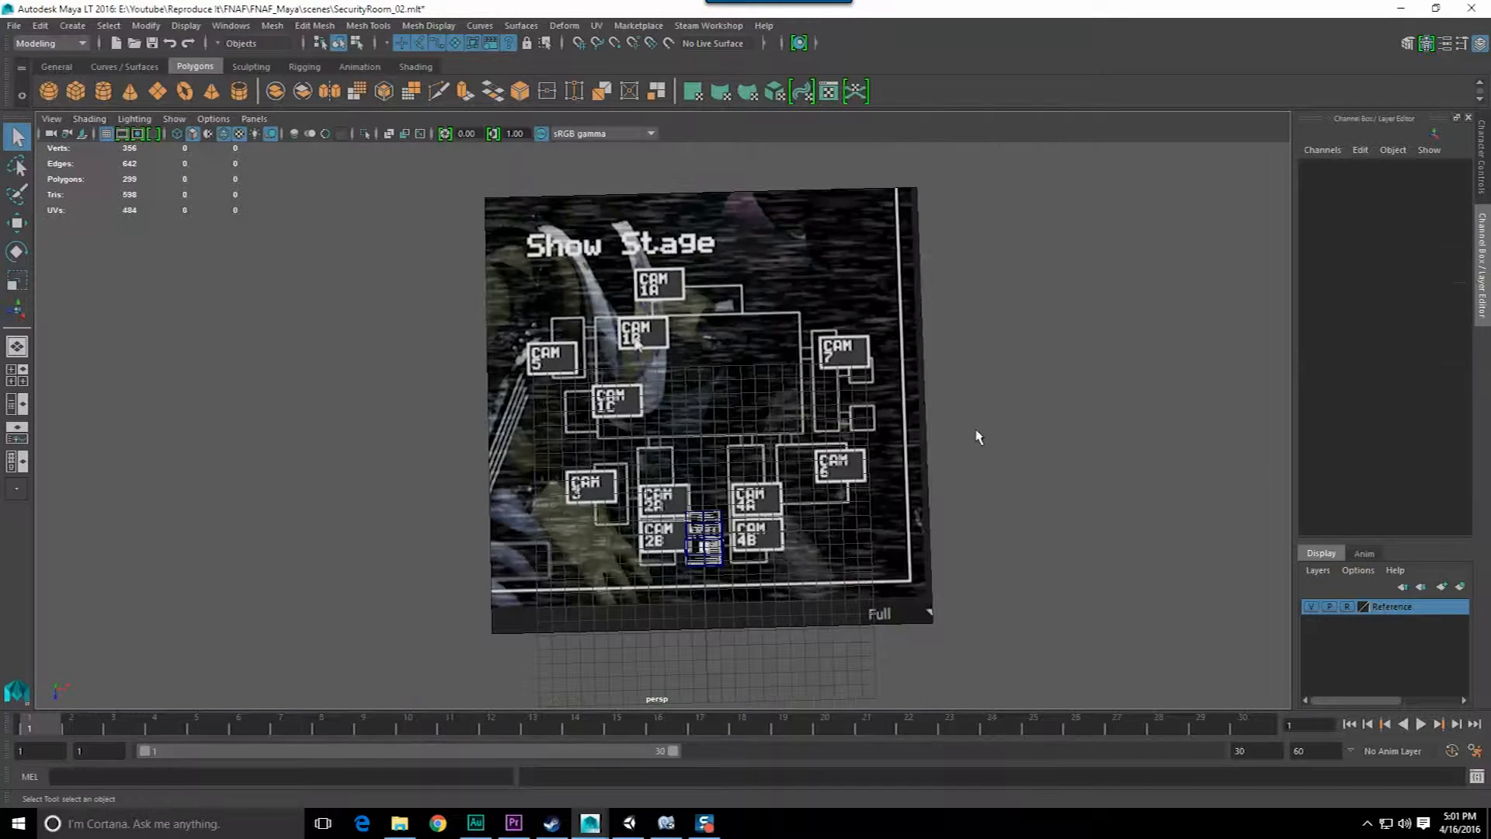
# Save the scene as a new file named Rough_FloorLayout_01
pyautogui.click(14, 26)
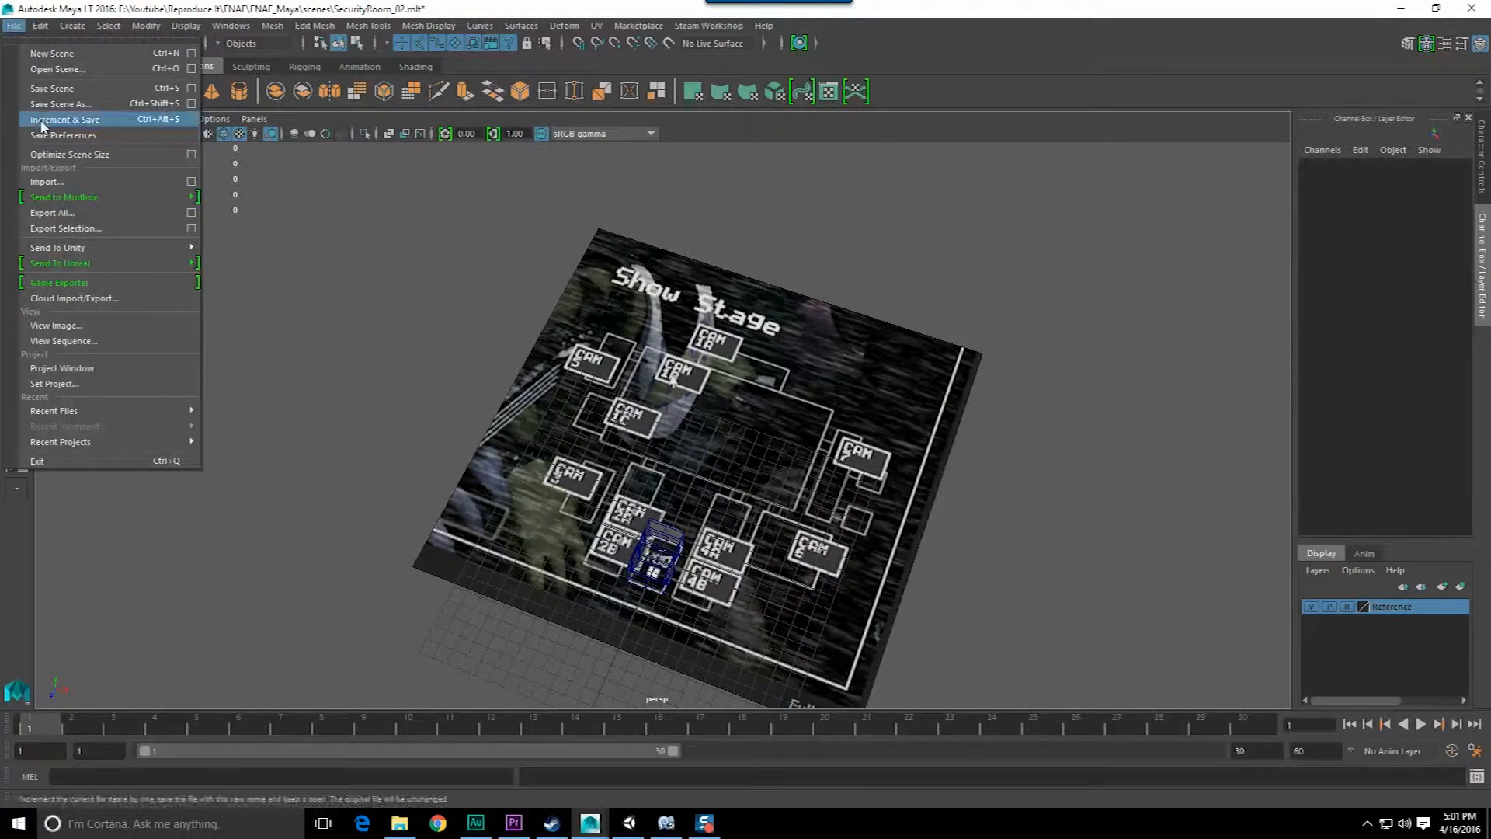
pyautogui.click(61, 103)
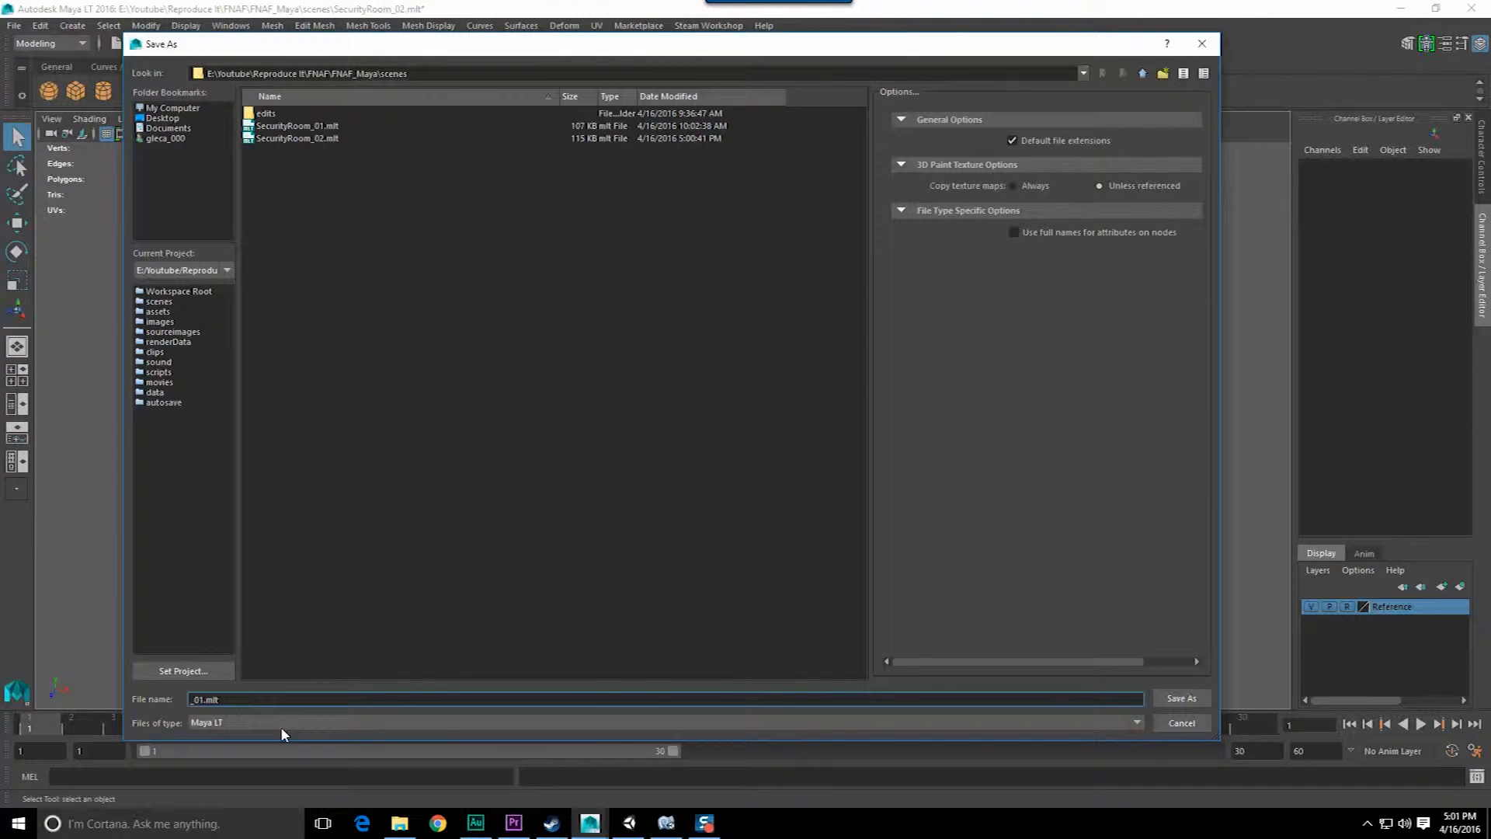
pyautogui.write('Rough_FloorLayout')
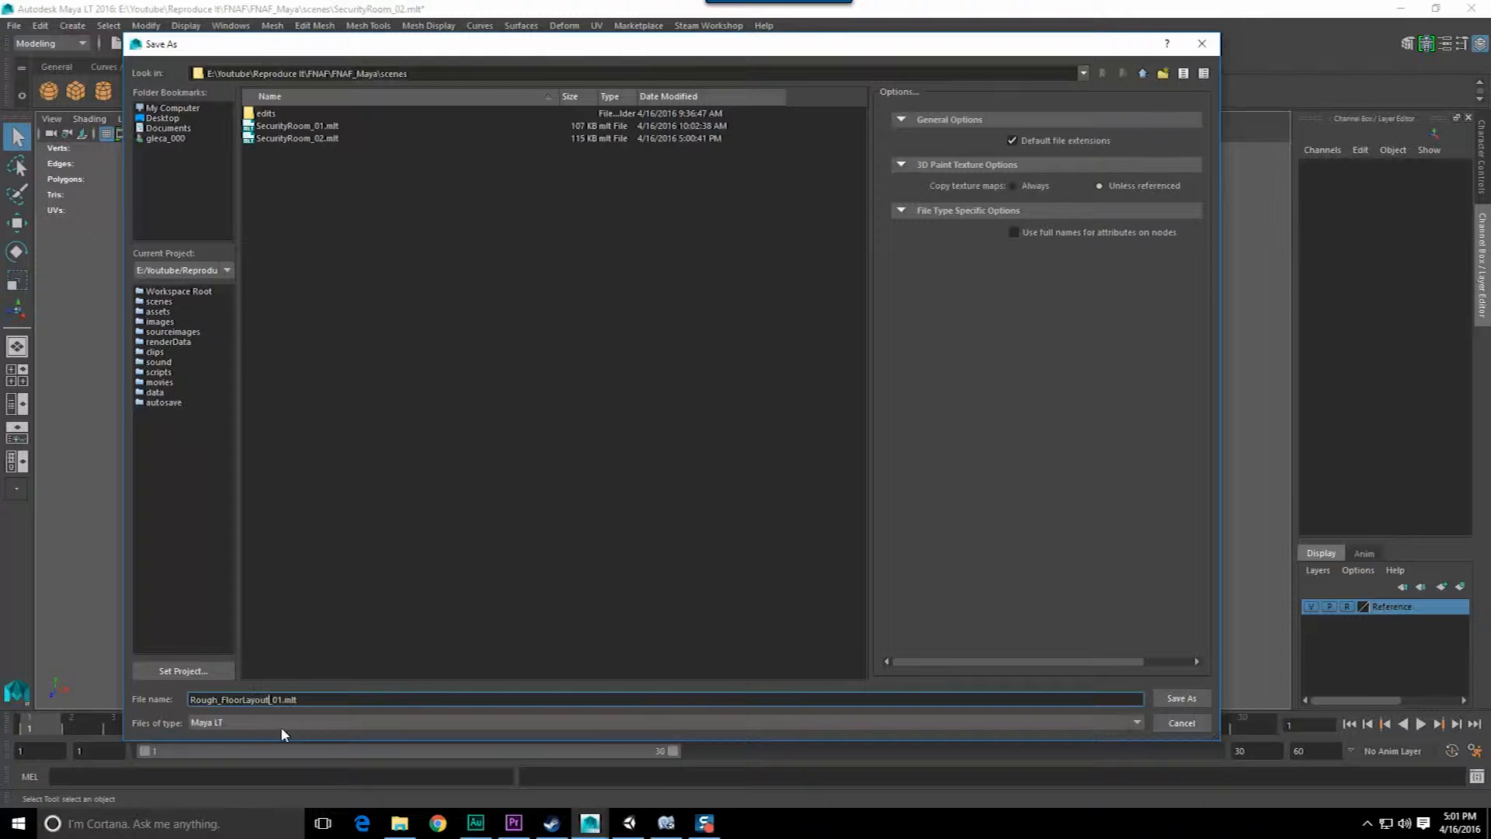
pyautogui.click(1180, 697)
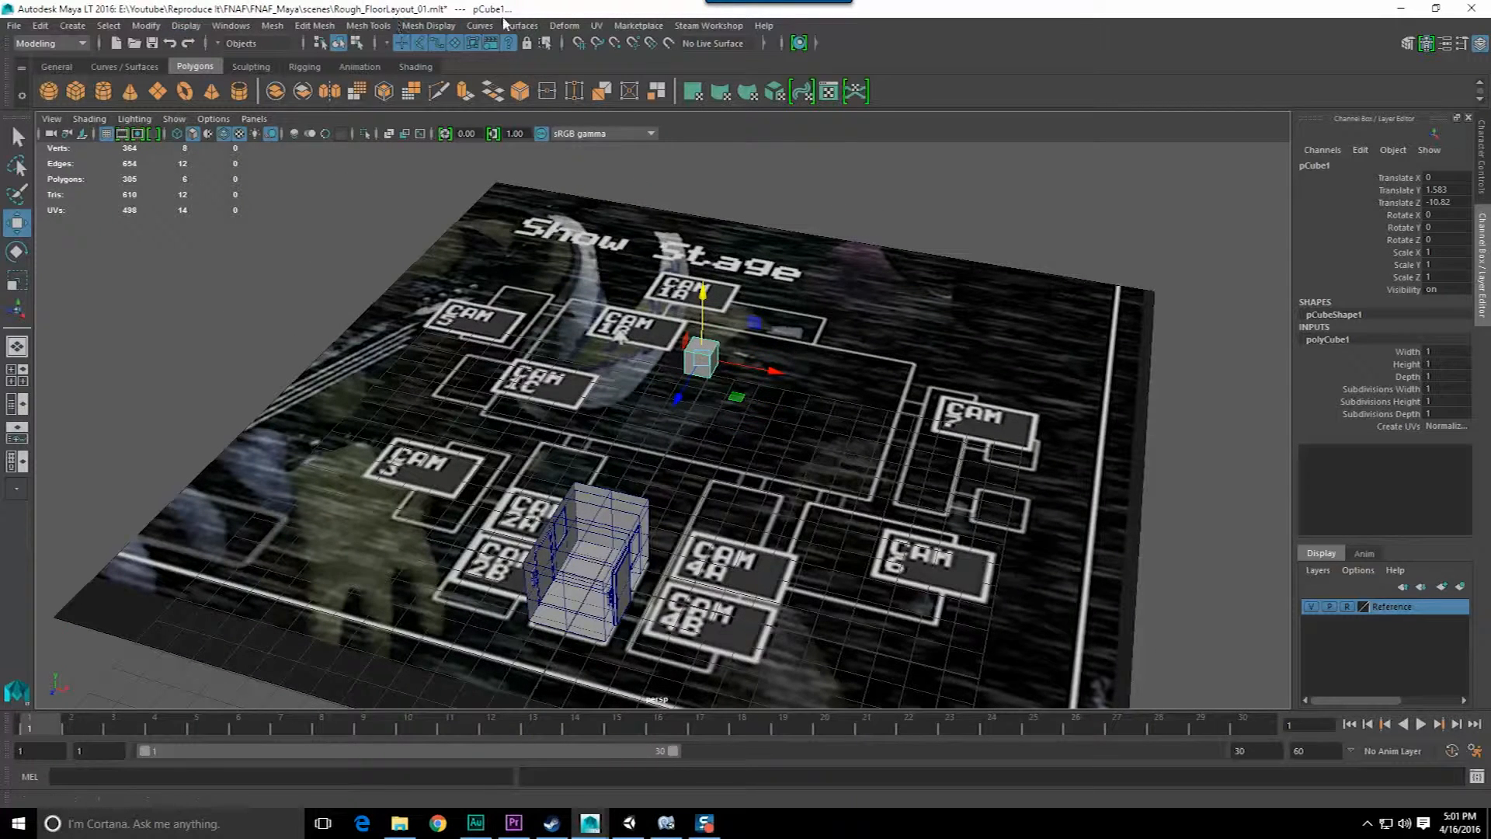
# Reverse the normals of the security-office box via Mesh Display and place a marker cube
pyautogui.click(427, 25)
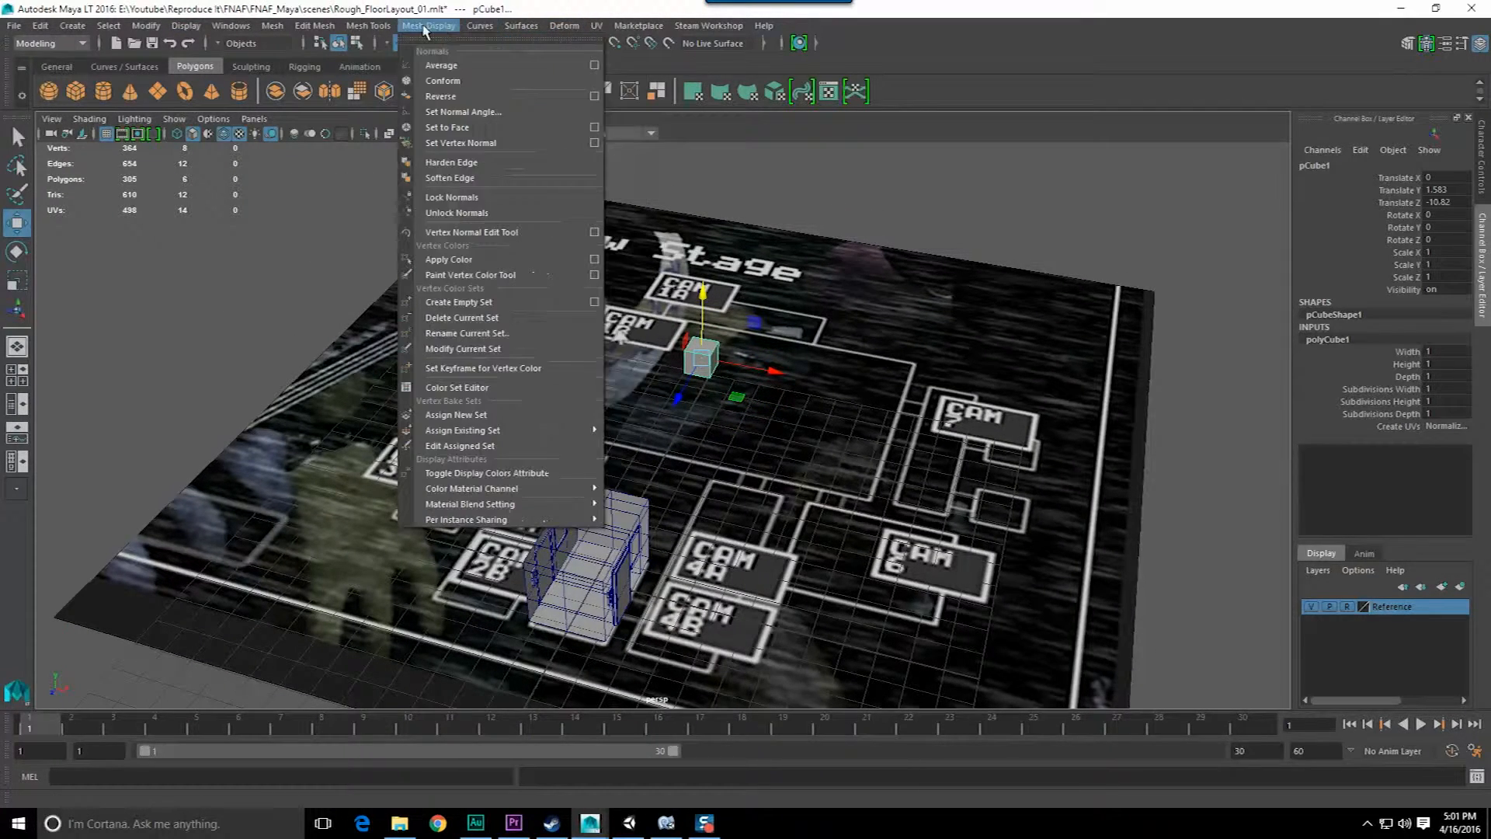
pyautogui.click(369, 26)
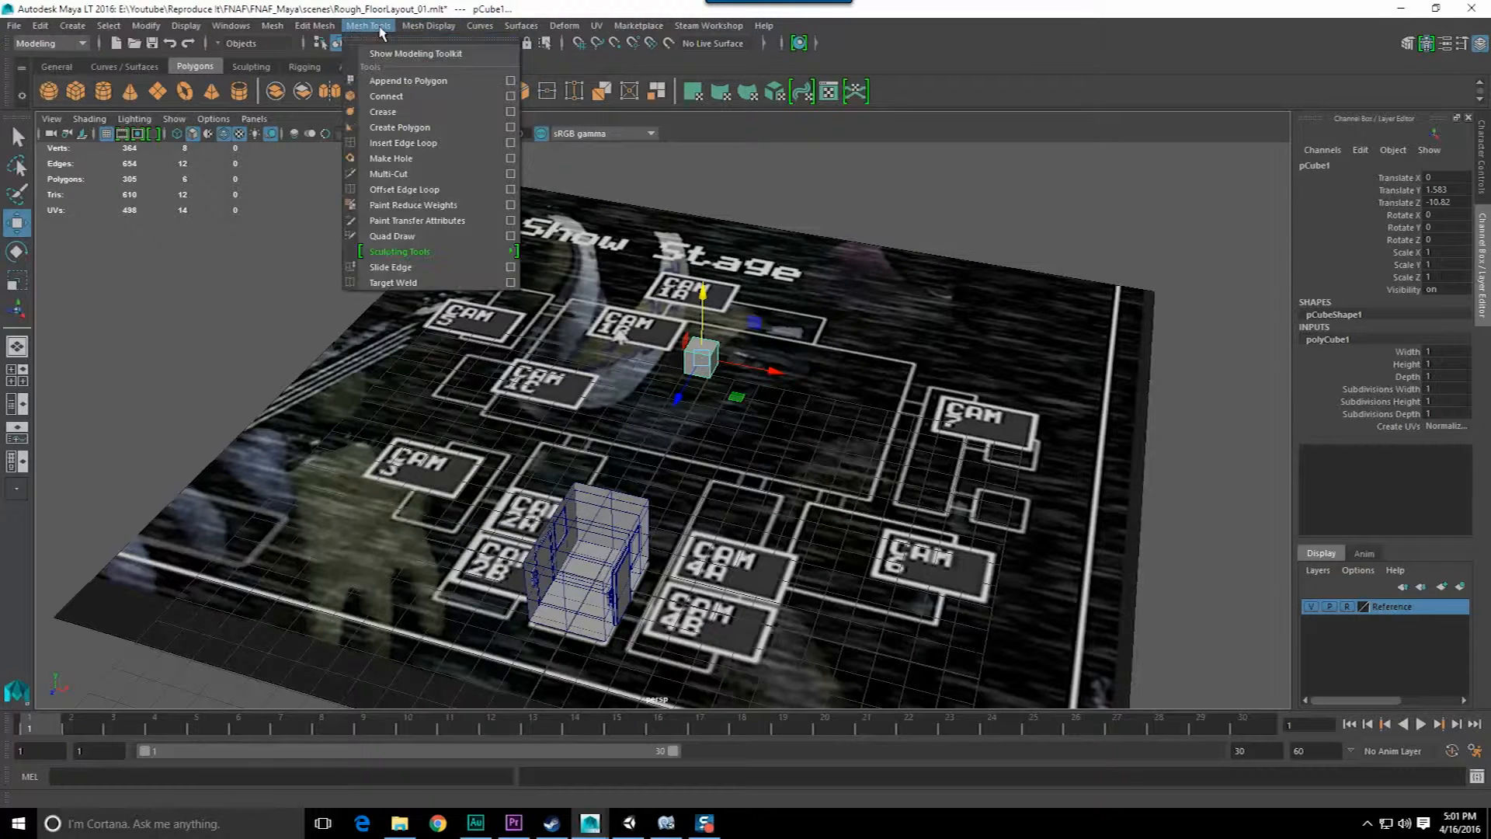
pyautogui.click(429, 26)
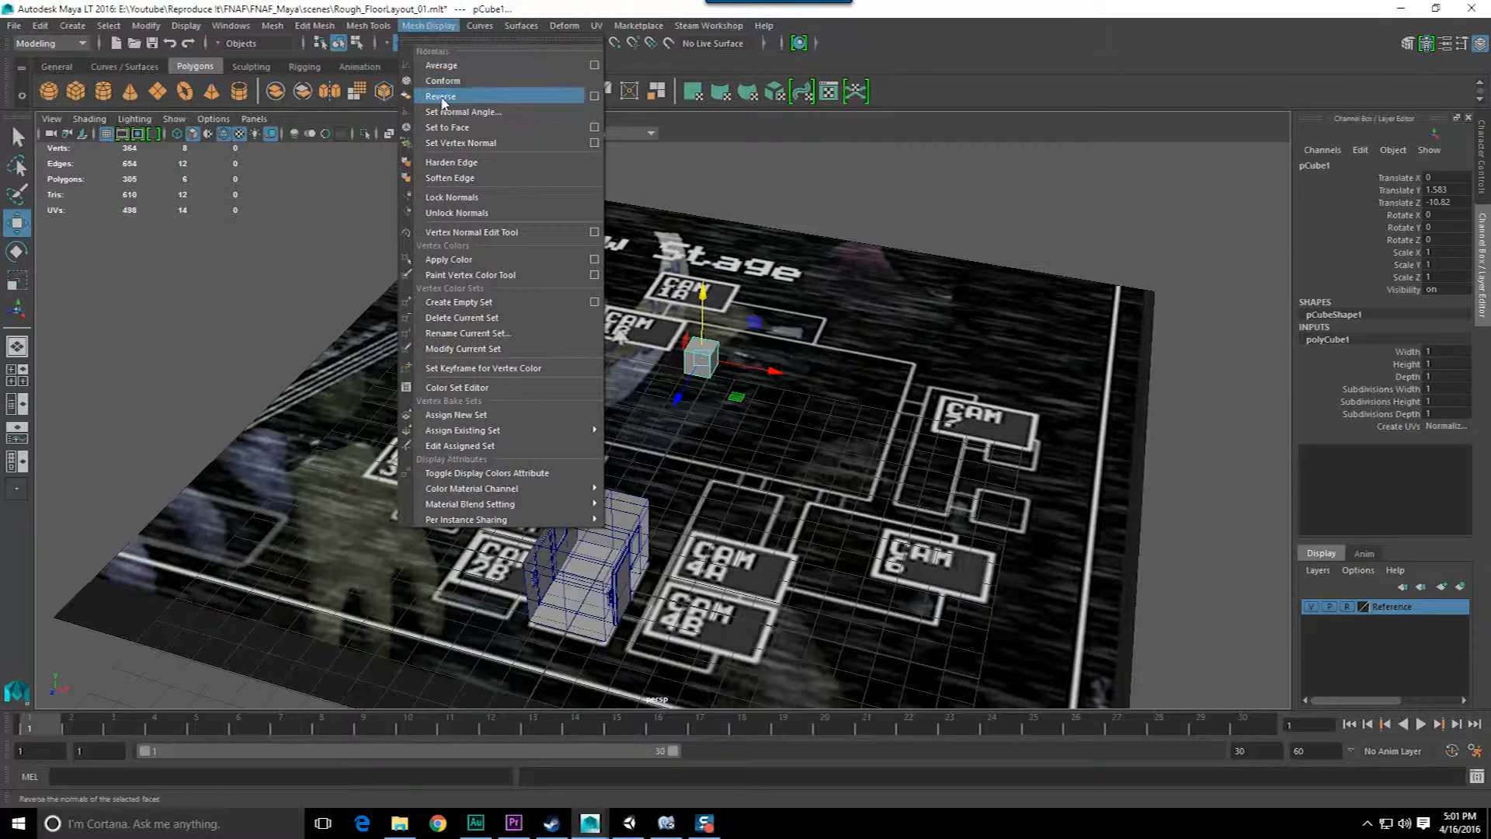
pyautogui.click(440, 96)
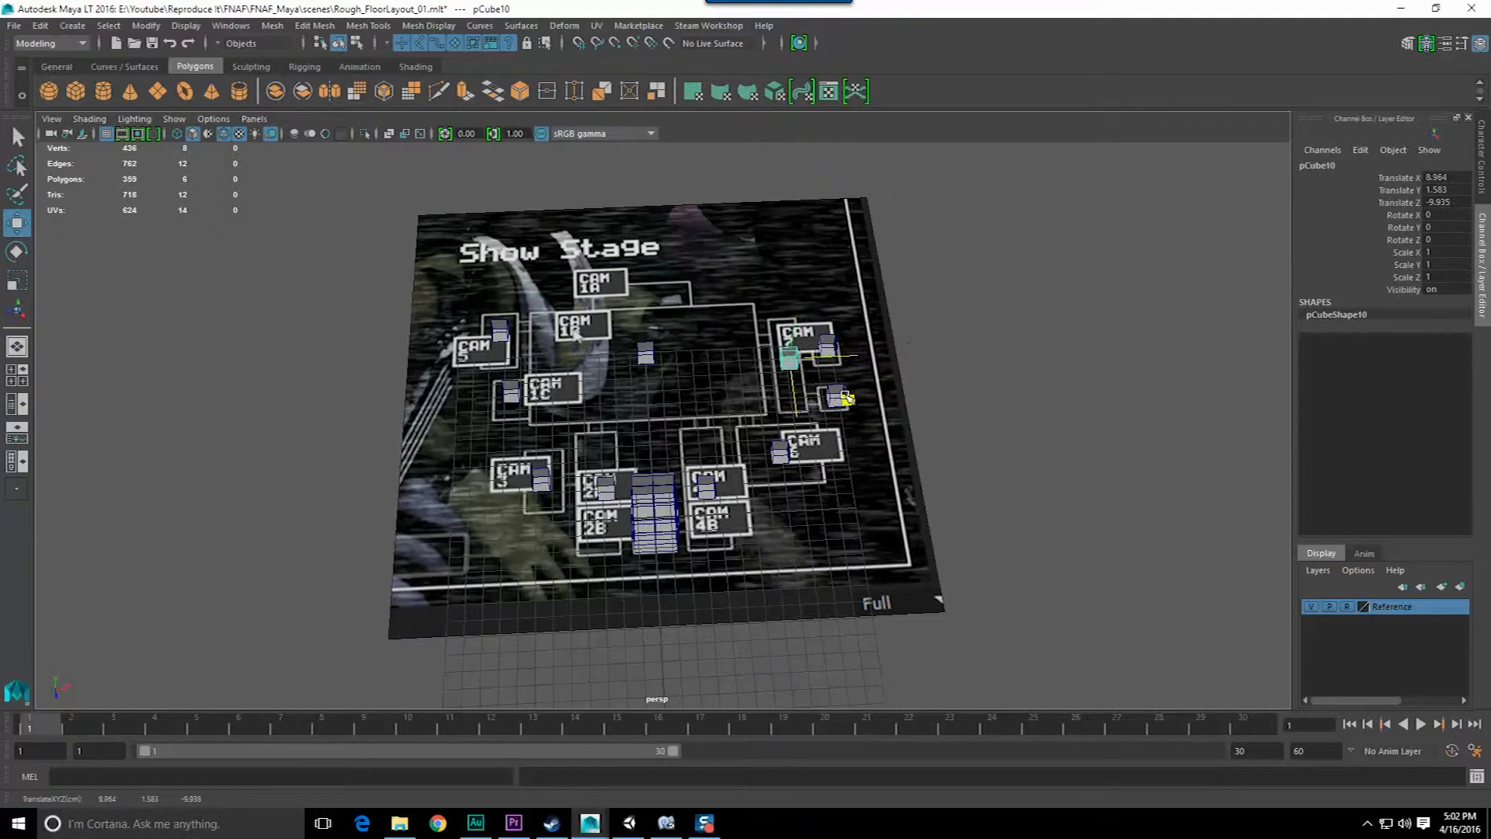
pyautogui.click(634, 295)
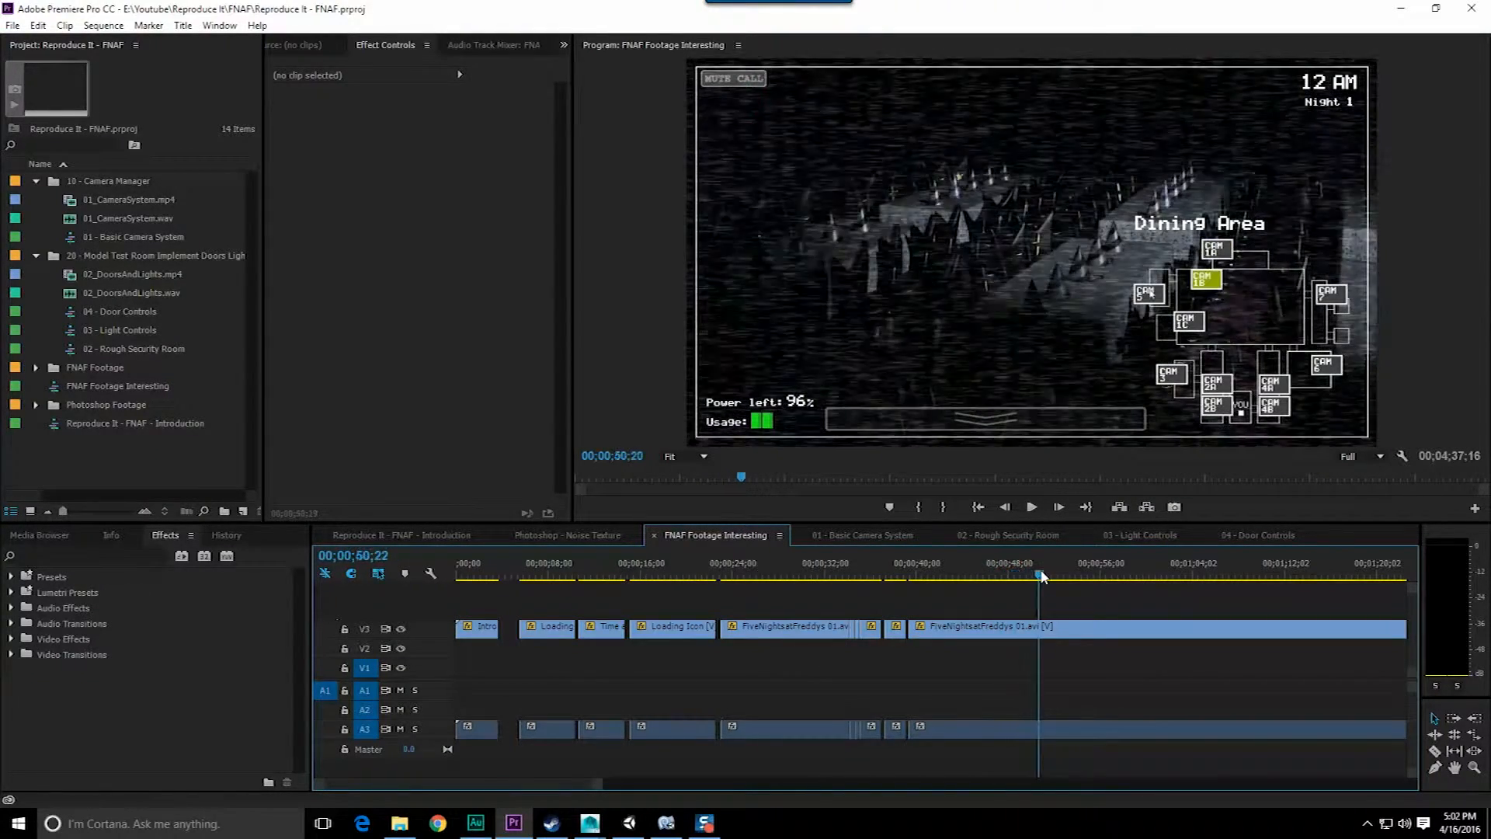
# Cue the Premiere footage to the Pirate Cove shot, then return to Maya
pyautogui.click(1160, 575)
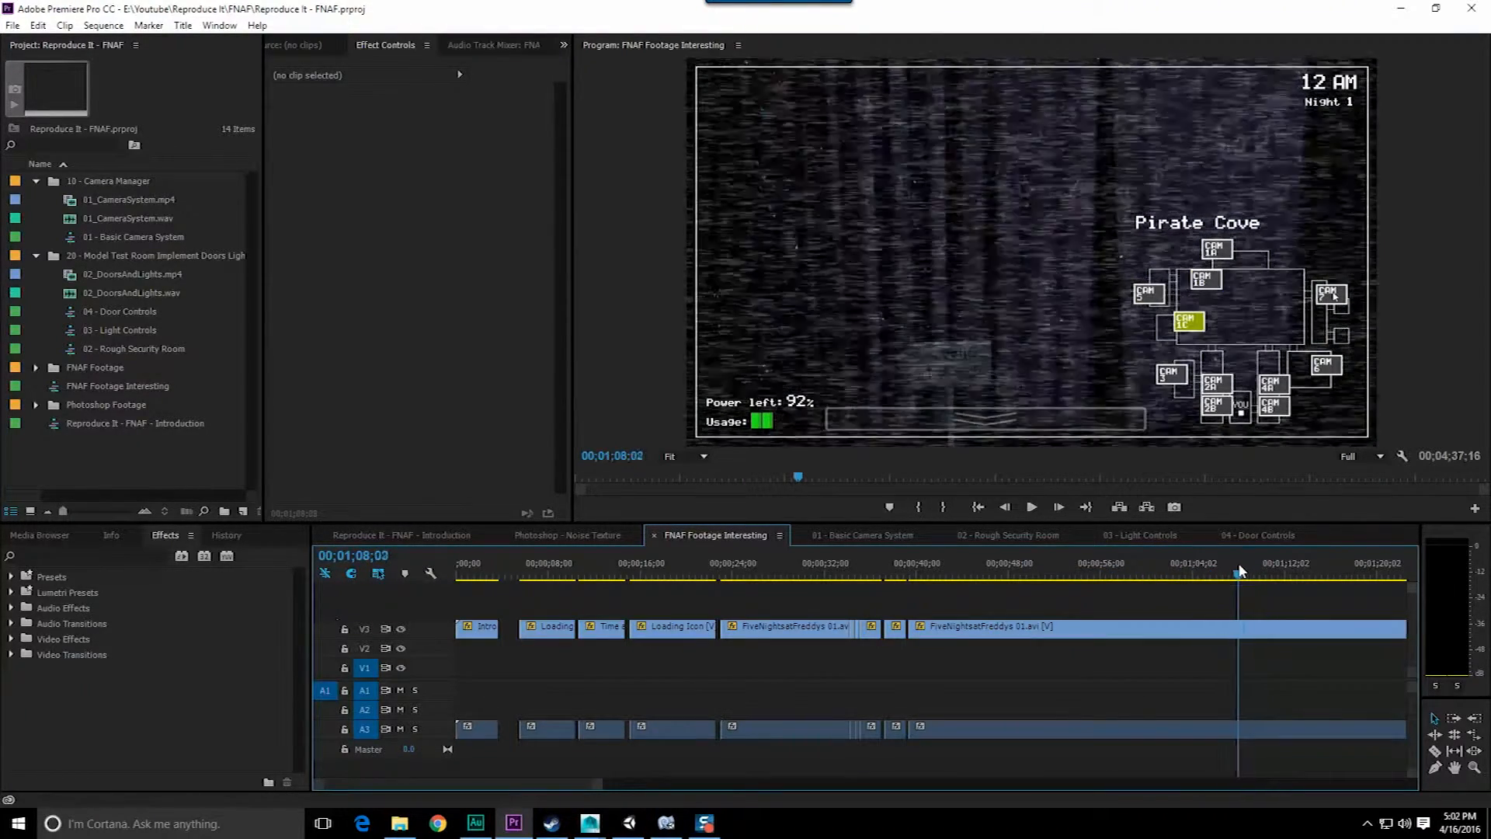
pyautogui.click(1232, 560)
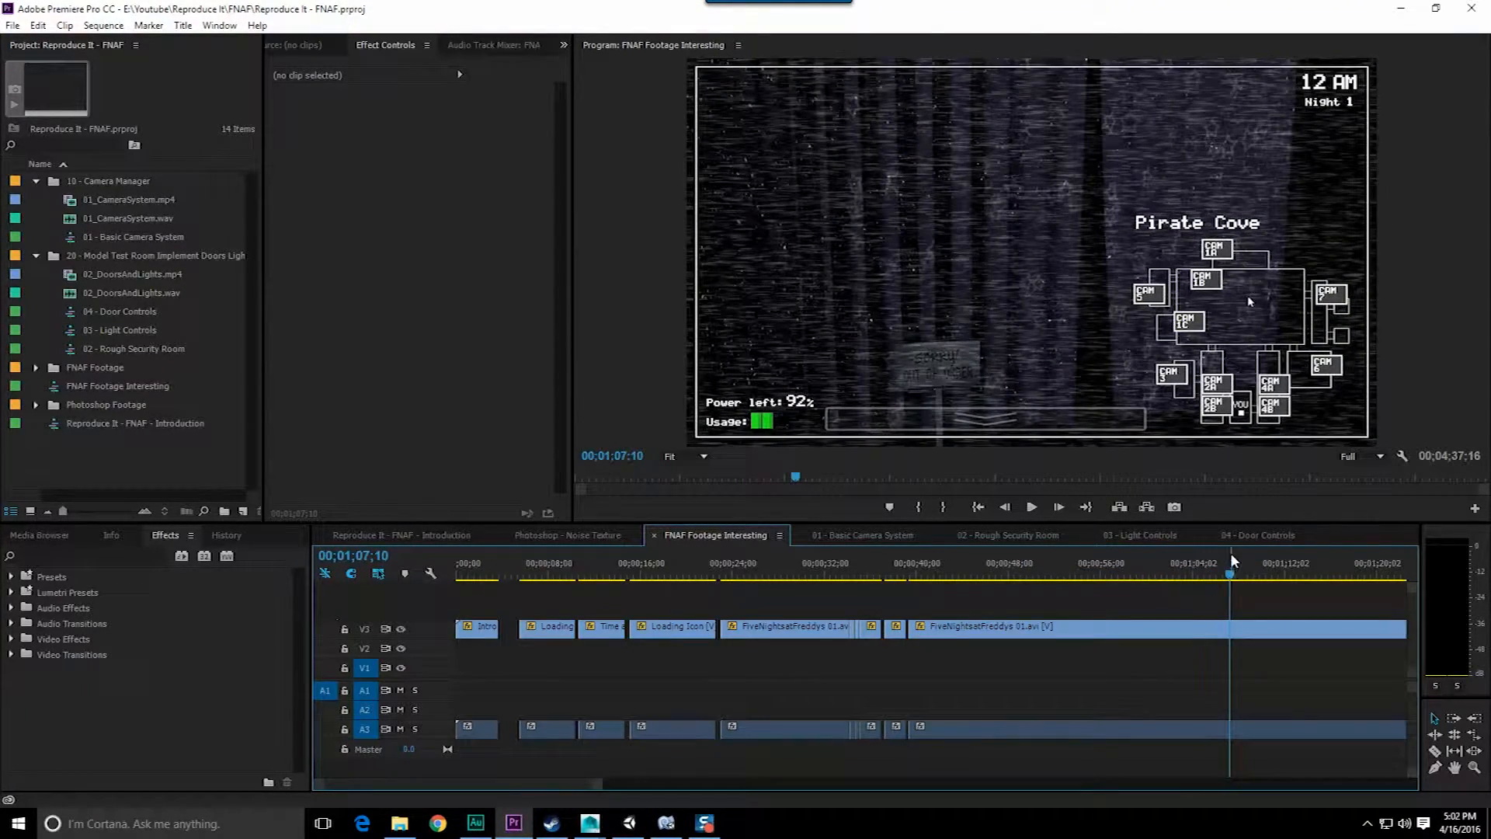
pyautogui.moveTo(1224, 349)
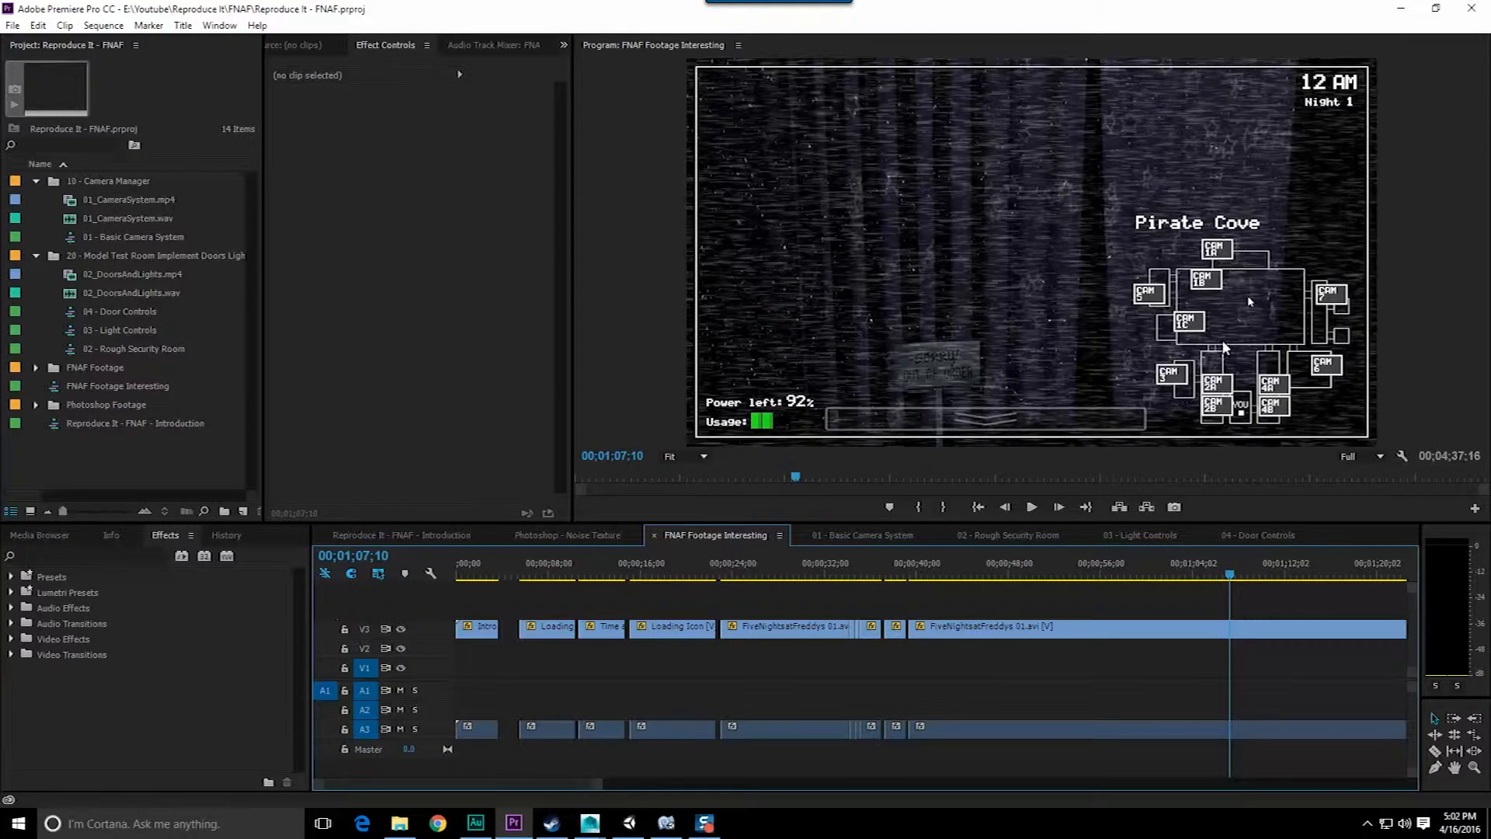
pyautogui.moveTo(1239, 277)
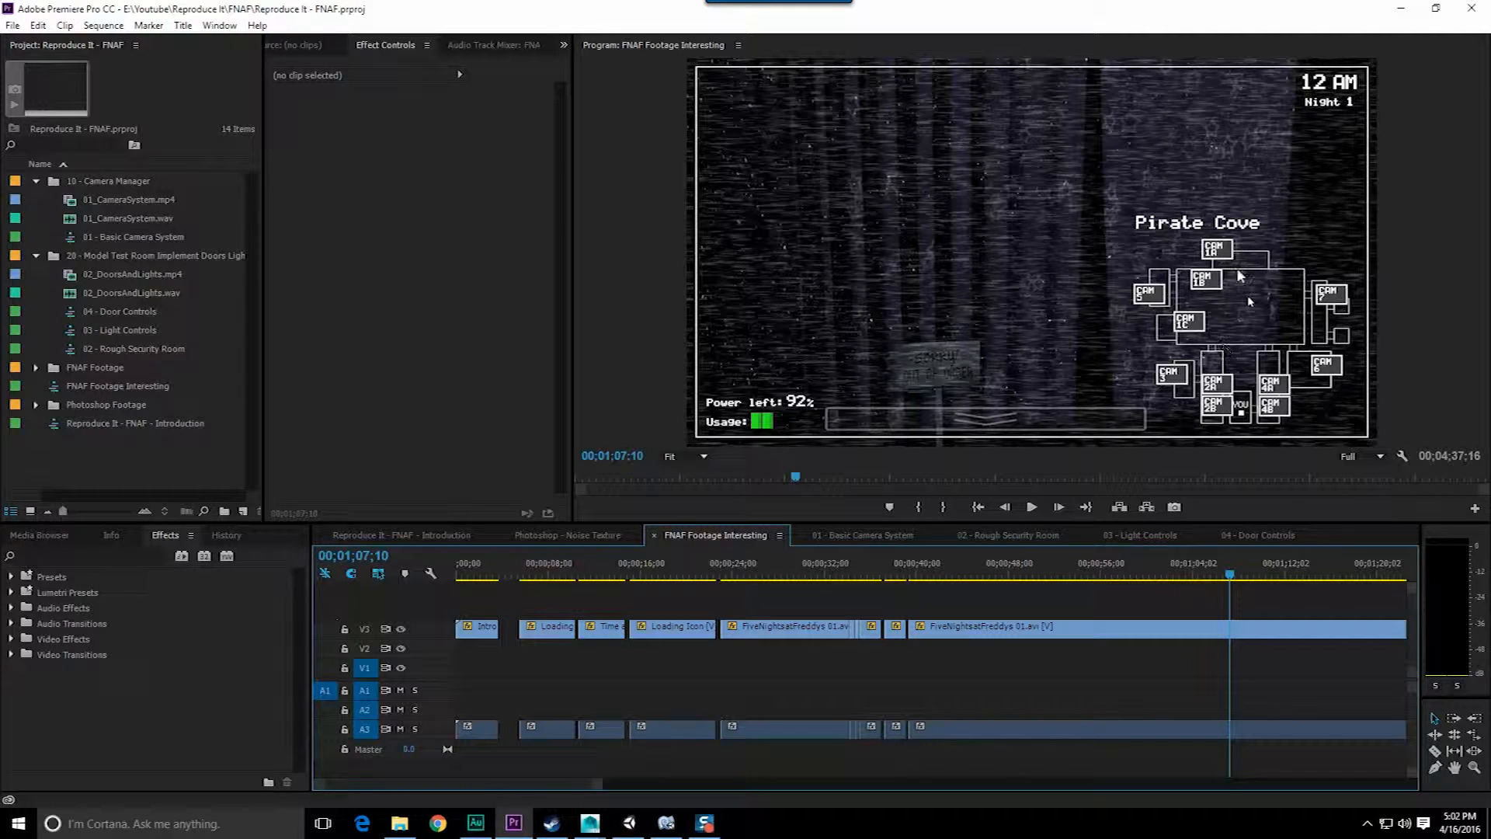
pyautogui.click(591, 823)
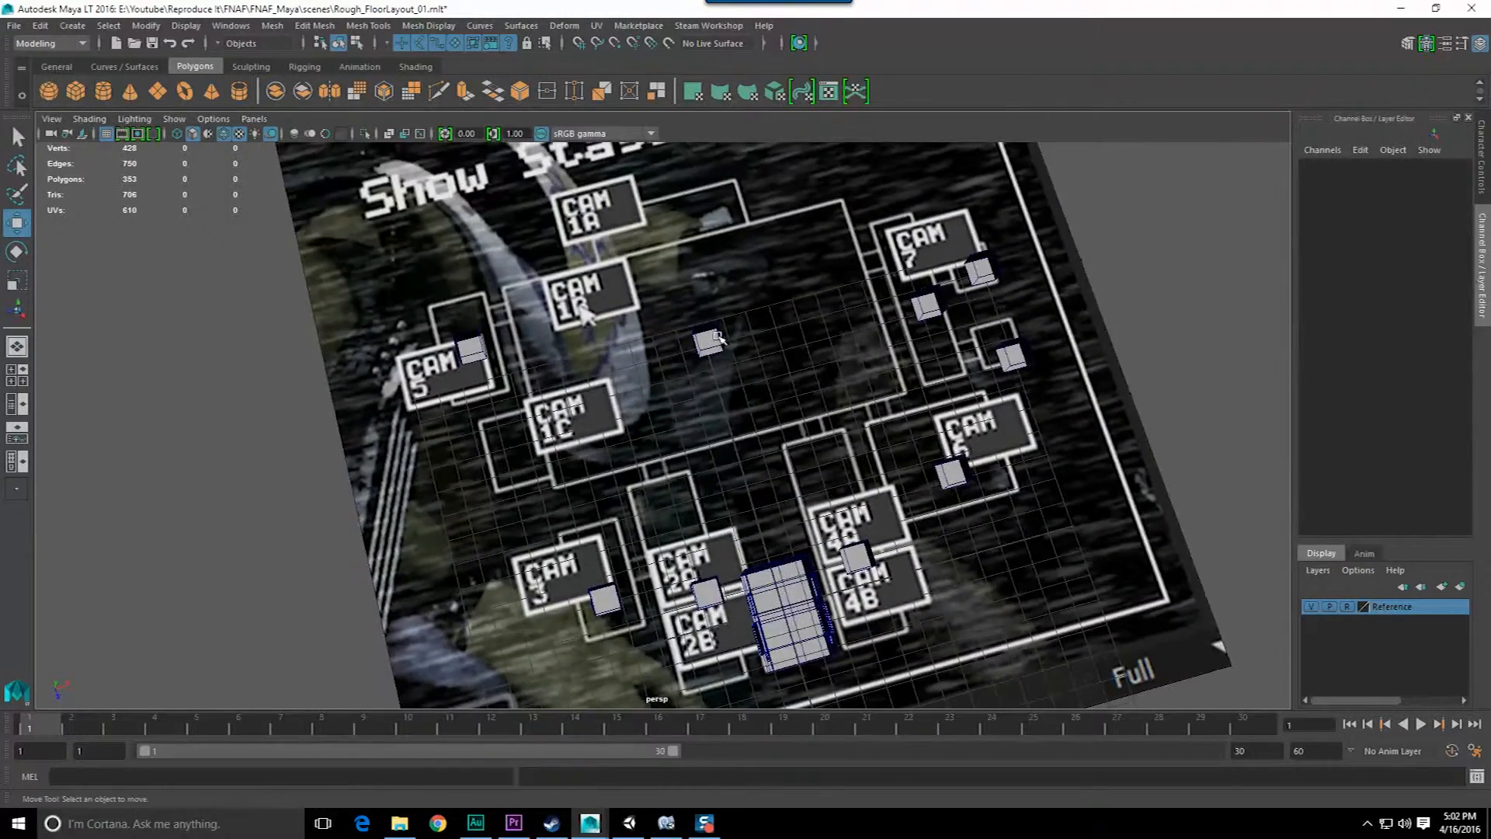
# Switch the security-office box to face selection from its marking menu
pyautogui.rightClick(722, 353)
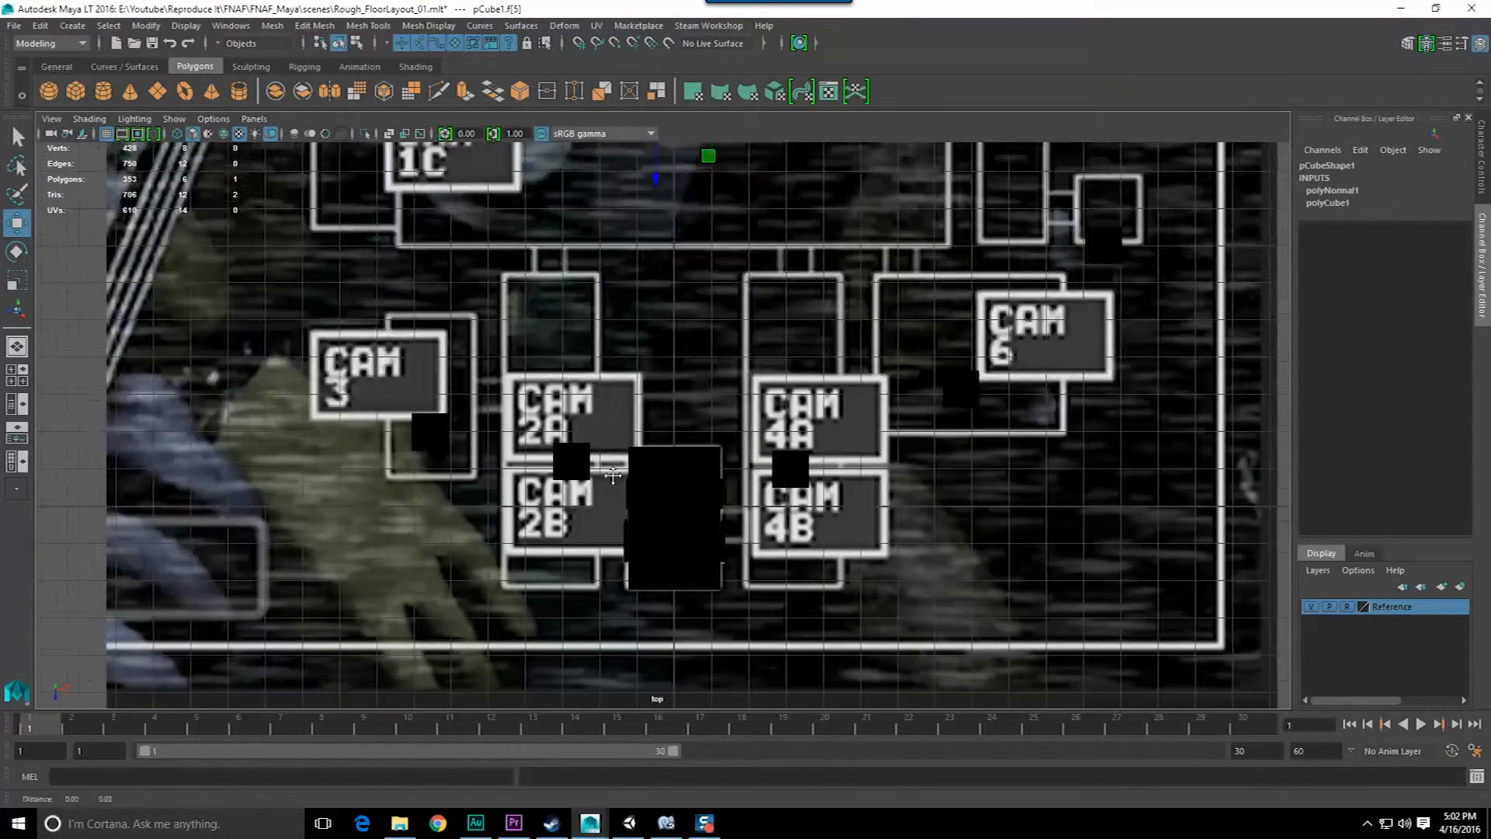
pyautogui.click(88, 120)
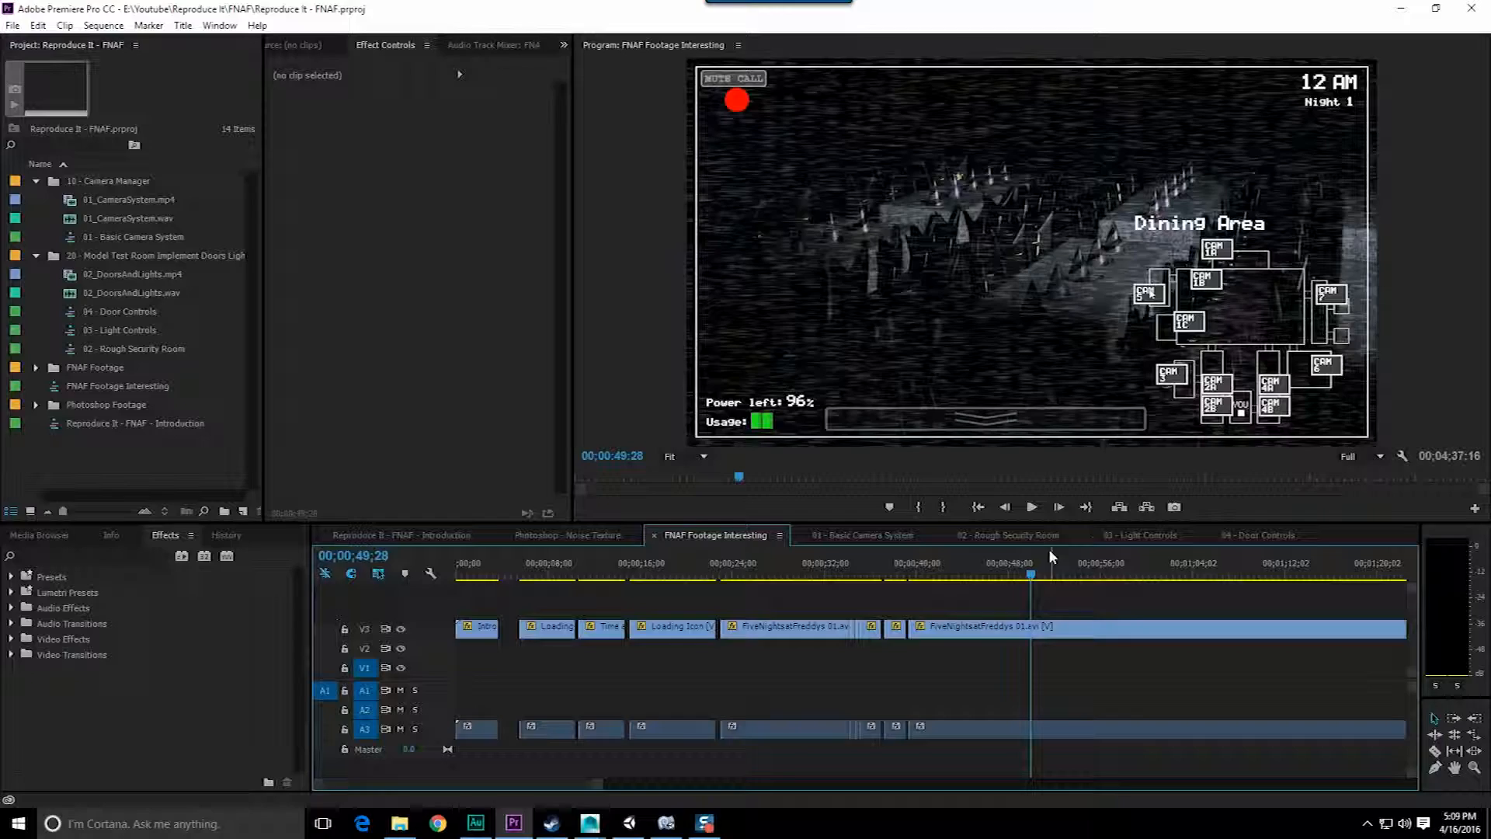
# Move the Premiere playhead back to the Dining Area shot
pyautogui.click(1278, 562)
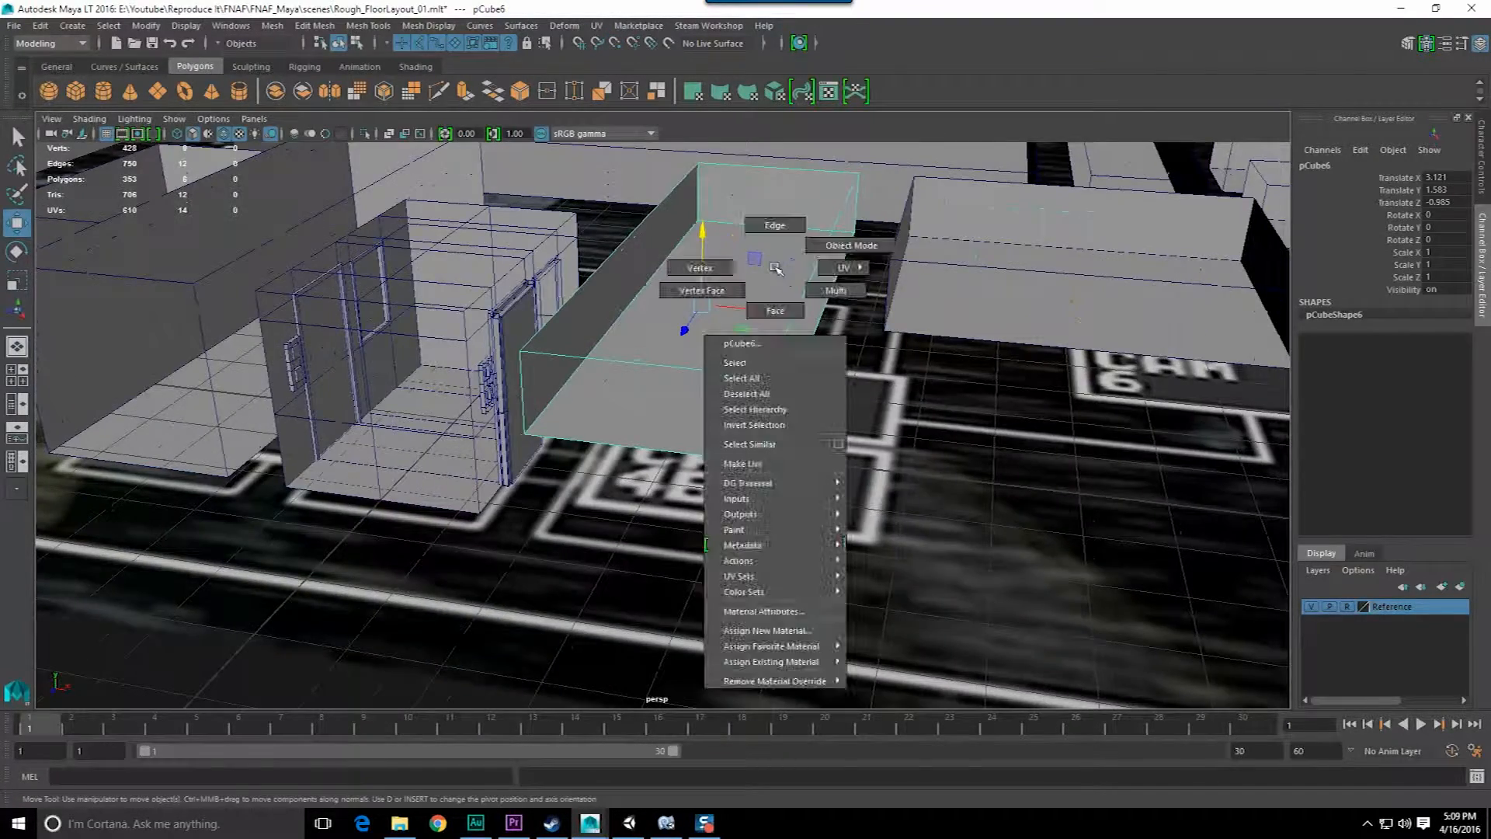
# Raise the Show Stage room block by lifting its top face in Face mode
pyautogui.click(775, 311)
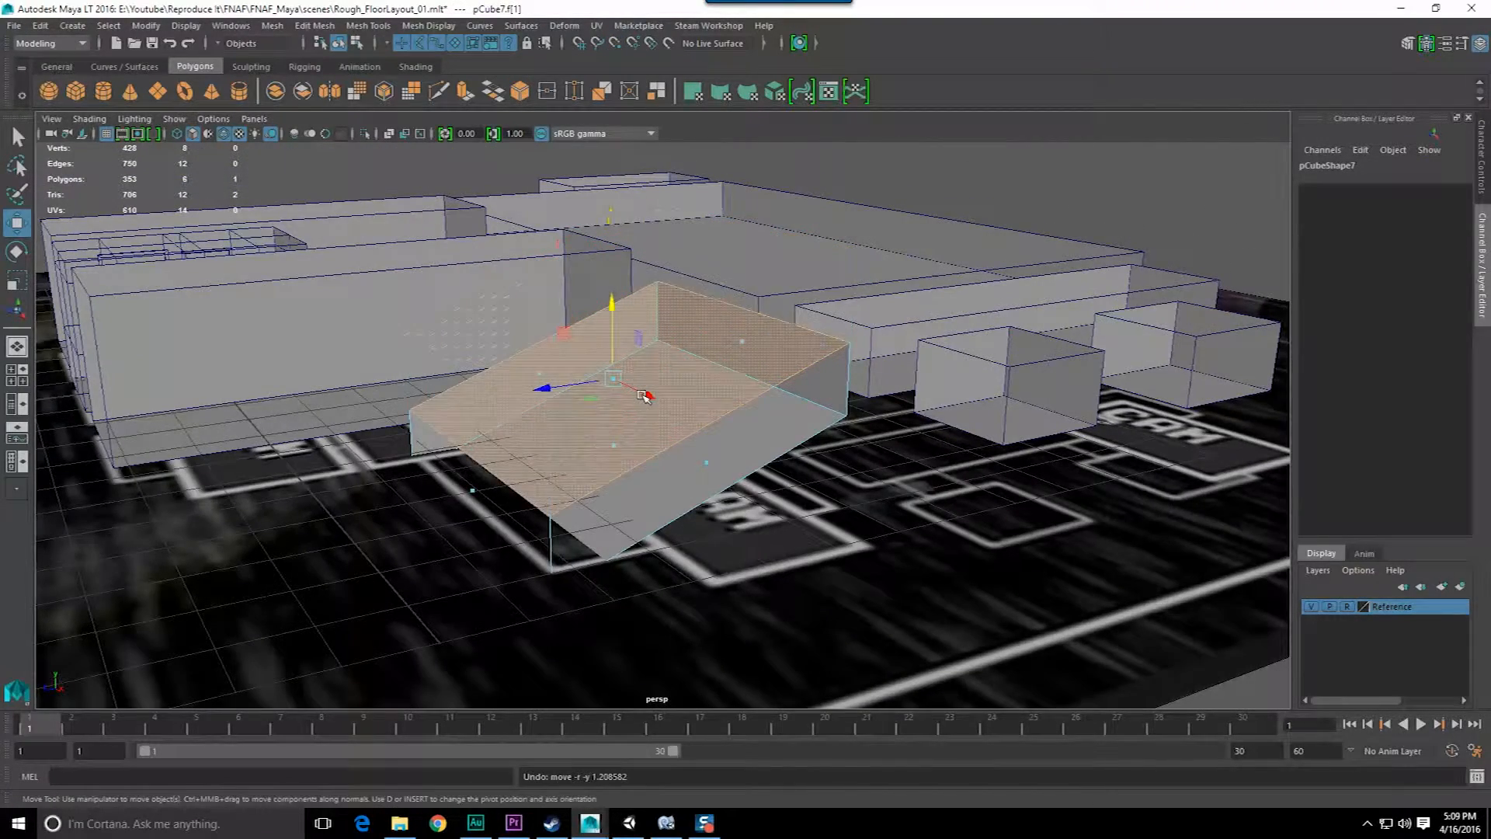
pyautogui.moveTo(666, 381); pyautogui.dragTo(646, 353)
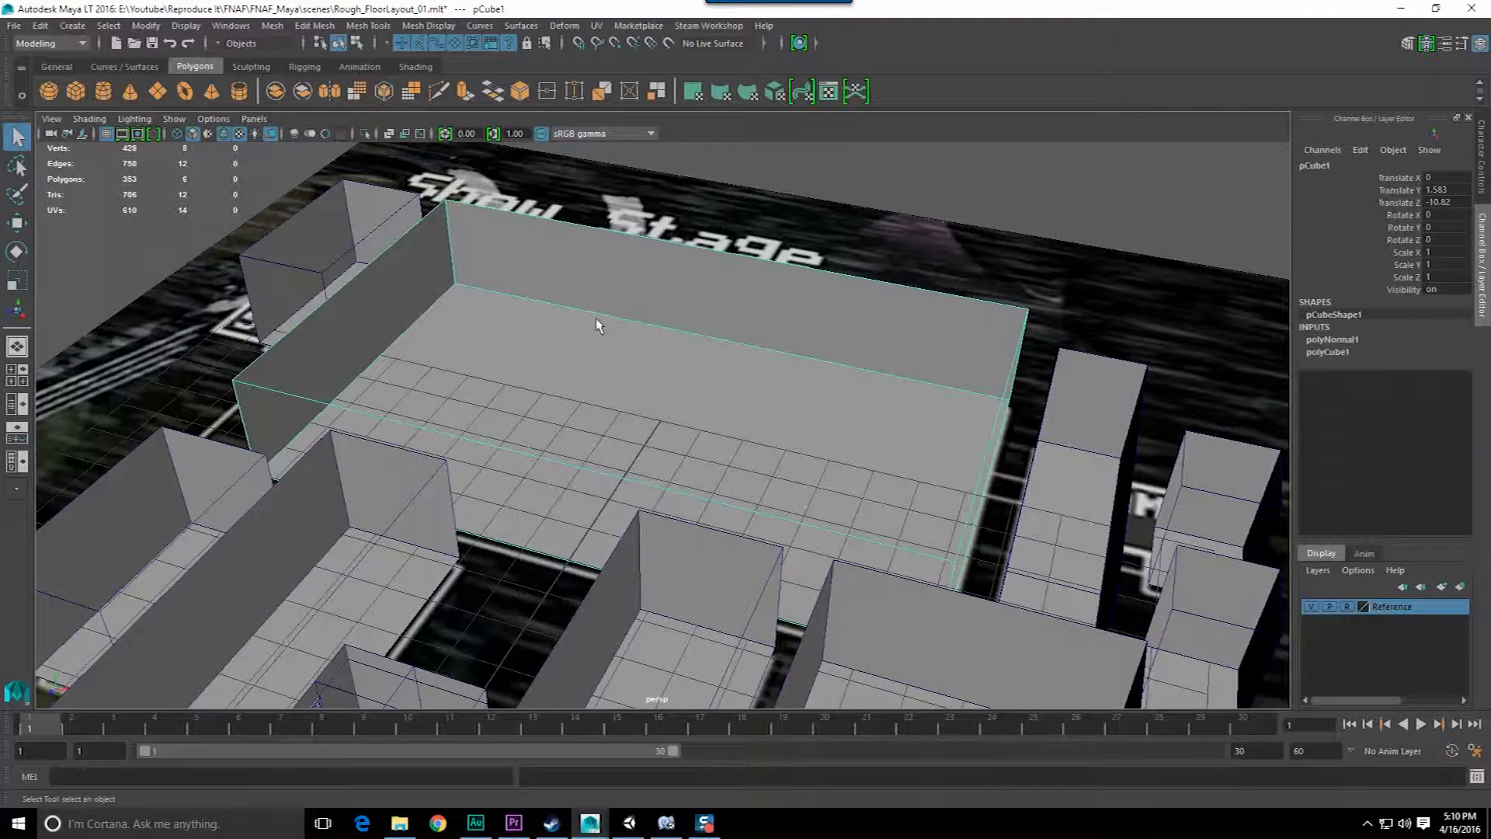
pyautogui.click(513, 823)
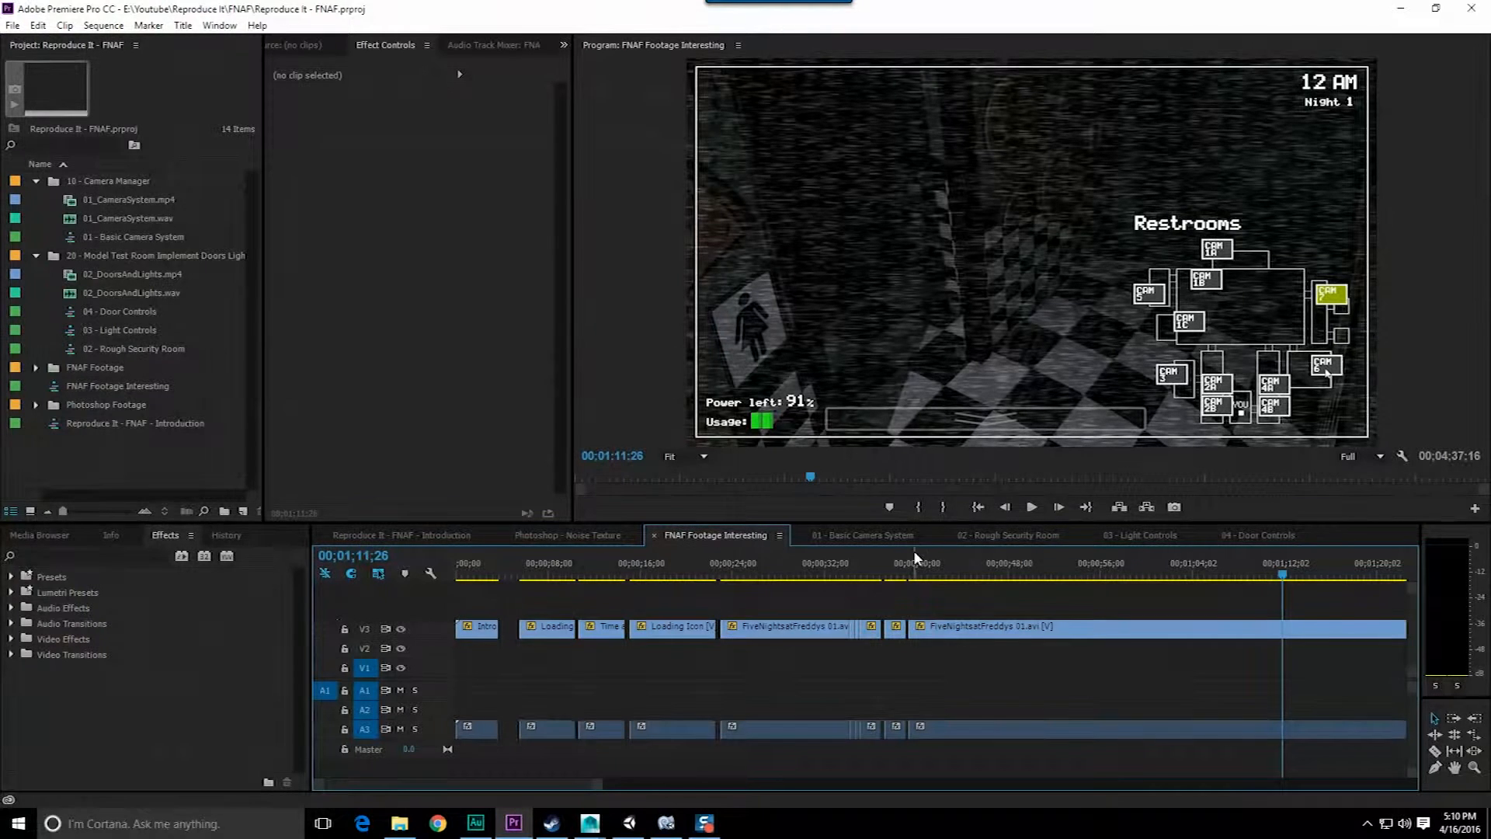
pyautogui.hscroll(3)
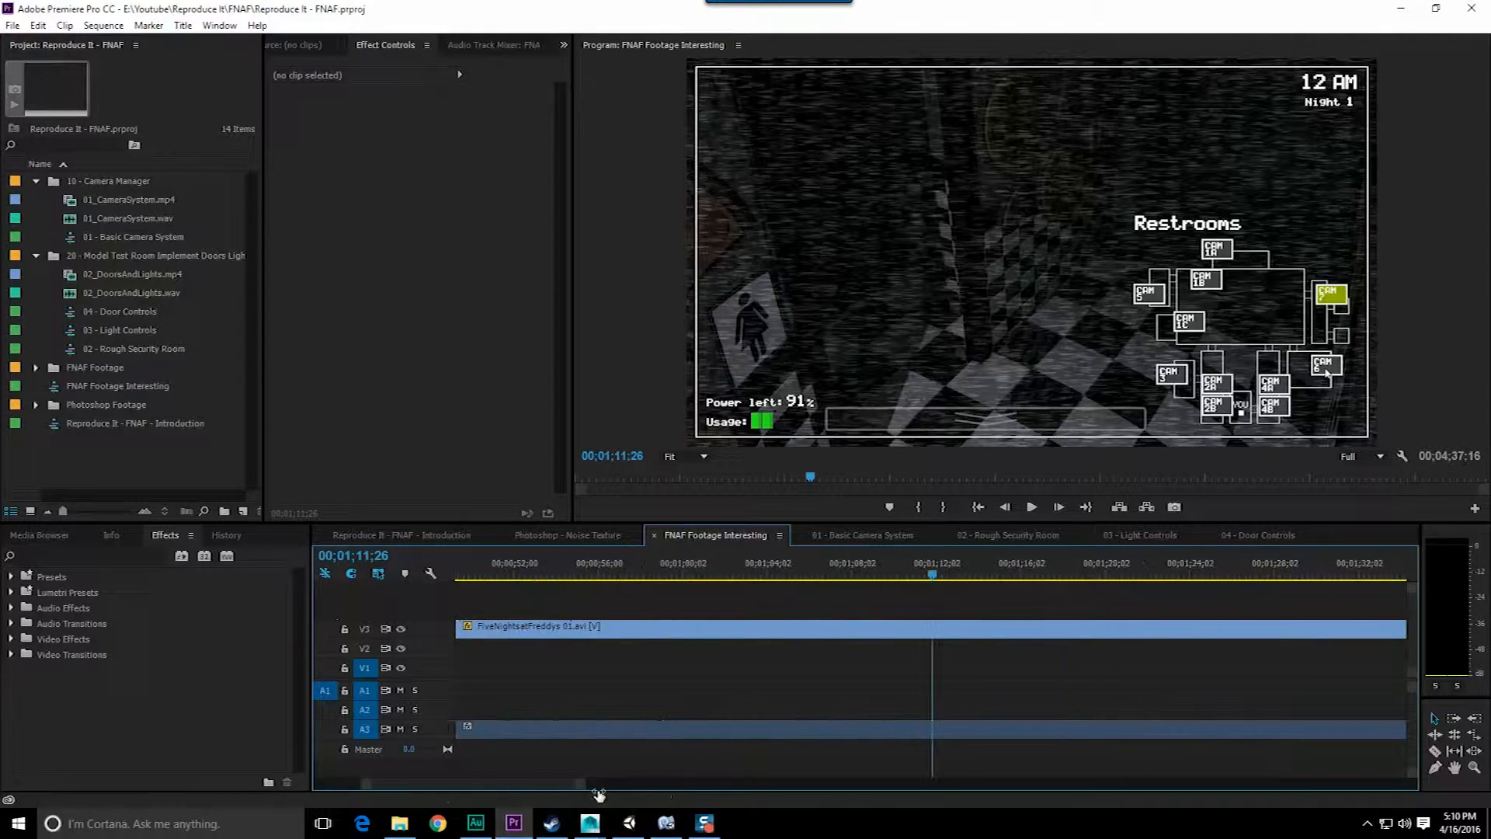
pyautogui.click(815, 577)
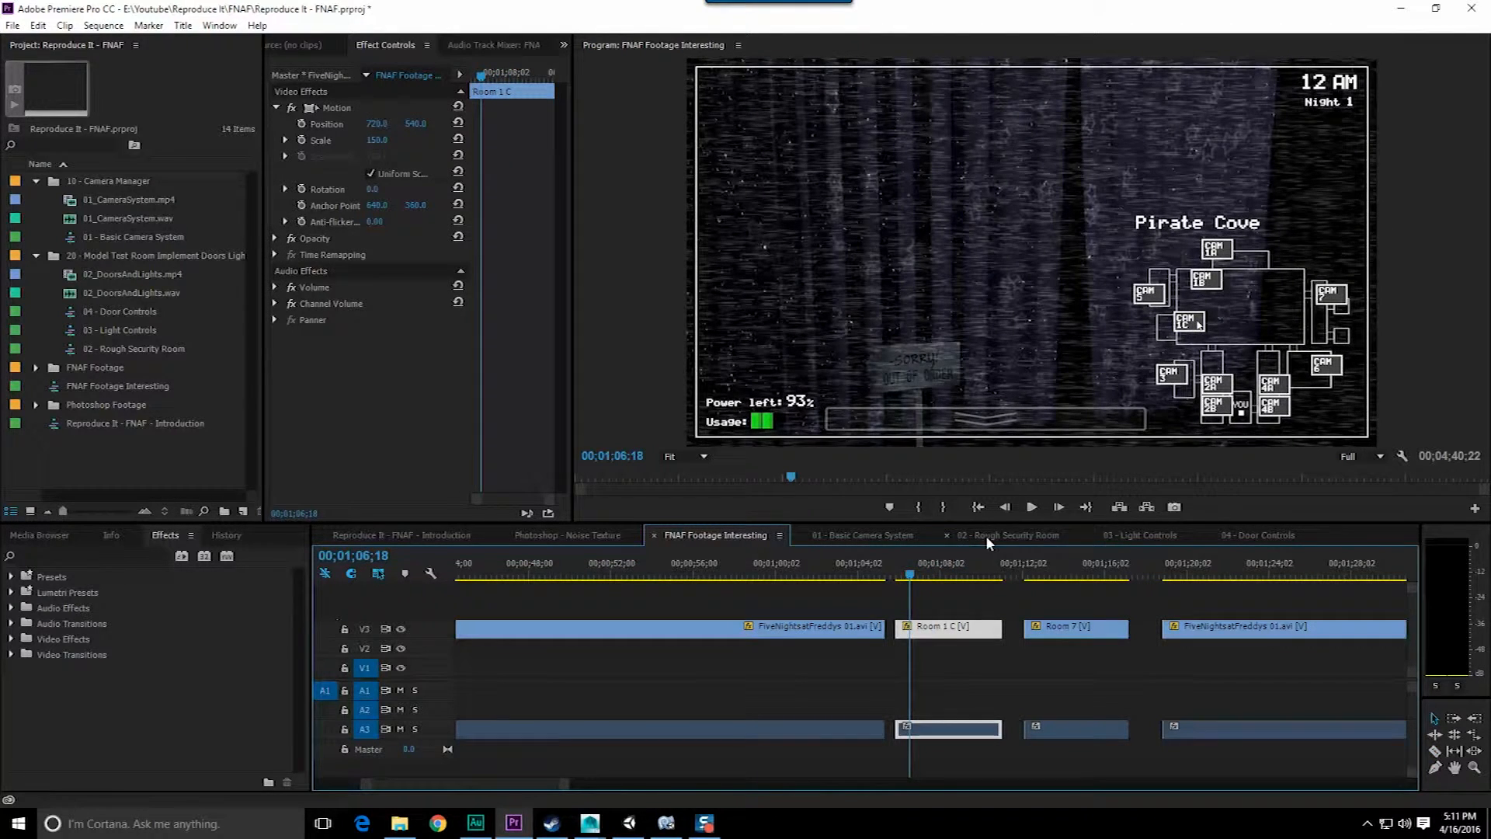
pyautogui.click(683, 455)
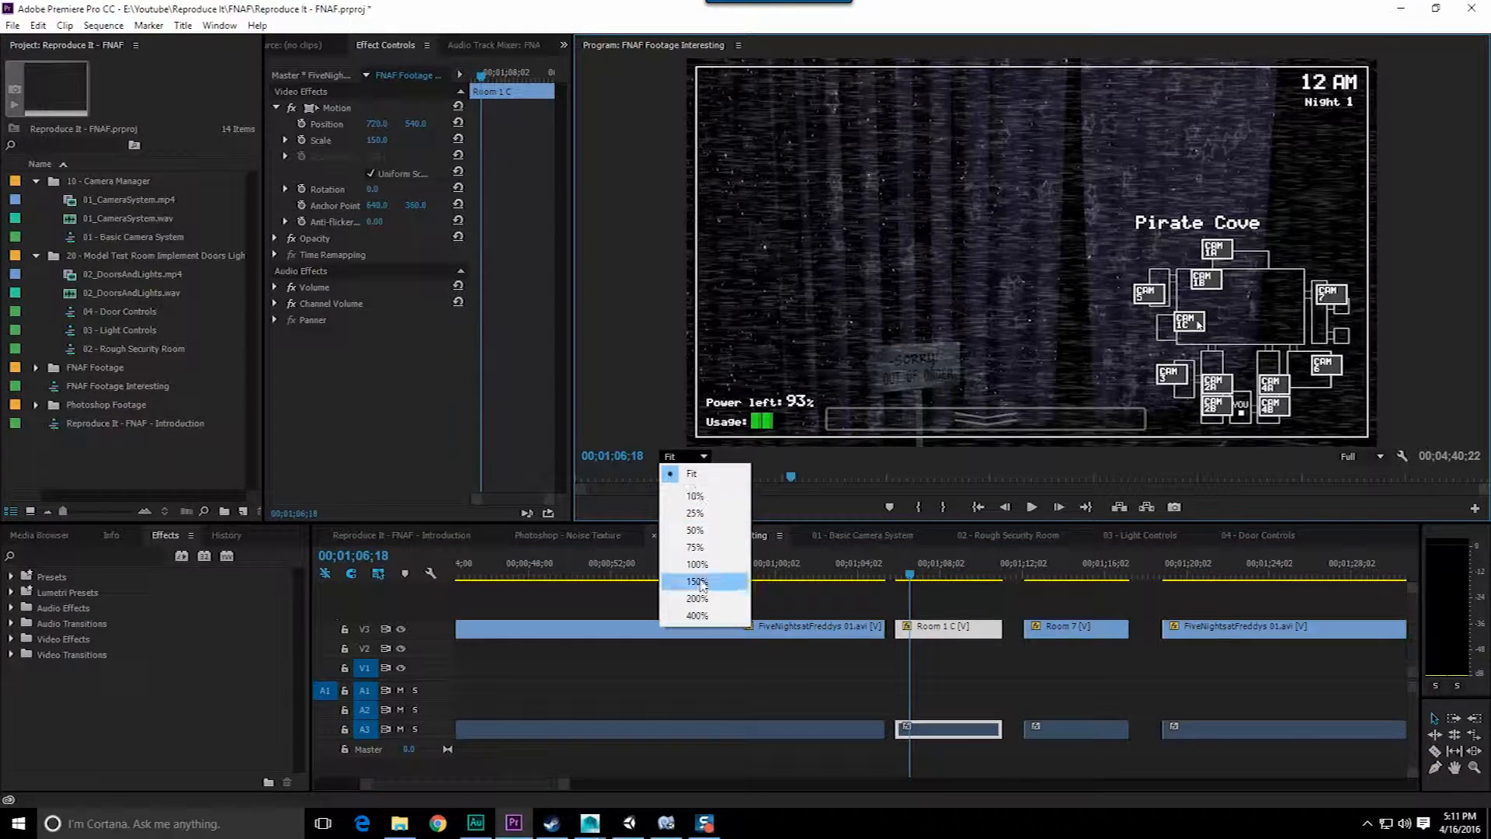
pyautogui.click(697, 598)
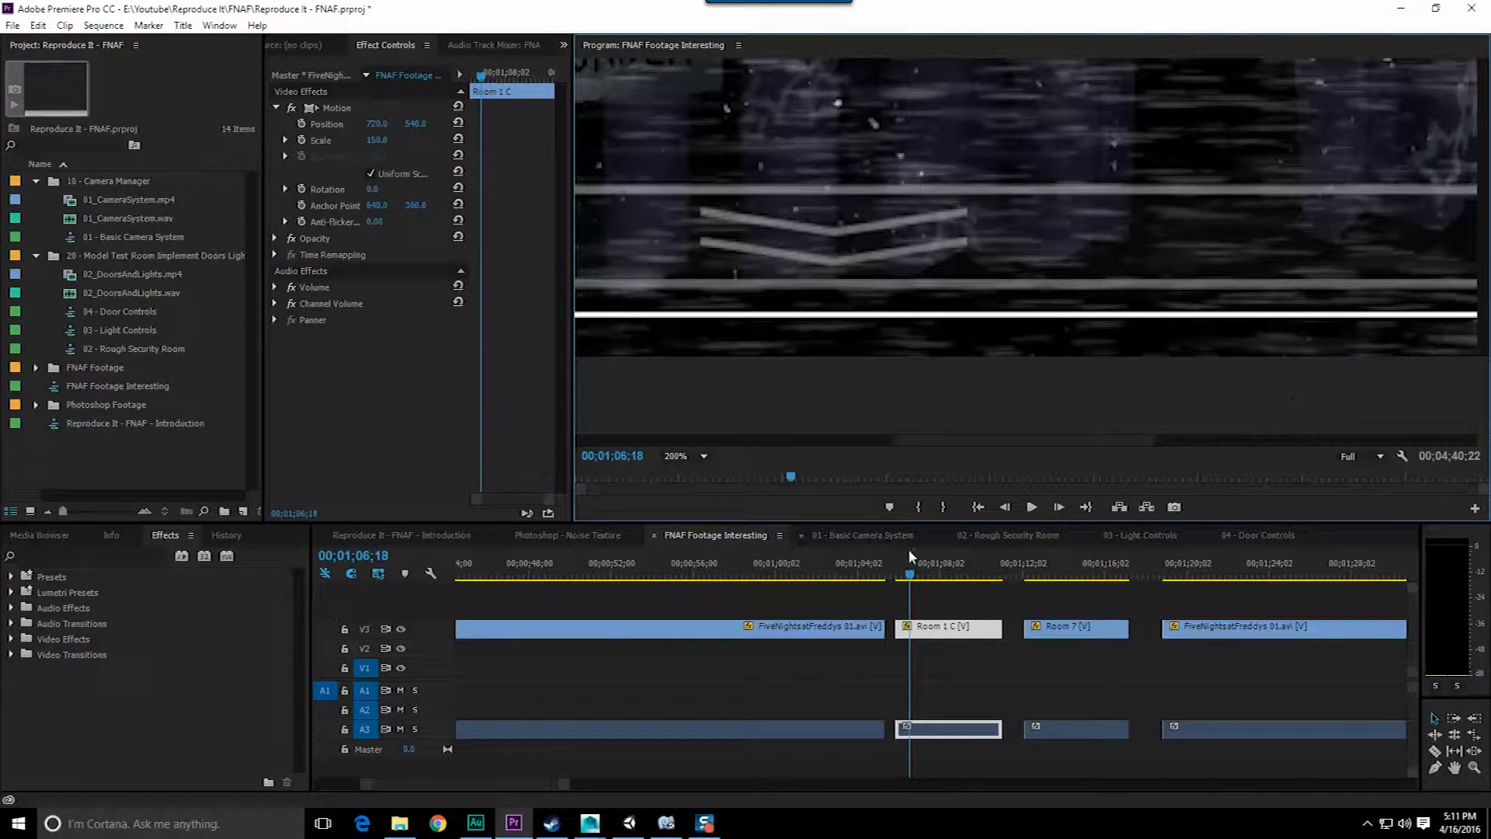
pyautogui.click(928, 575)
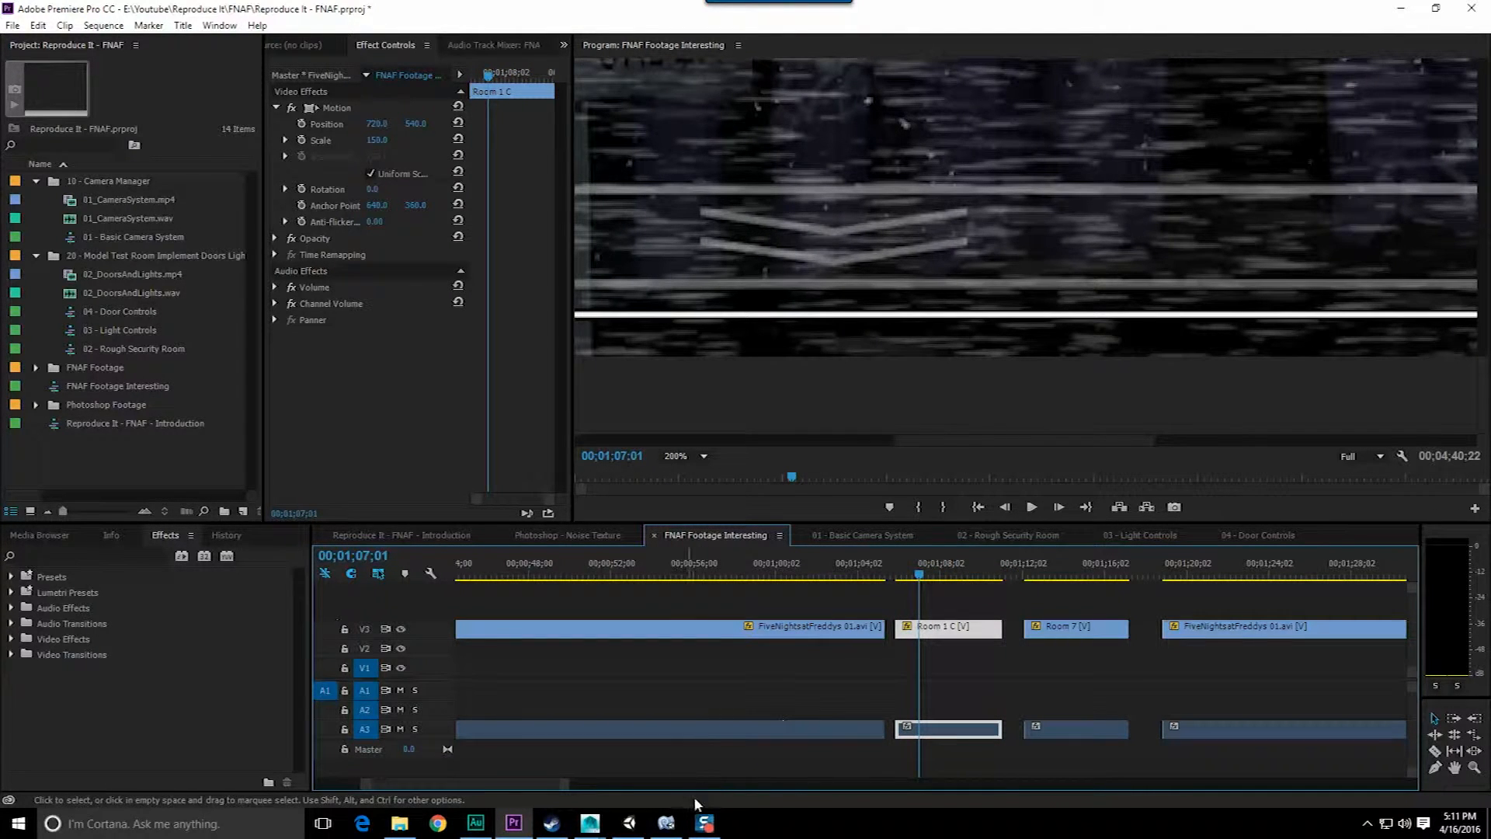
pyautogui.moveTo(590, 824)
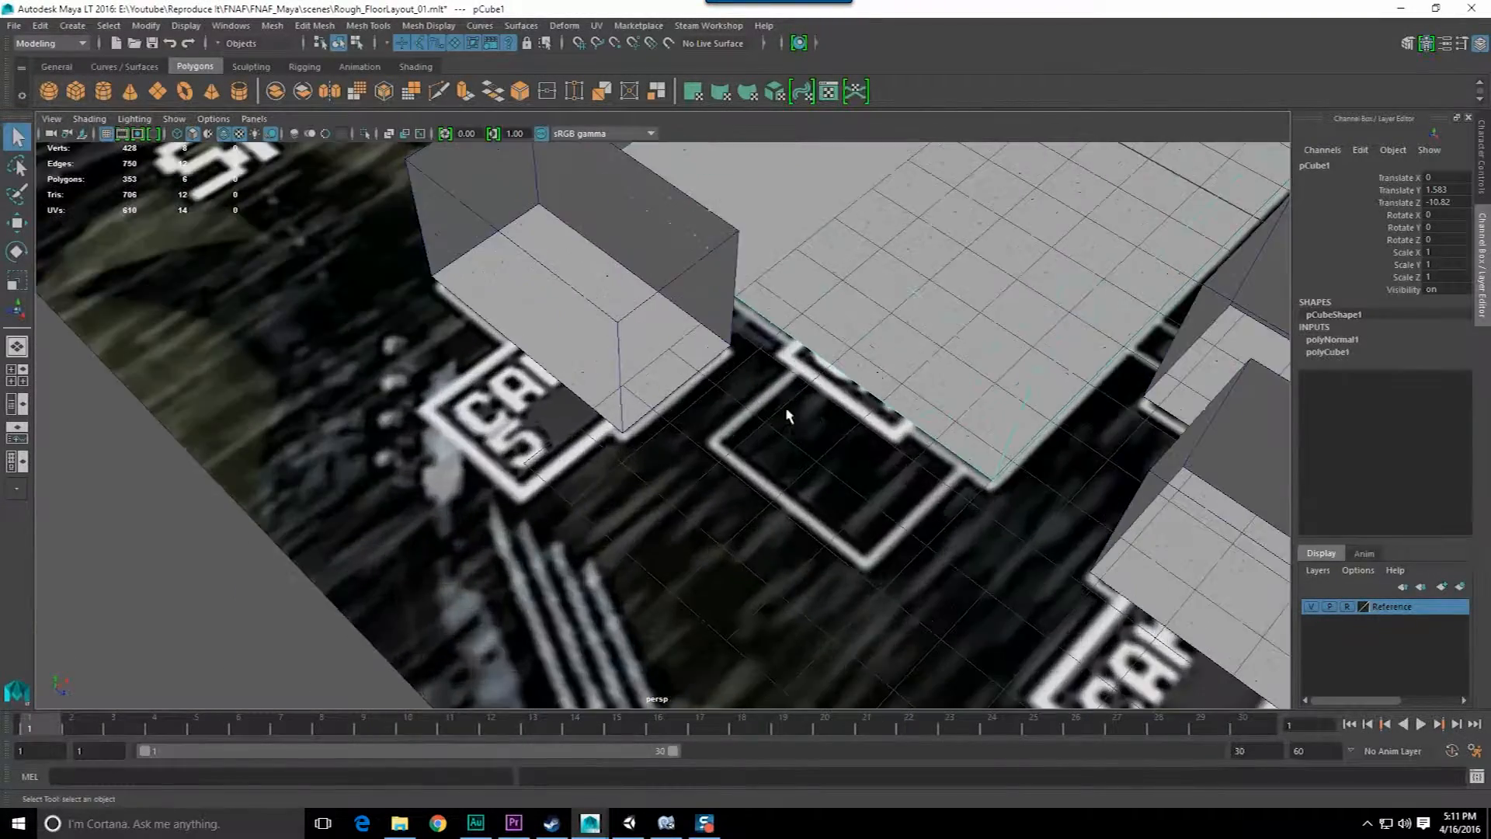
# Insert four edge loops across the long Show Stage block, then bring up Chrome
pyautogui.rightClick(789, 413)
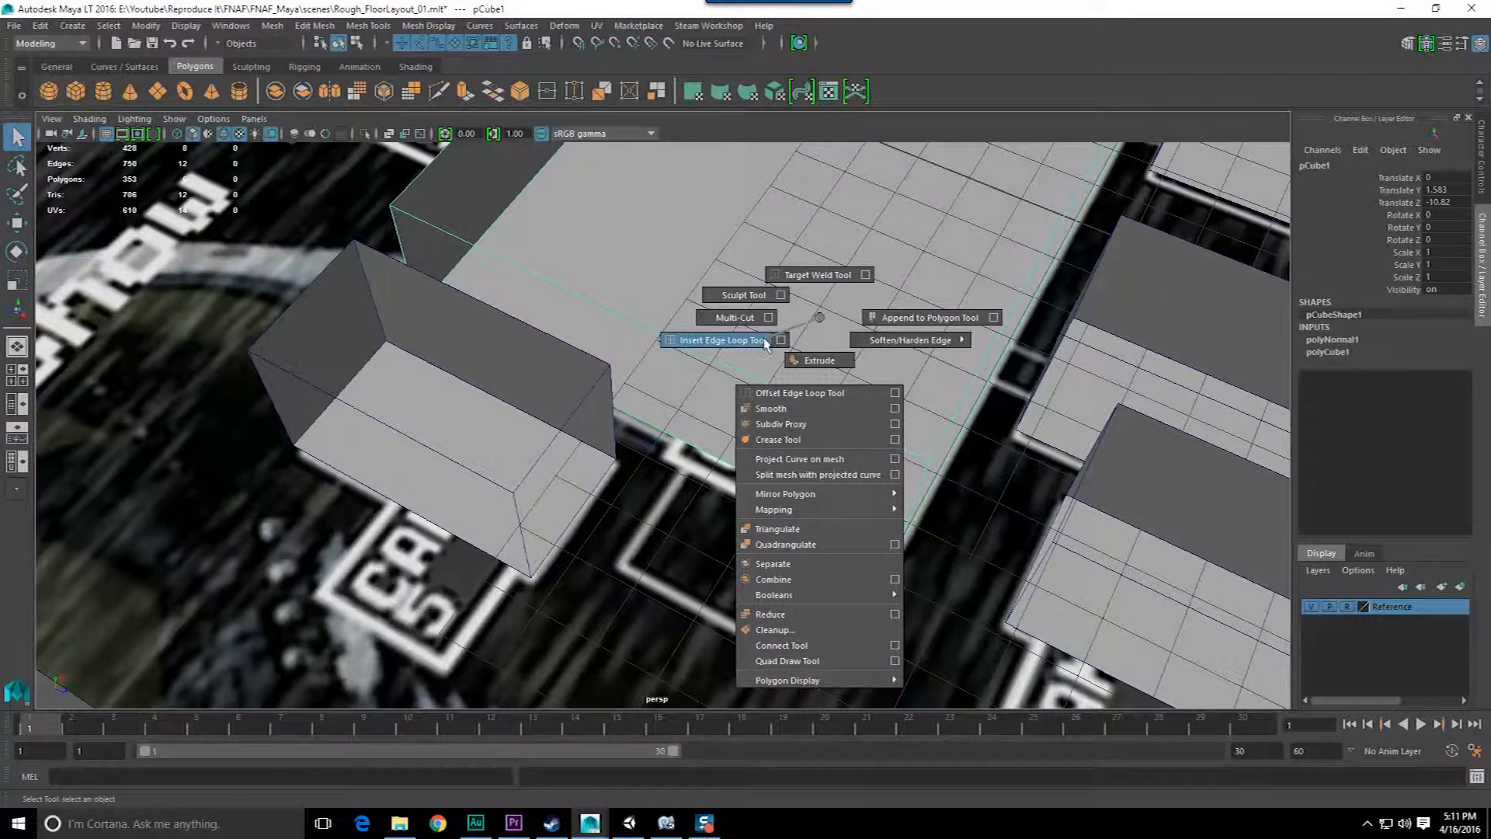
pyautogui.click(722, 340)
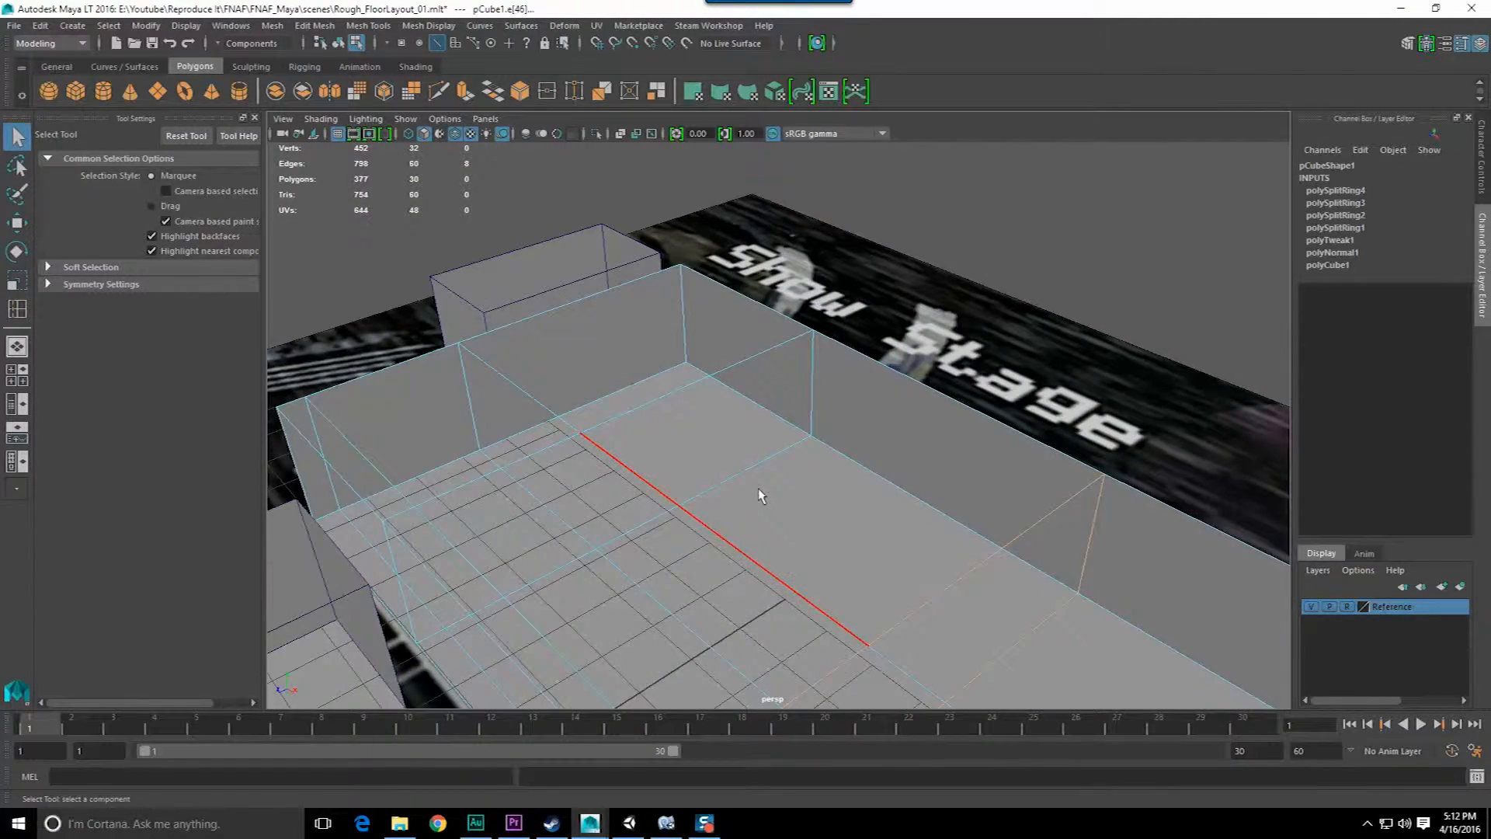
pyautogui.click(436, 823)
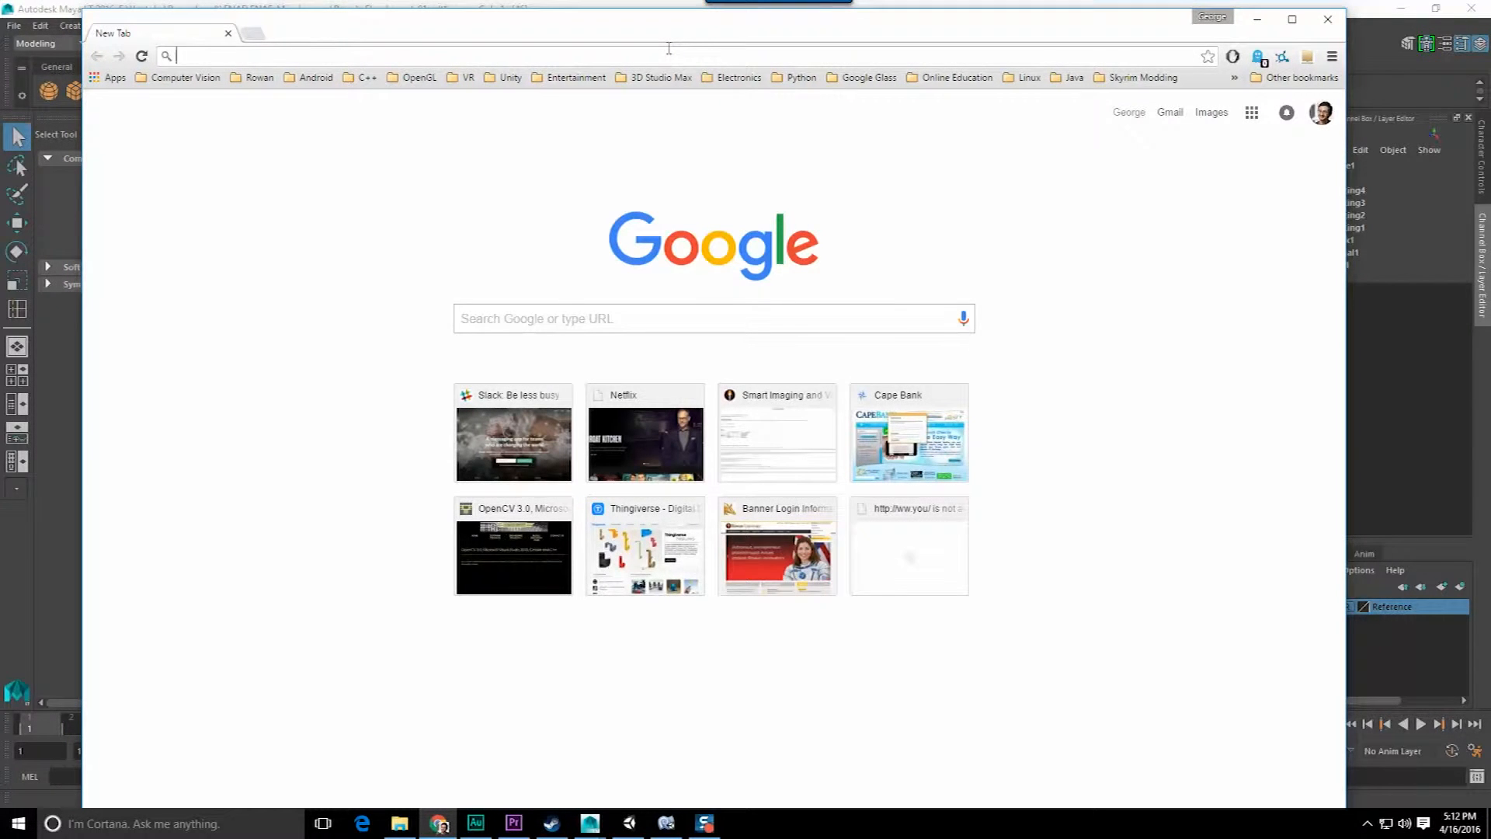
# Search Google Images for 'chuck e cheese animatronic' reference photos
pyautogui.write('chuck e cheese')
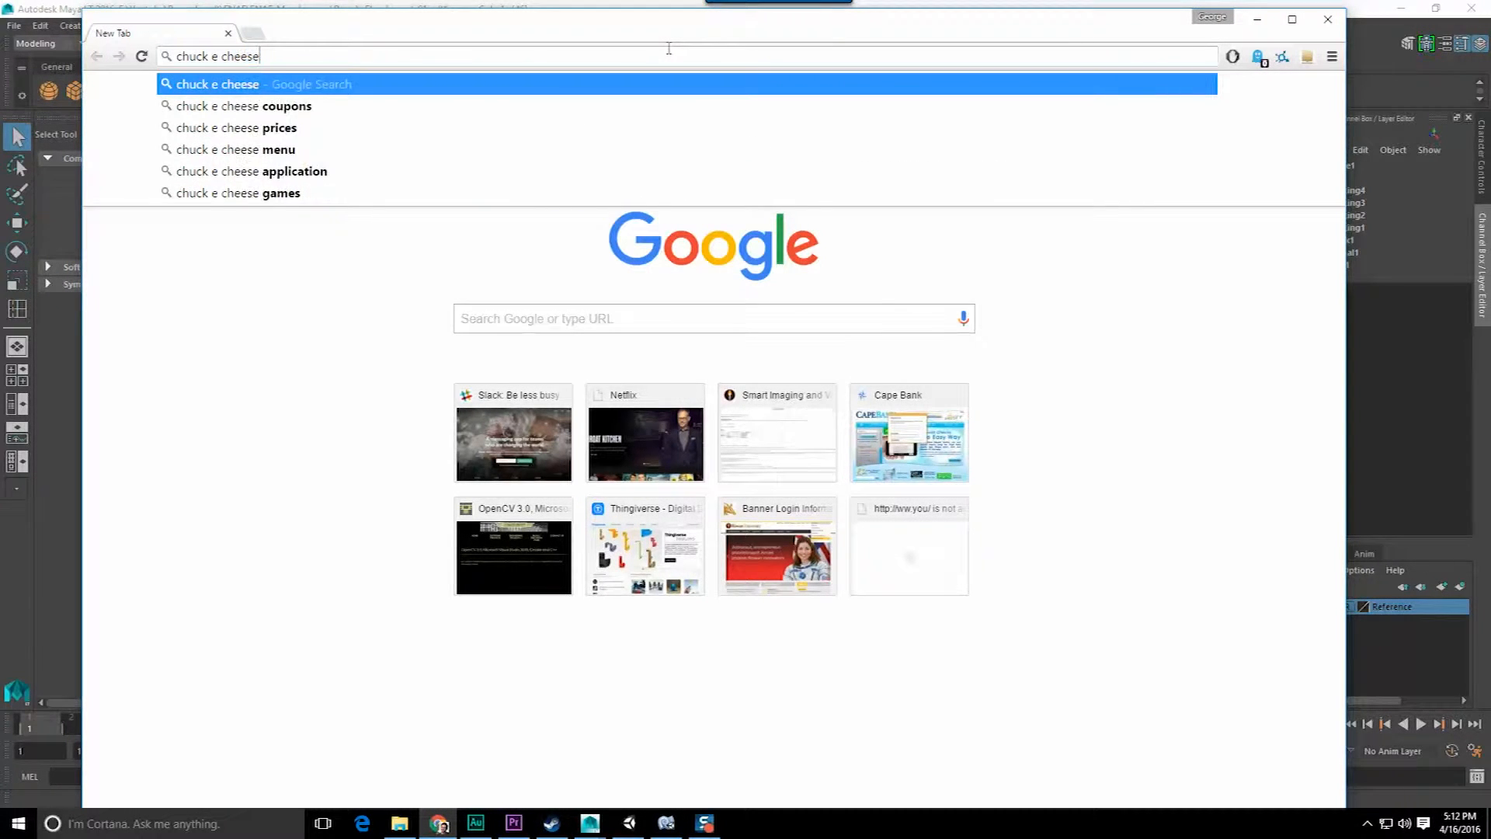
pyautogui.press('Return')
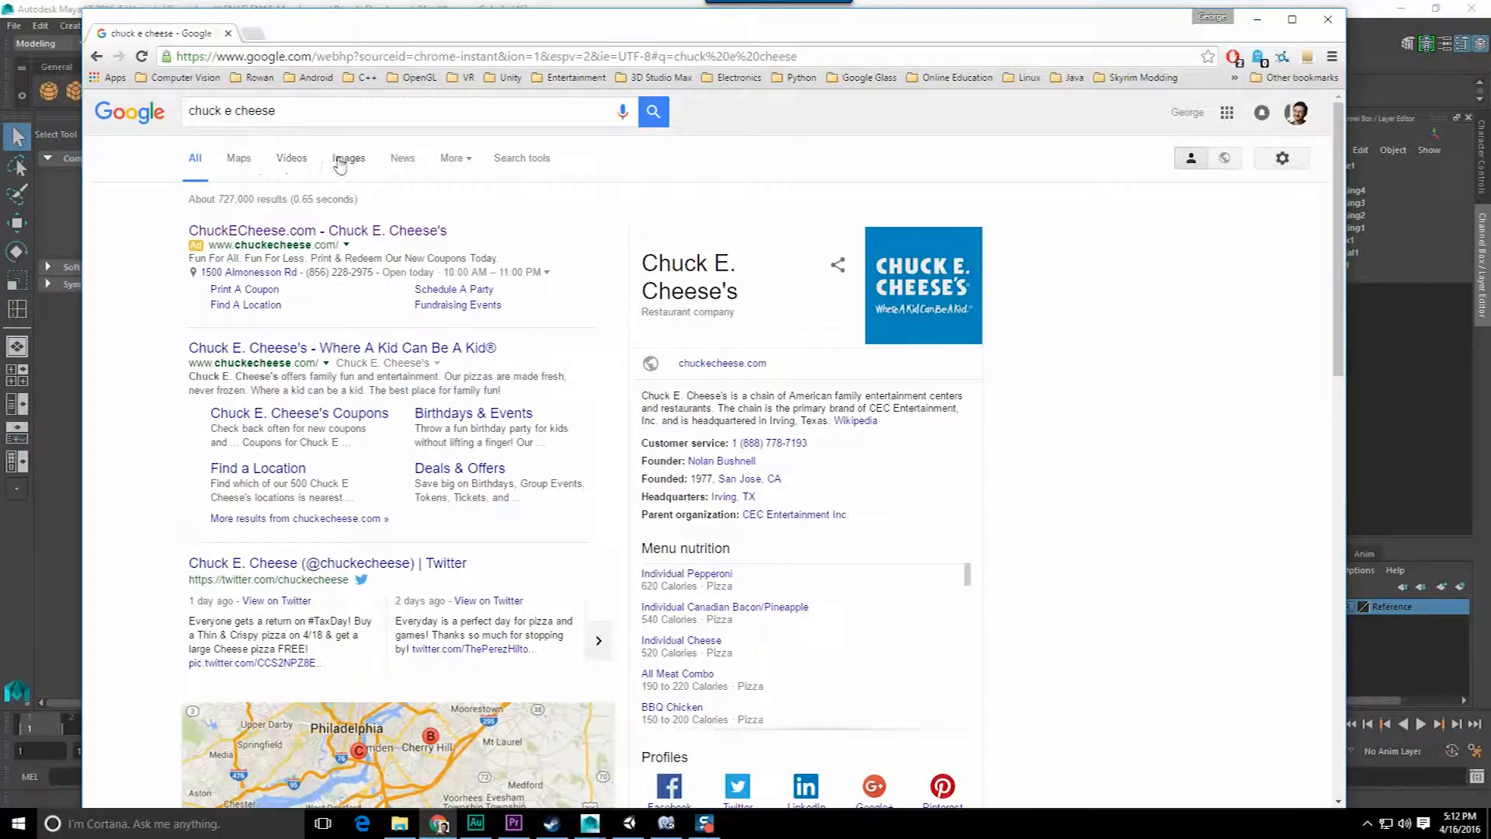
pyautogui.click(348, 158)
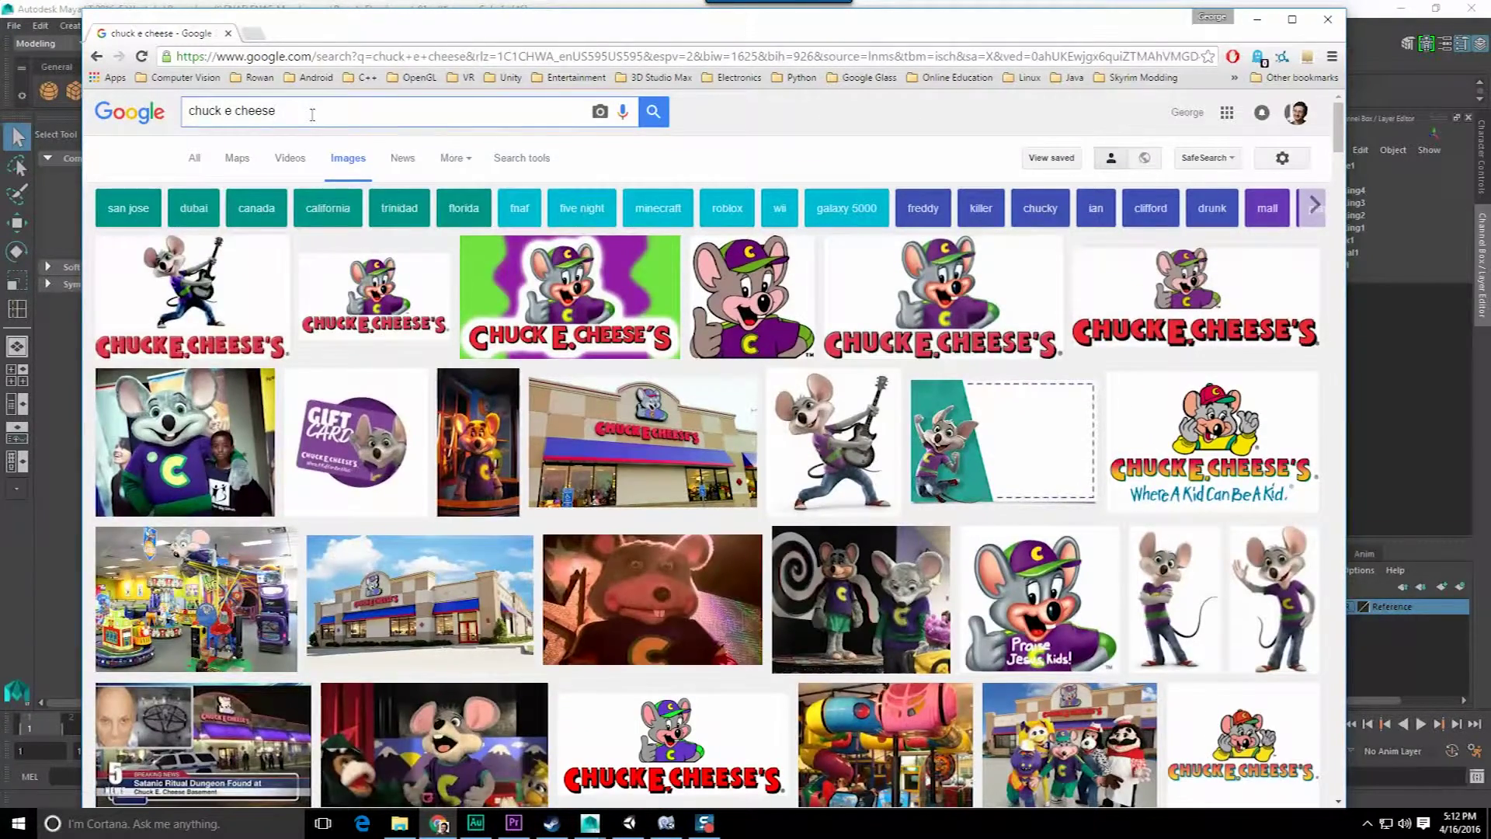
pyautogui.write('anamatroic')
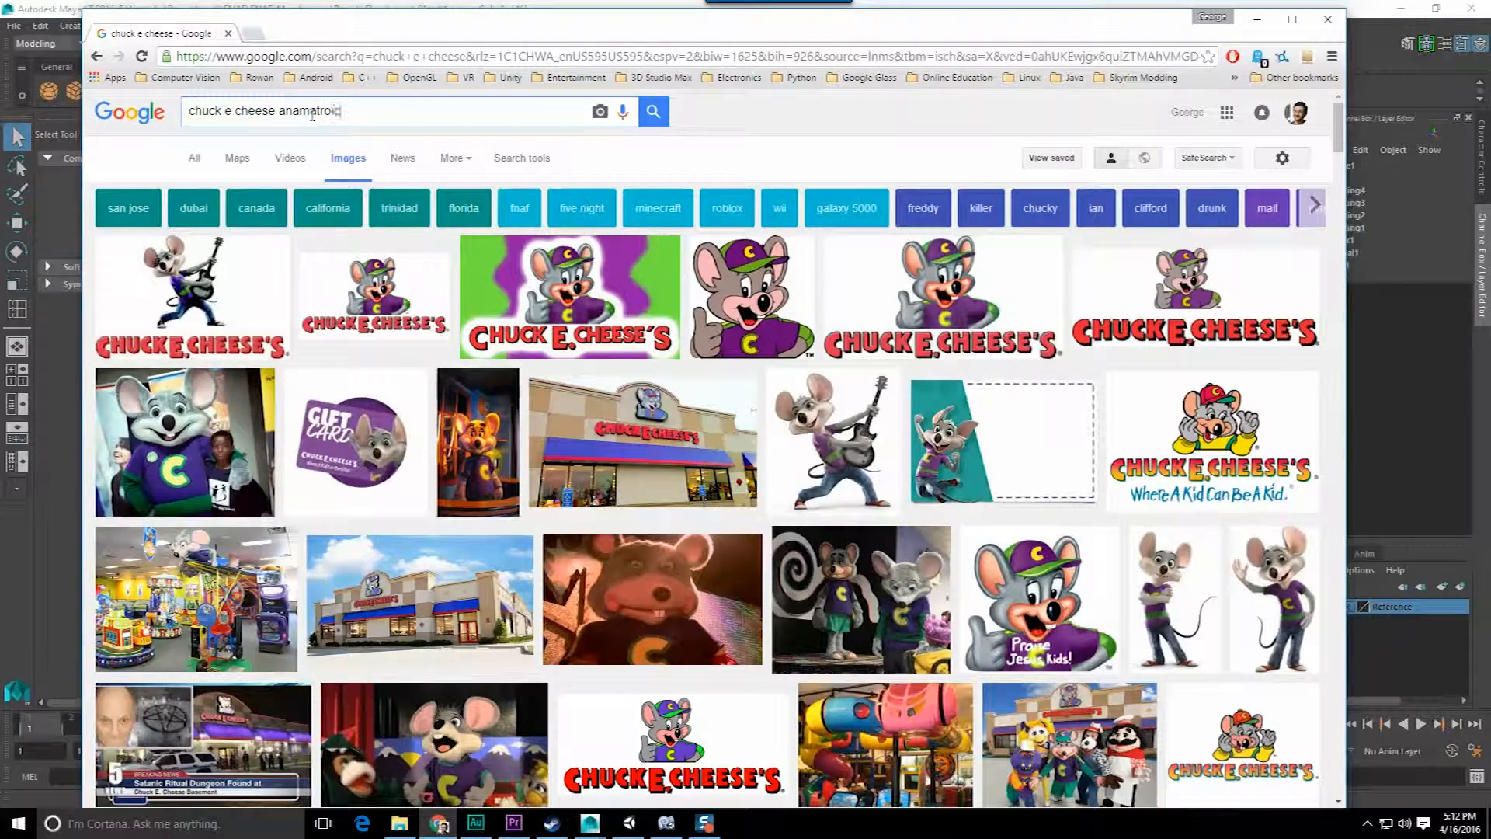
pyautogui.press('Return')
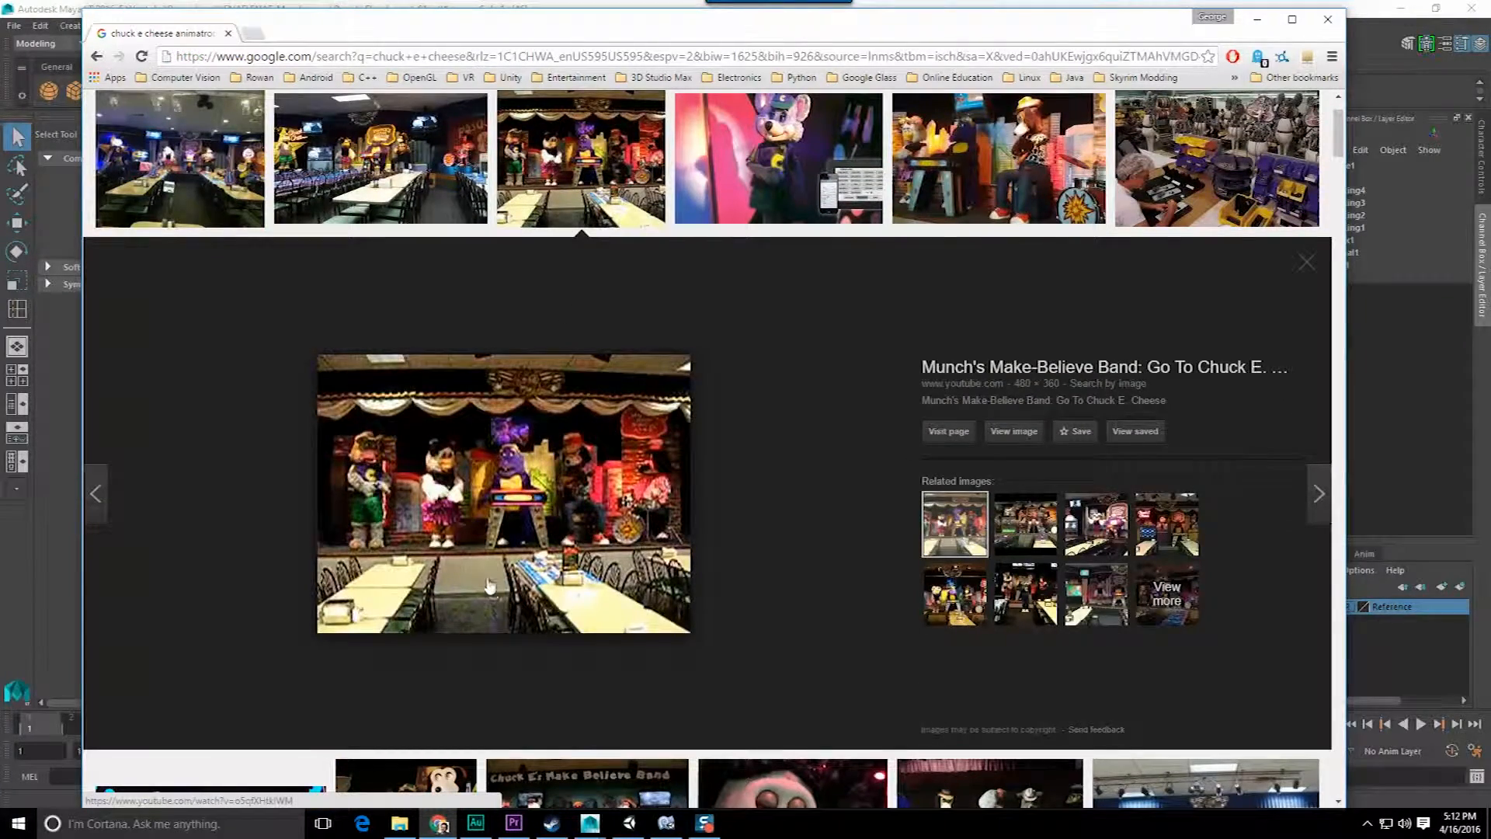
pyautogui.moveTo(385, 591)
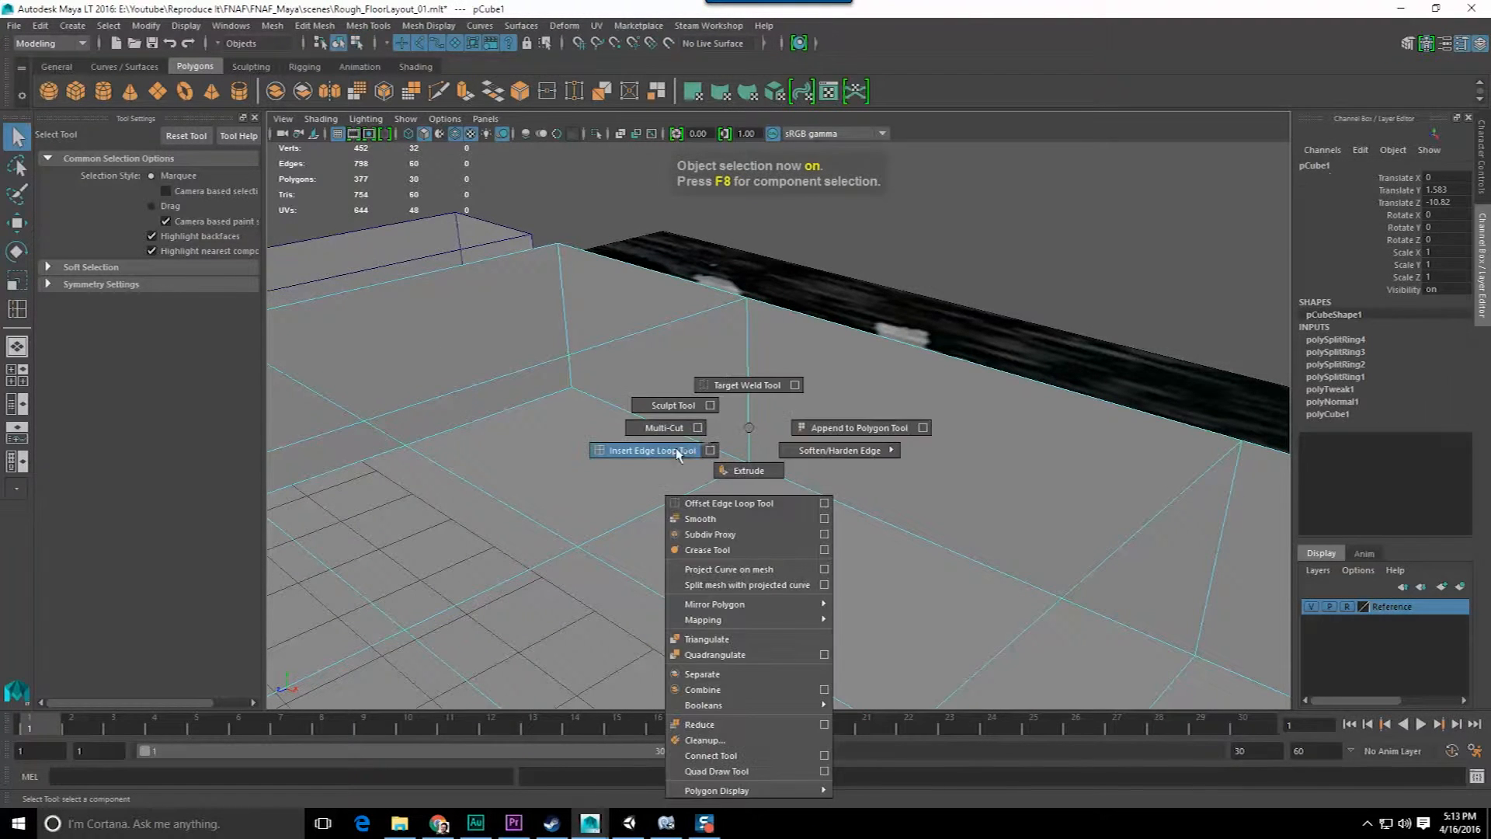
# Add a fifth horizontal edge loop along the Show Stage wall, then return to the reference photo
pyautogui.click(650, 450)
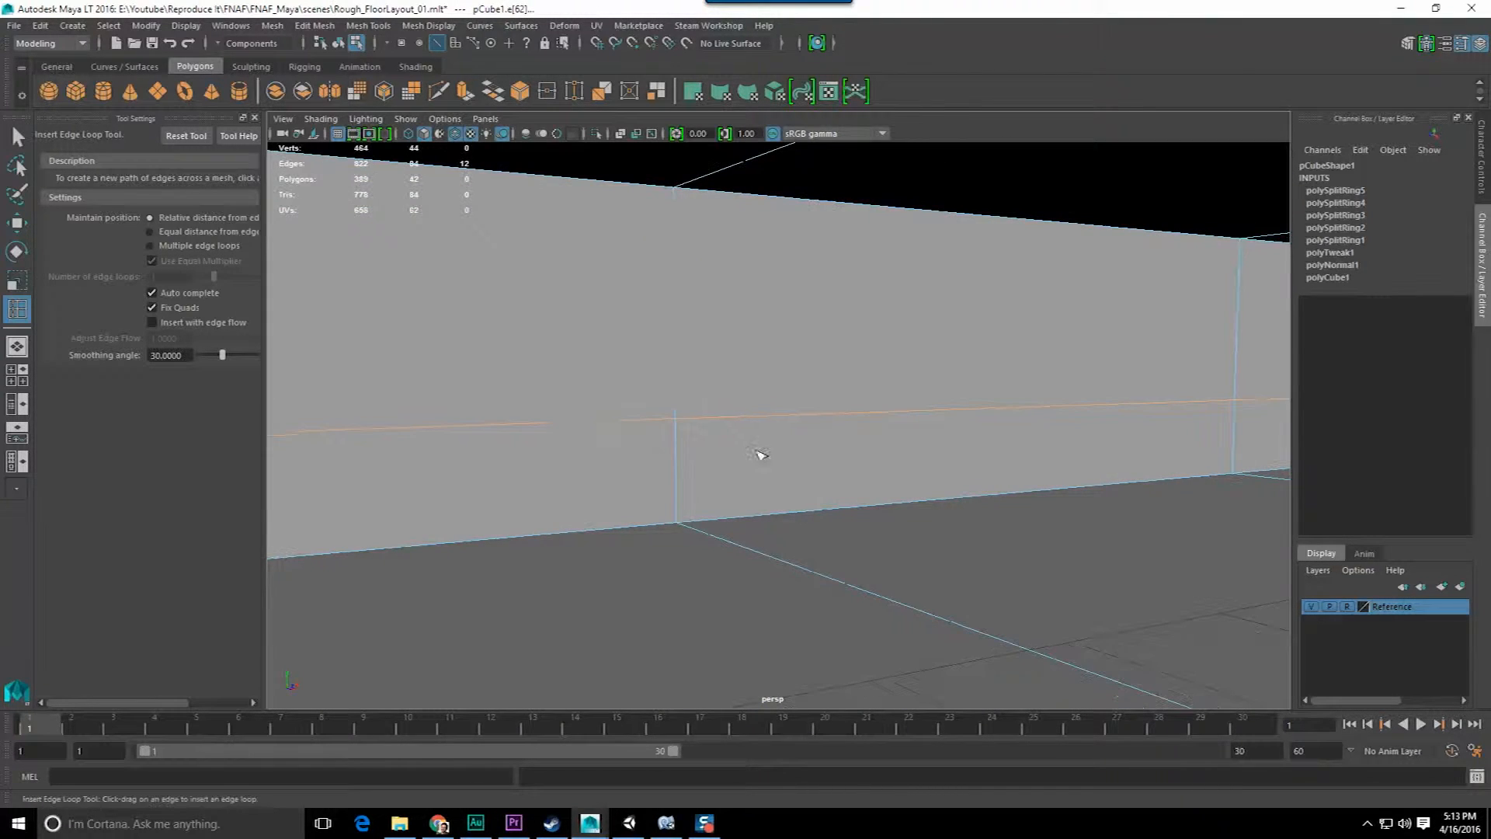
pyautogui.moveTo(663, 452)
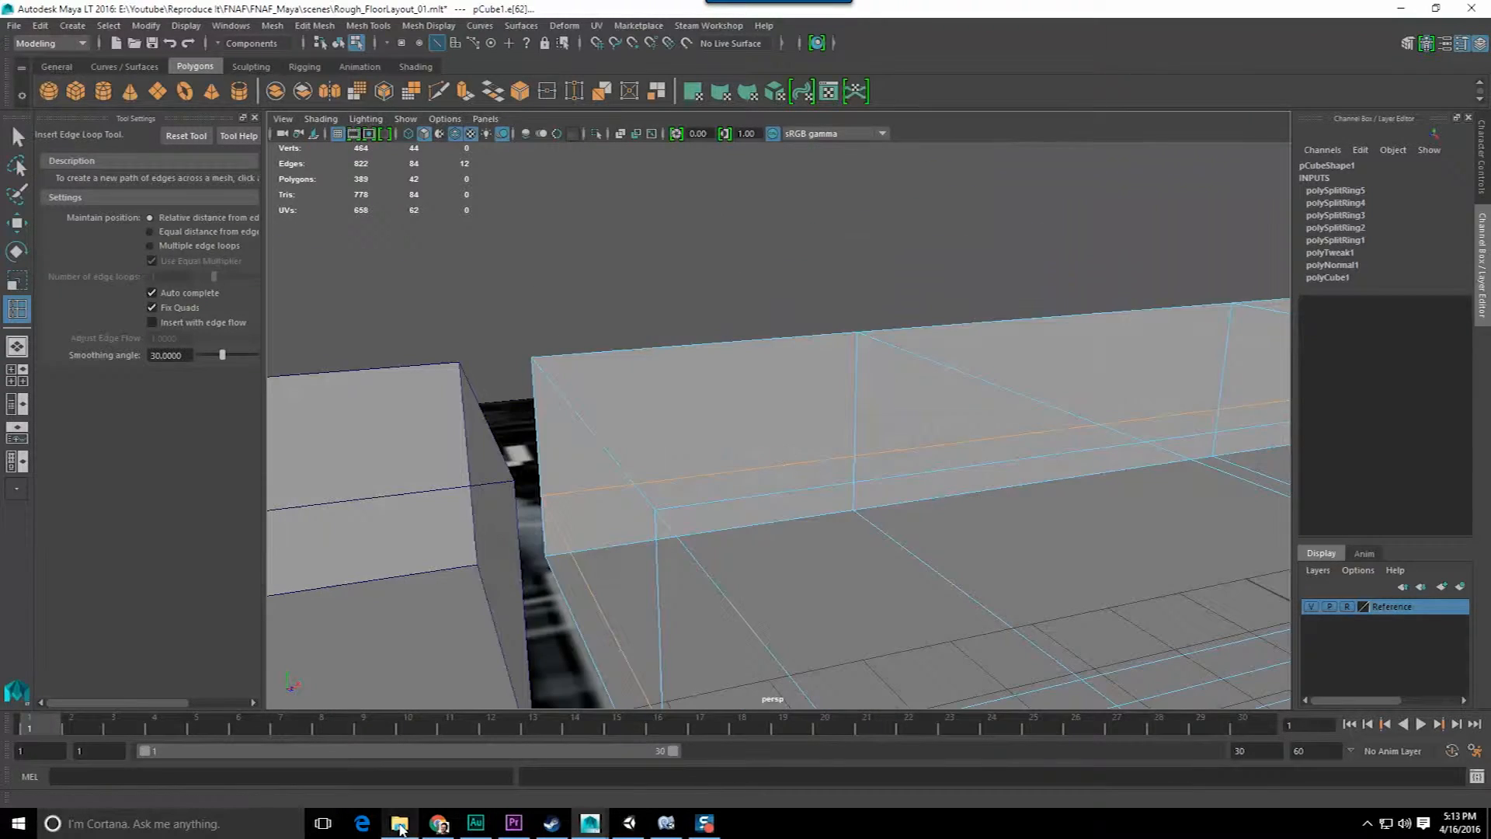
pyautogui.click(362, 823)
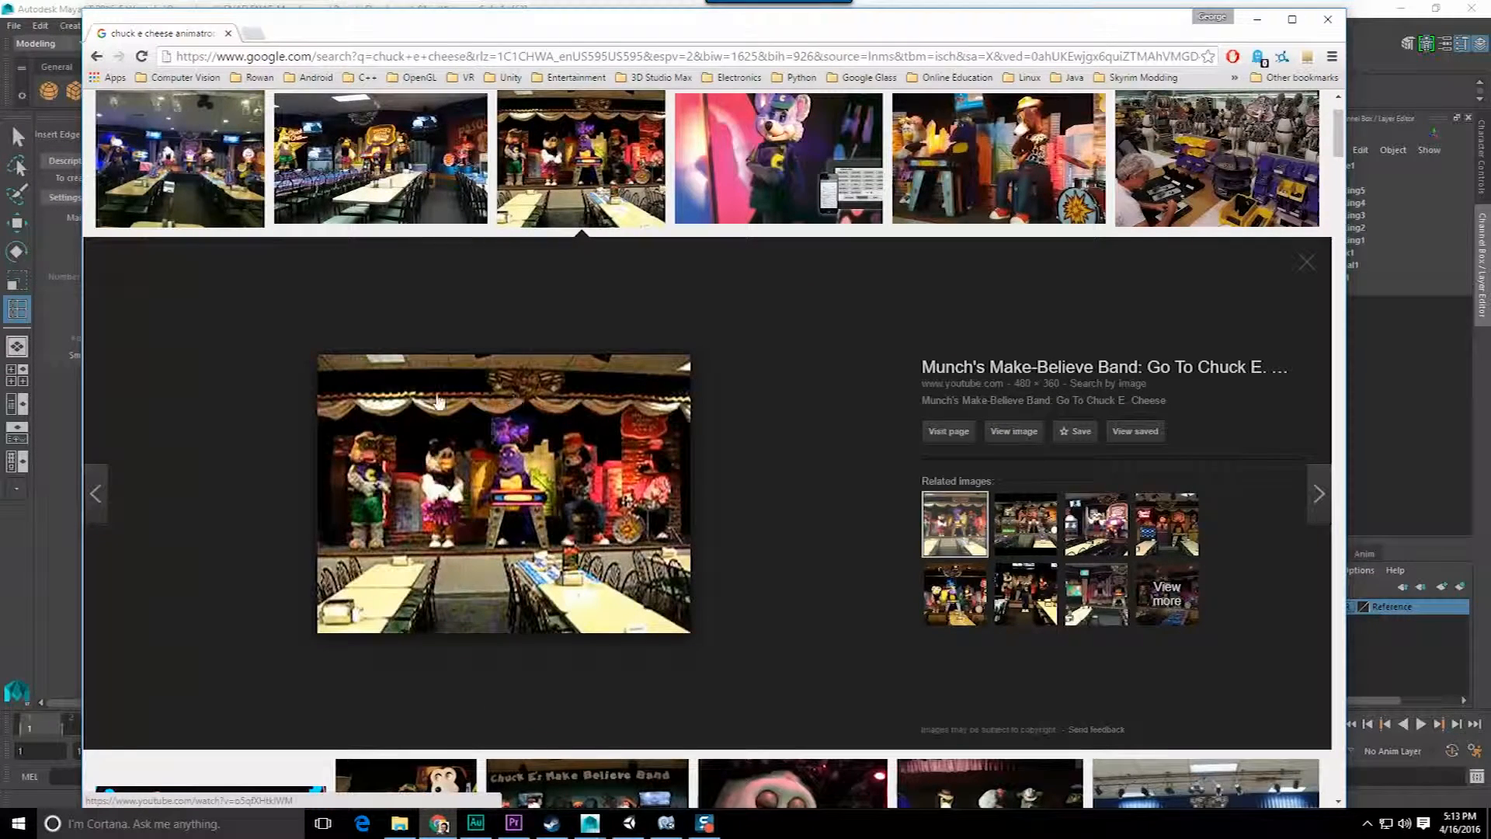
pyautogui.moveTo(486, 390)
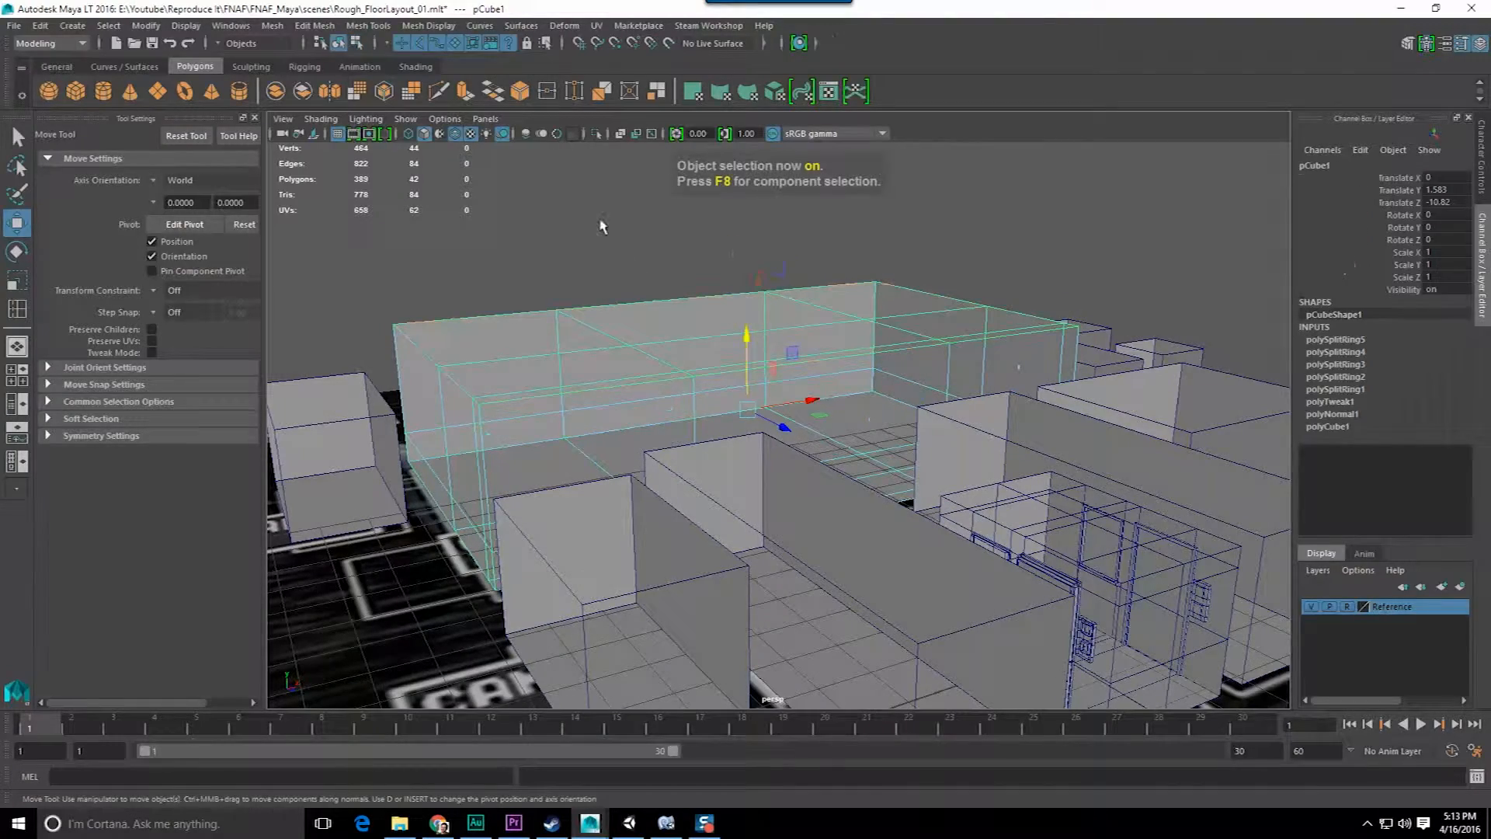
# Finish extruding pCube1's side sections, return to object mode and select pCube2 near CAM 5
pyautogui.press('q')
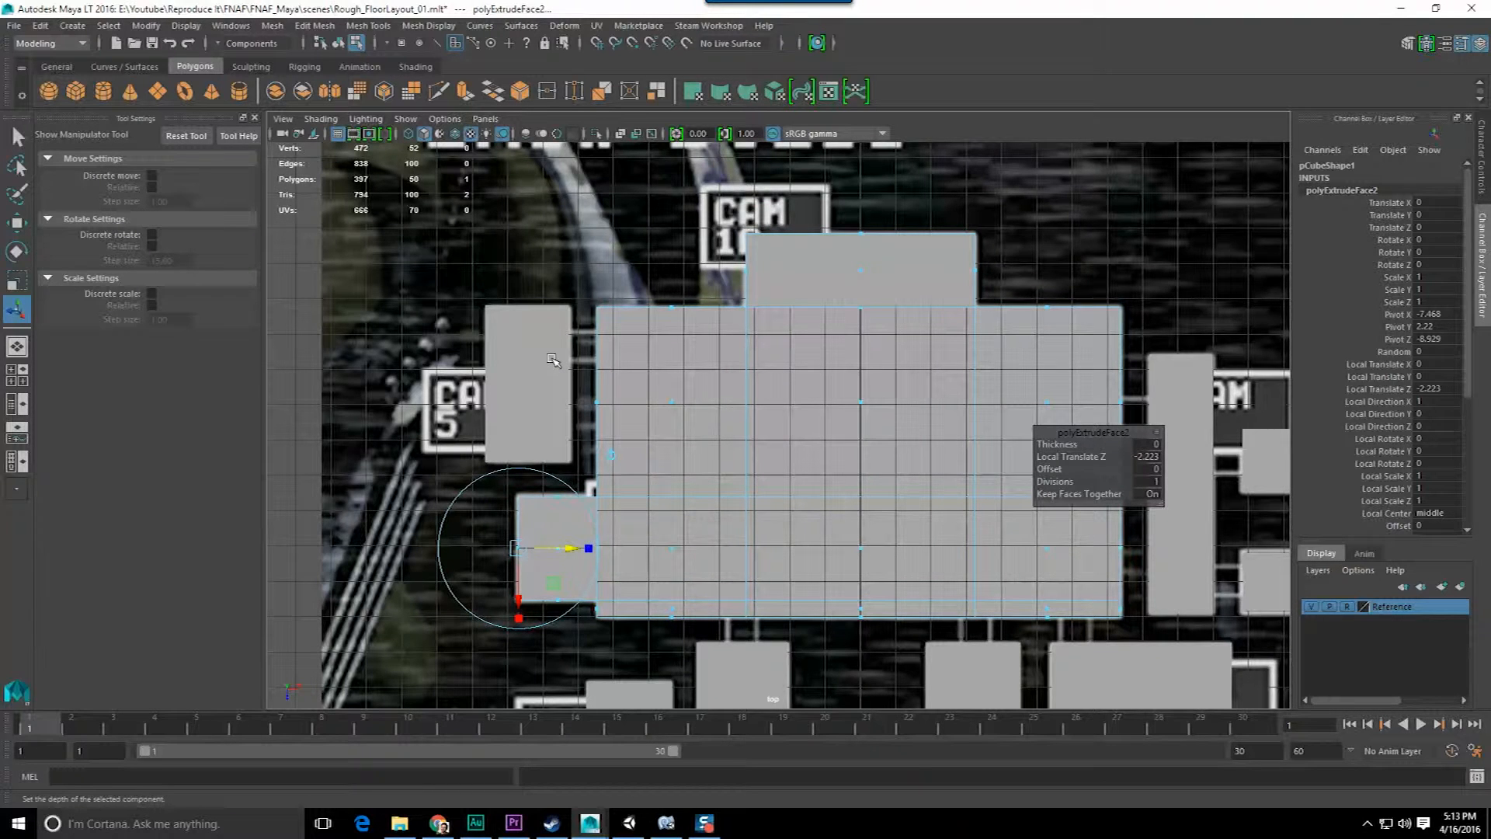
pyautogui.press('F8')
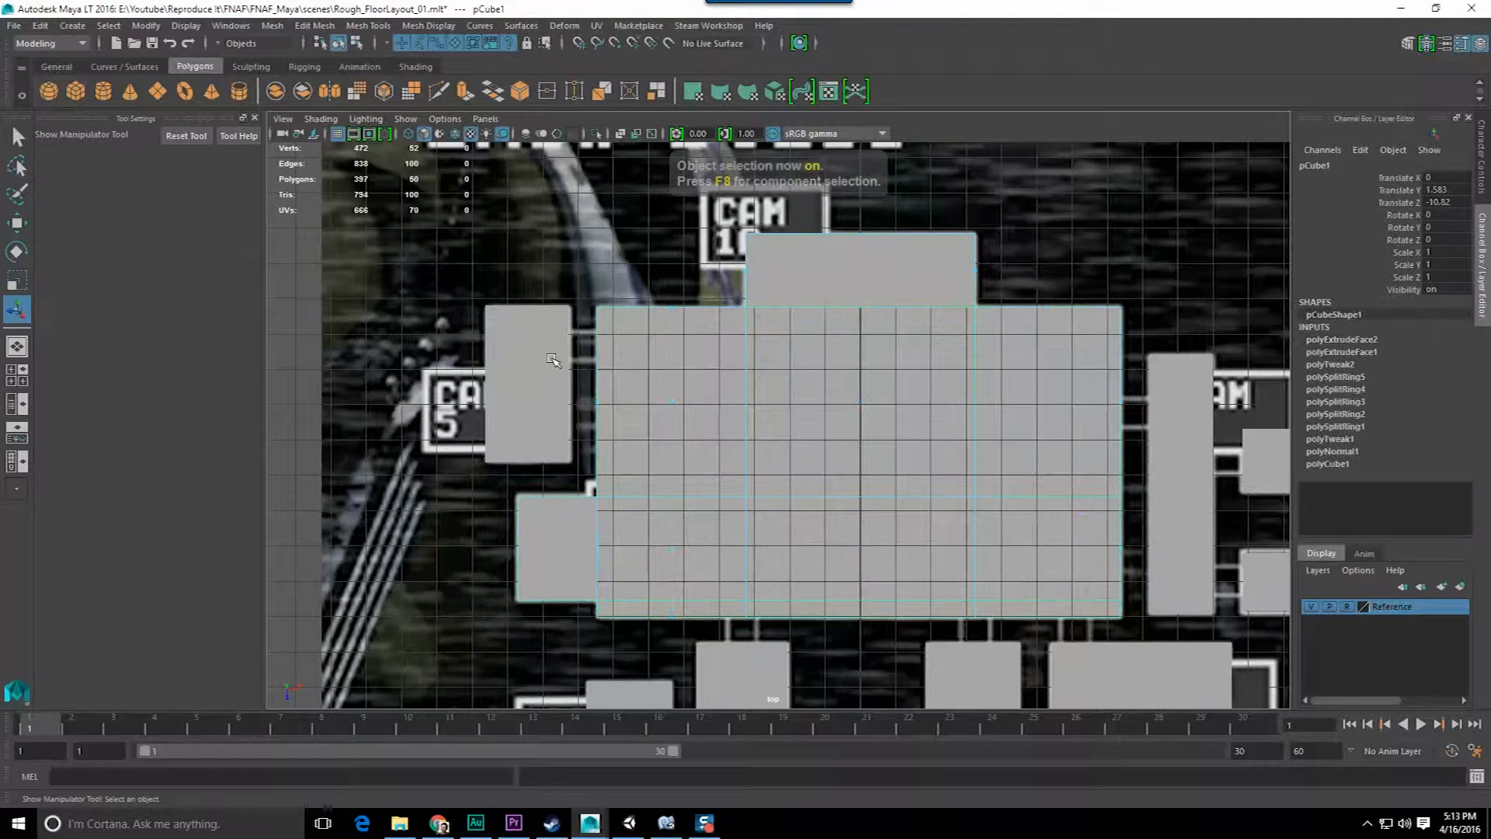
pyautogui.click(15, 137)
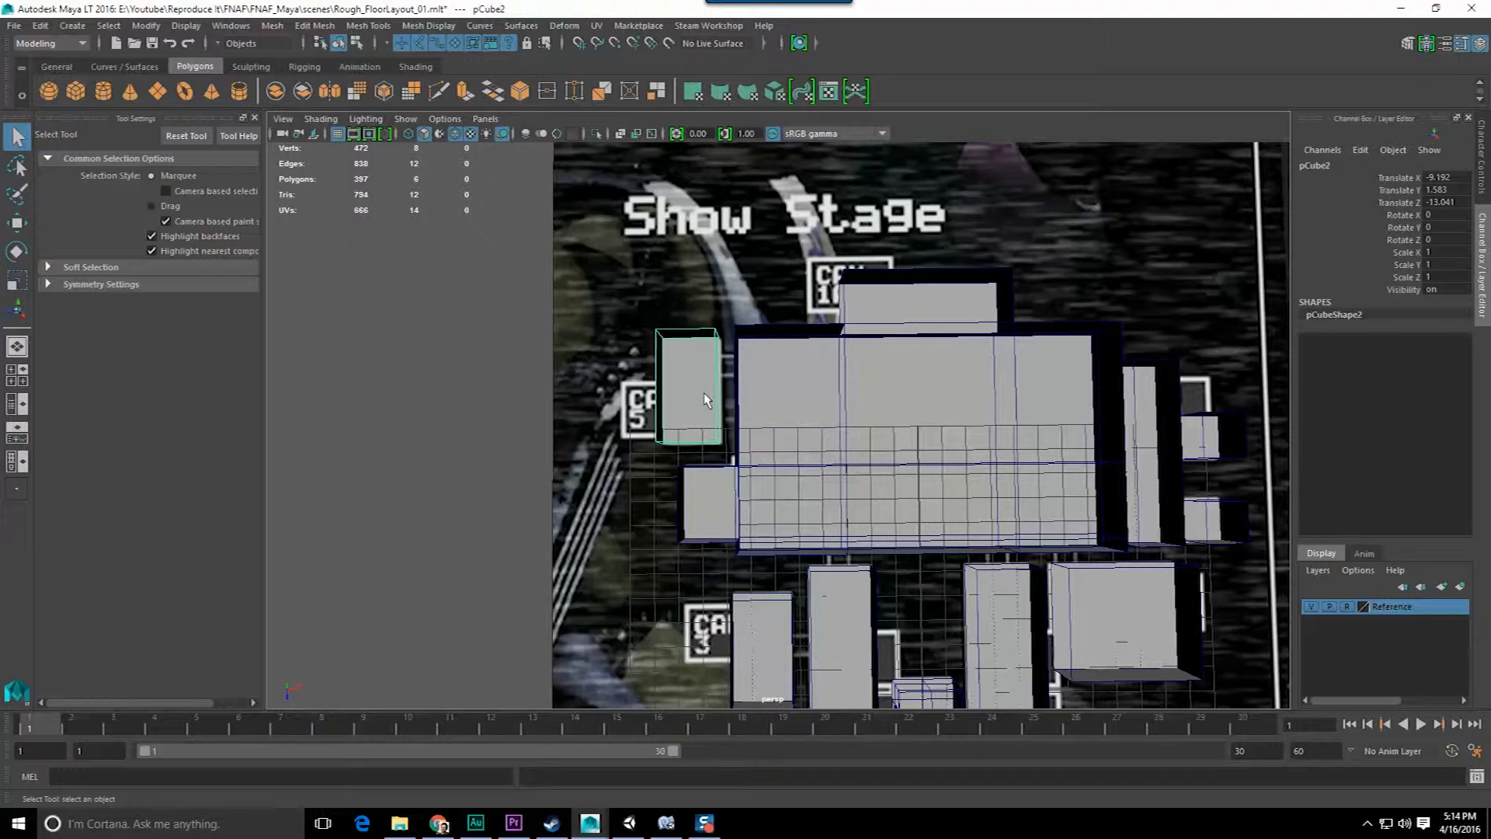
pyautogui.moveTo(688, 378)
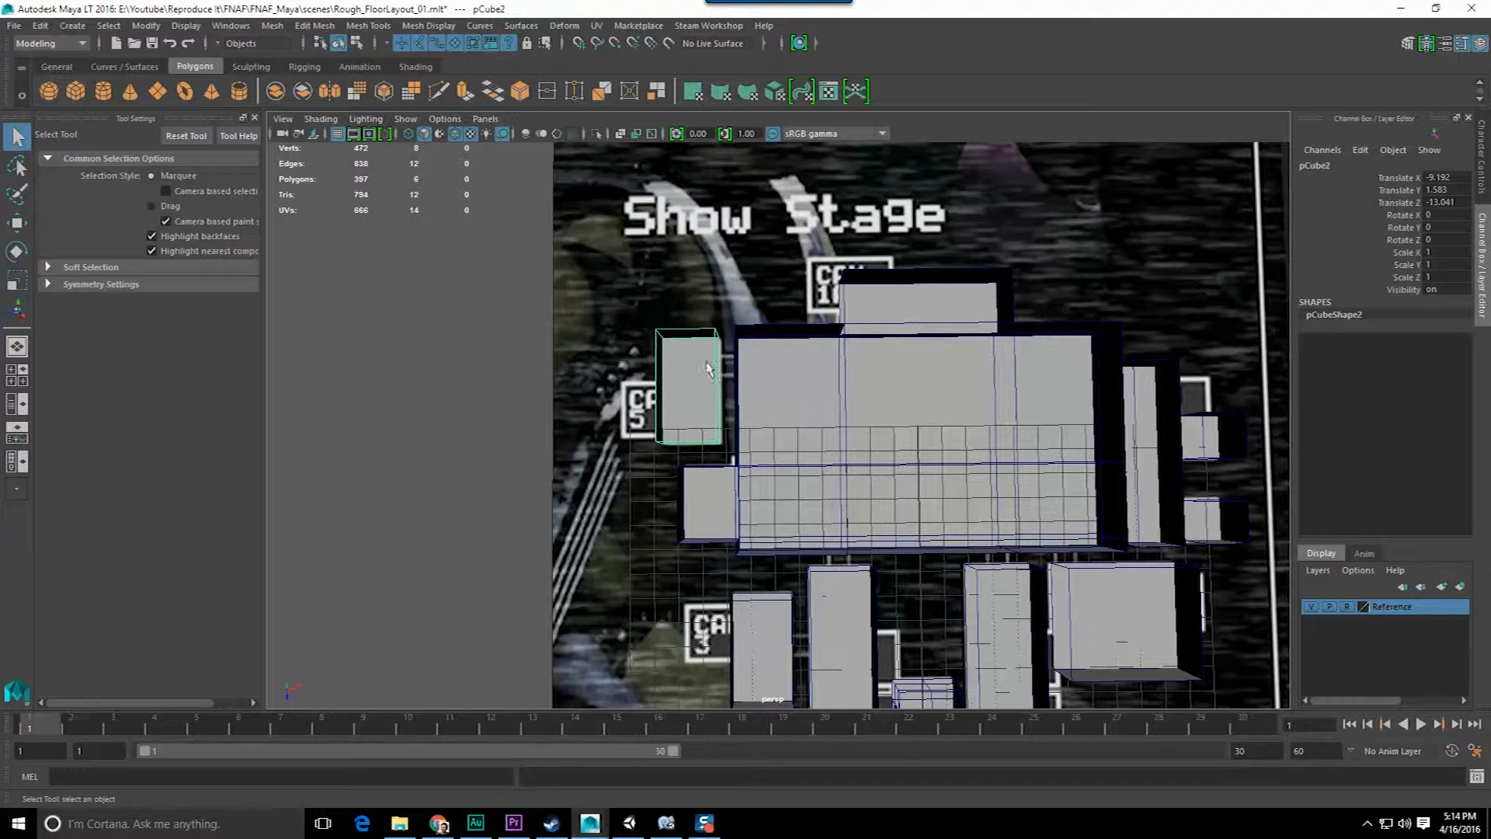
pyautogui.click(514, 823)
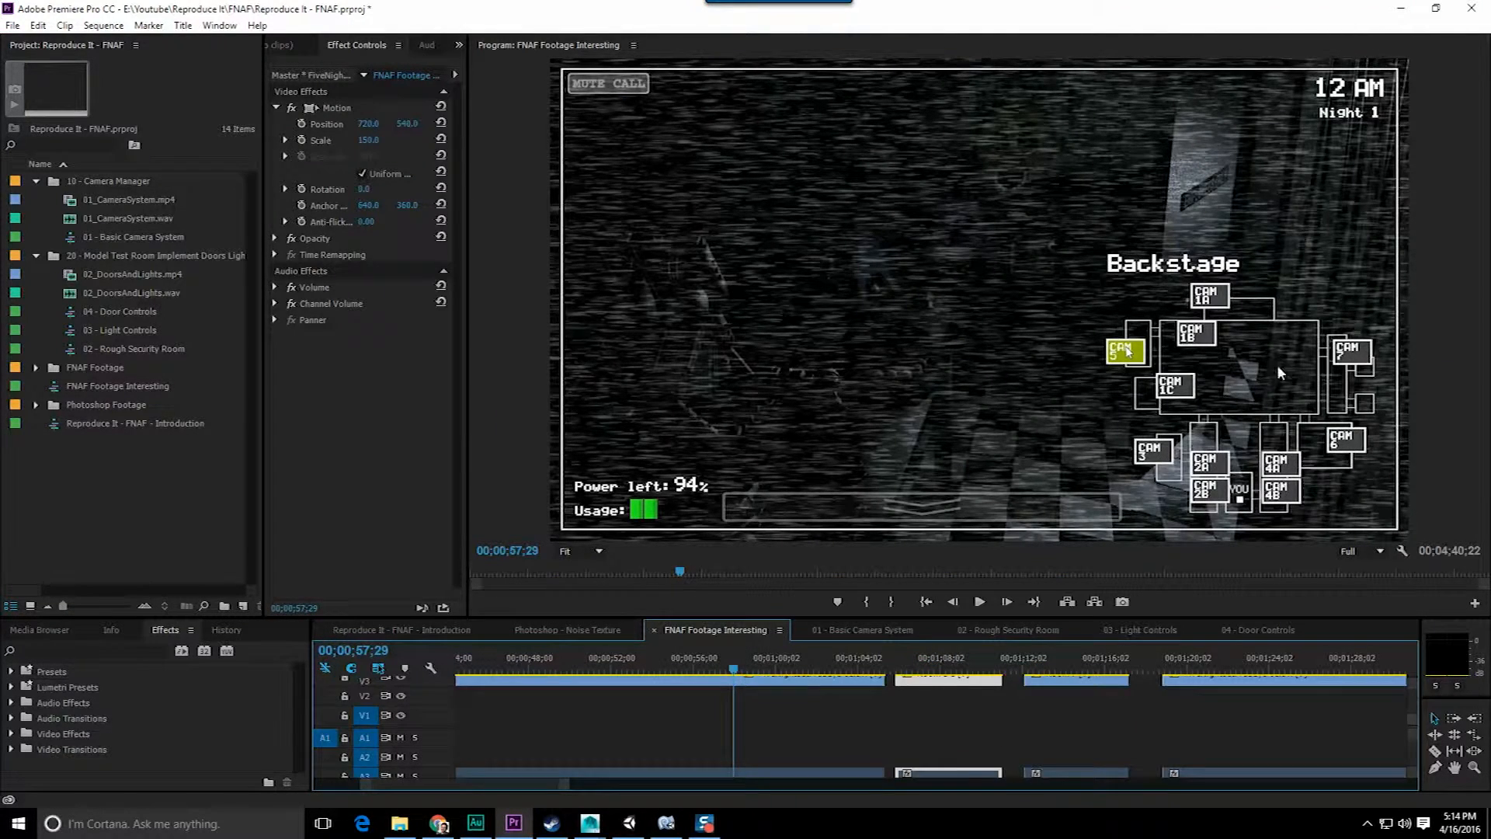
pyautogui.moveTo(1146, 287)
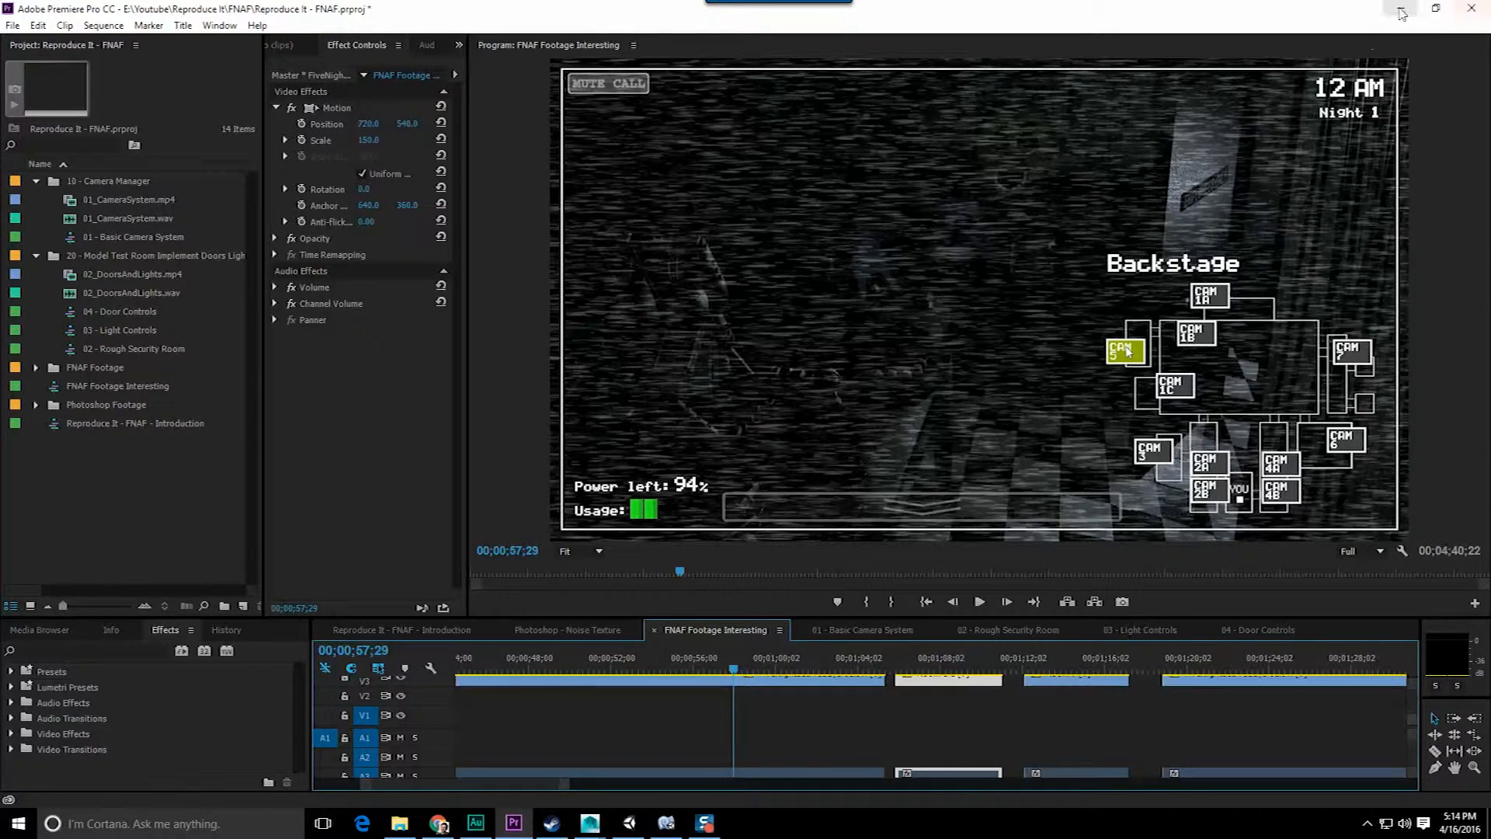
# Minimize Premiere Pro after checking the camera-map frame to return to Maya
pyautogui.click(589, 823)
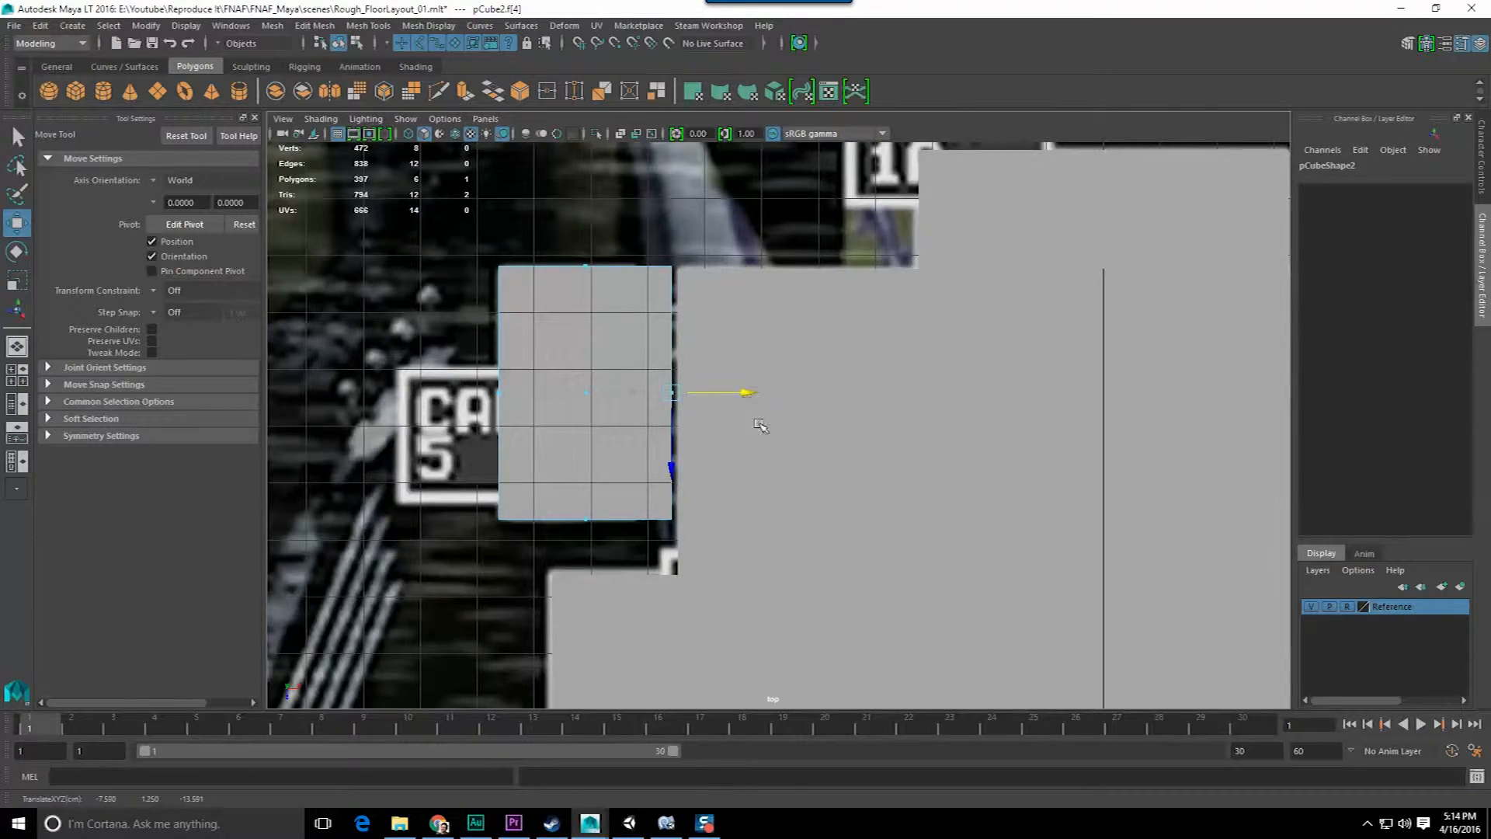
# Stretch side faces of the CAM 5 and CAM 3 blocks so they meet the neighbouring rooms
pyautogui.click(320, 118)
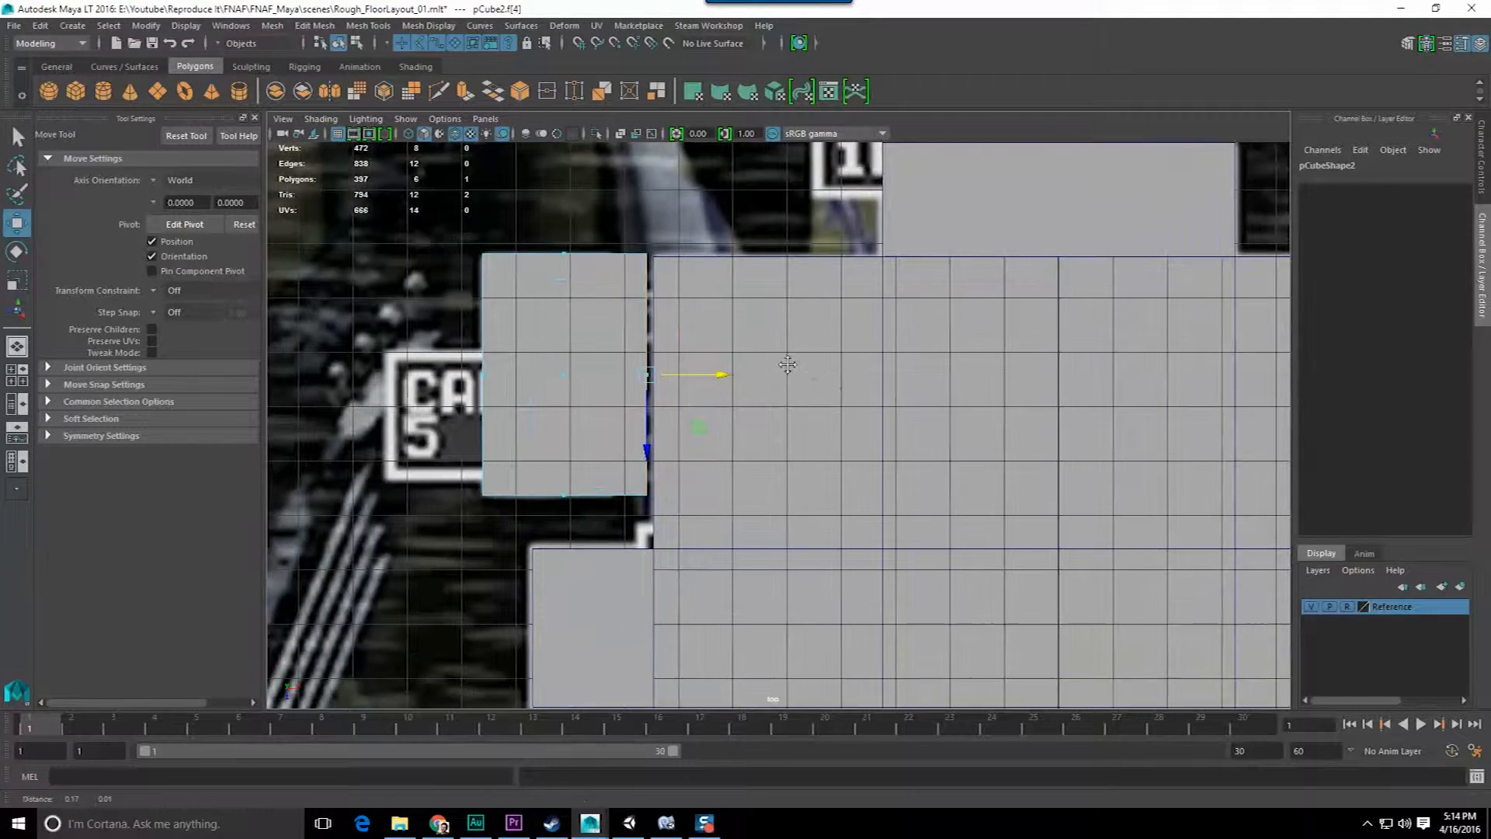
pyautogui.click(230, 25)
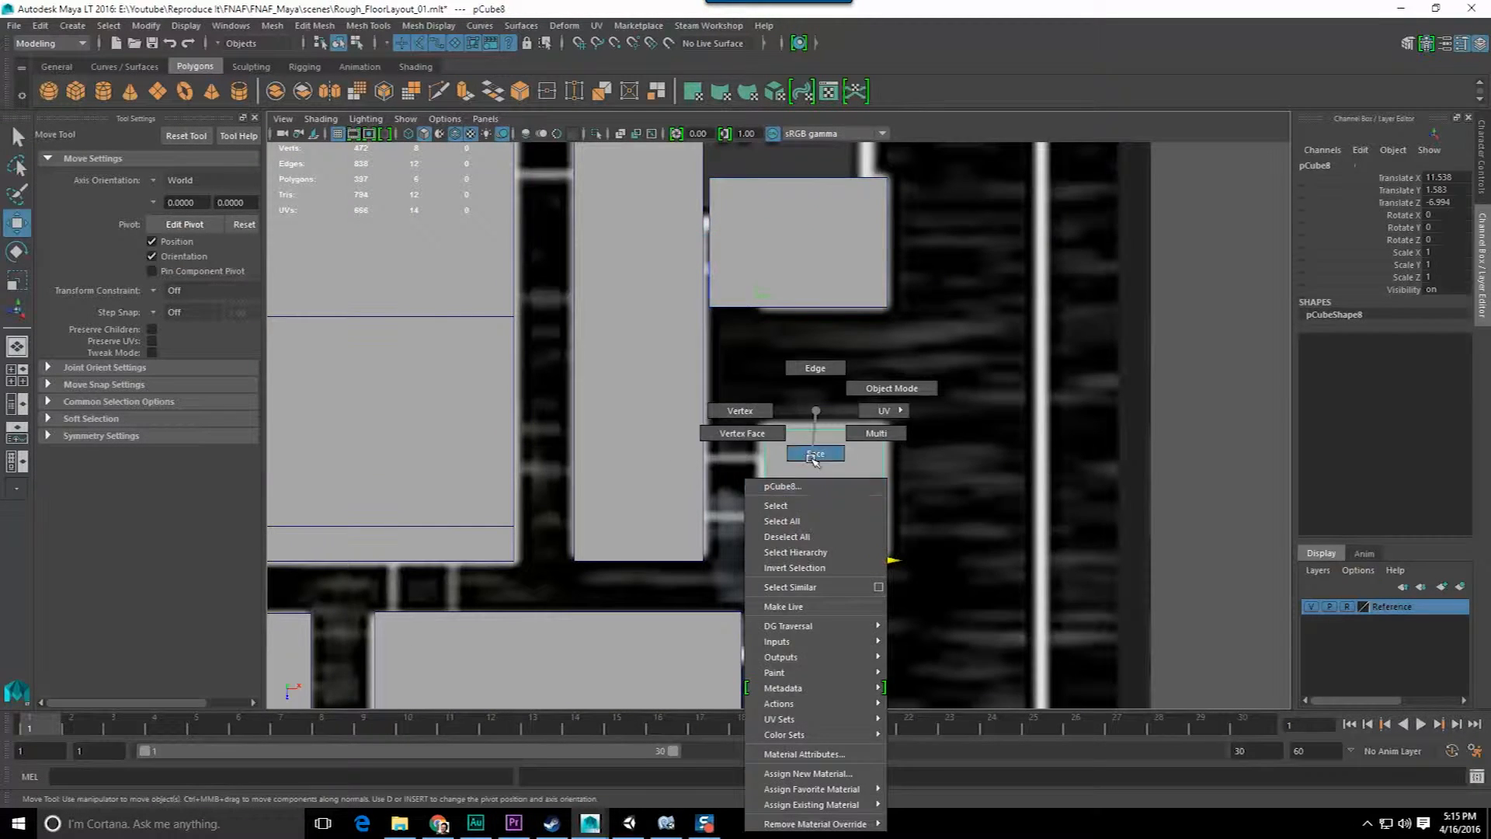
pyautogui.click(813, 452)
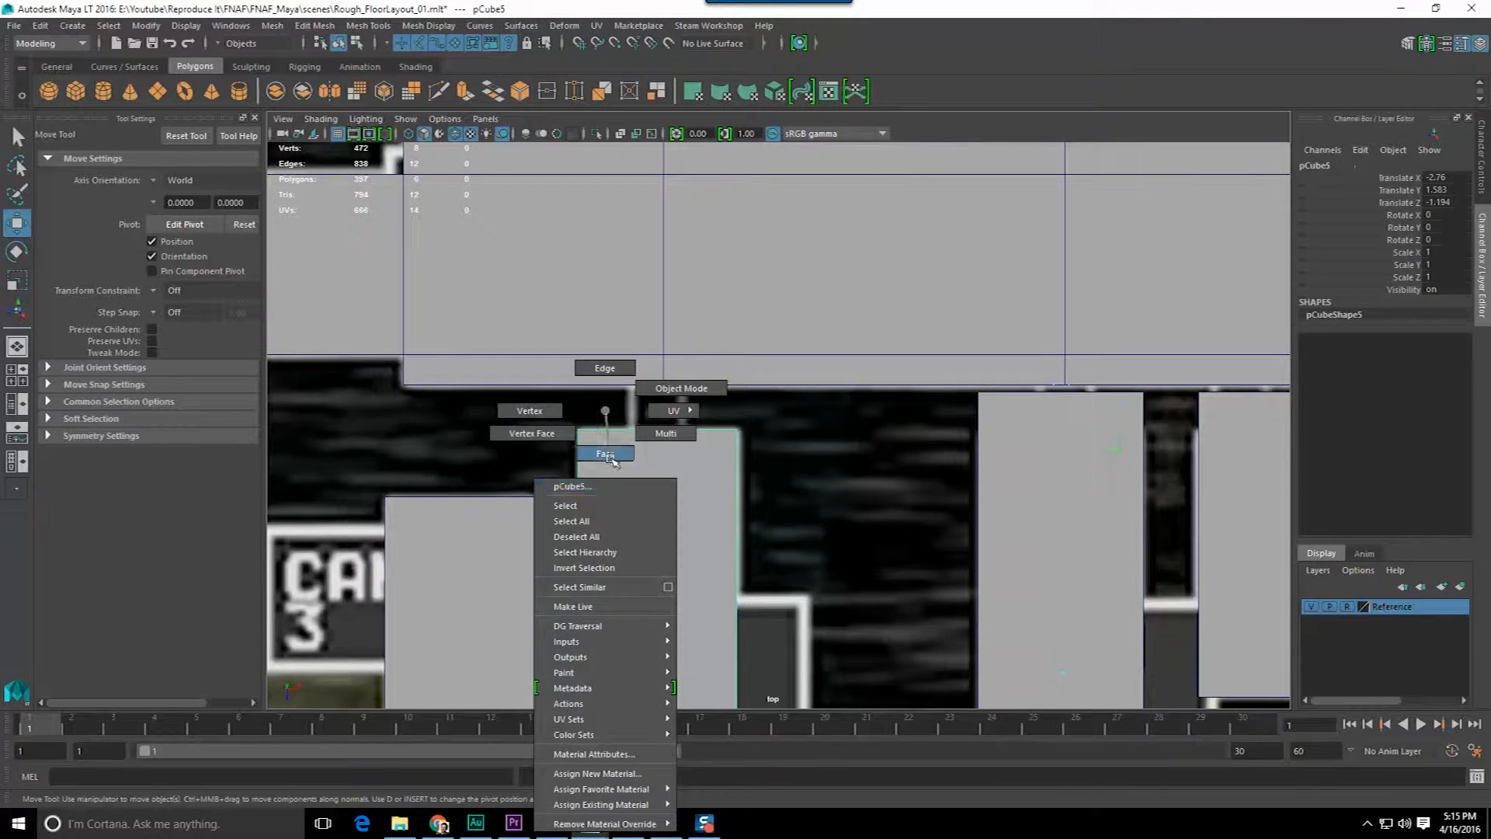
pyautogui.click(604, 454)
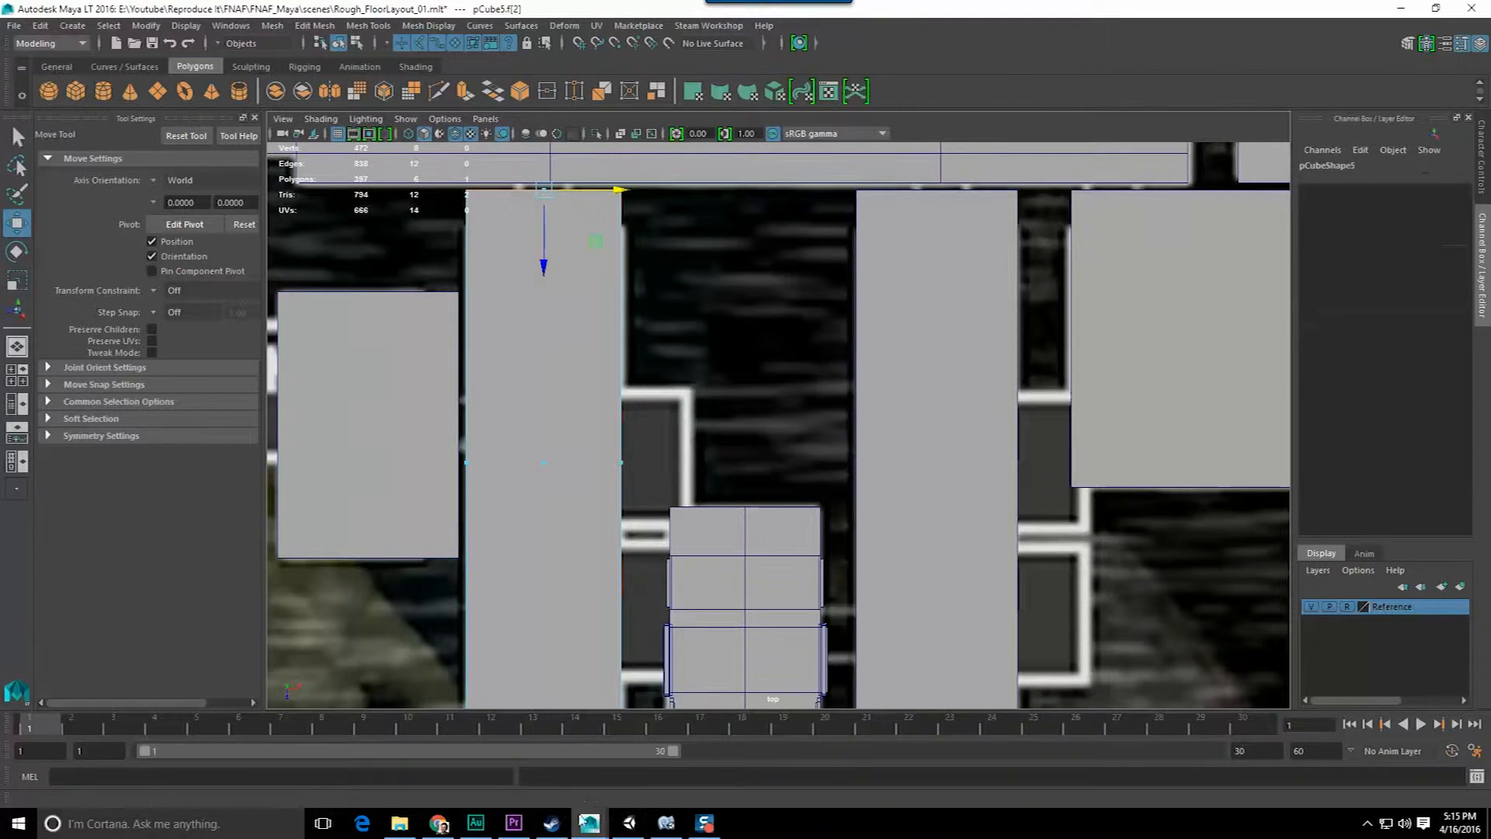
pyautogui.click(514, 824)
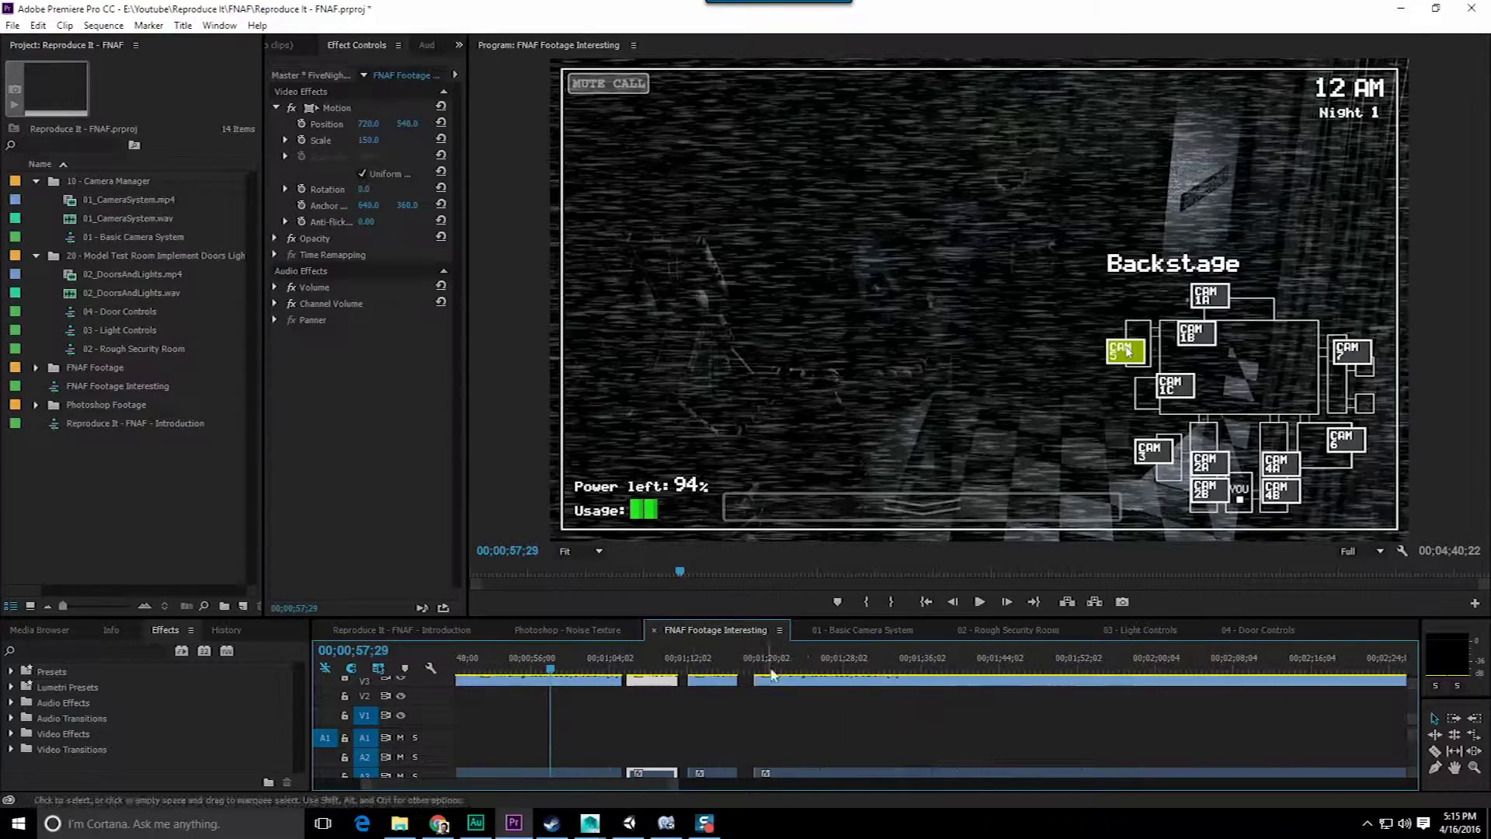
# Move the Premiere playhead to the E. Hall Corner shot and return to the Maya scene
pyautogui.click(845, 657)
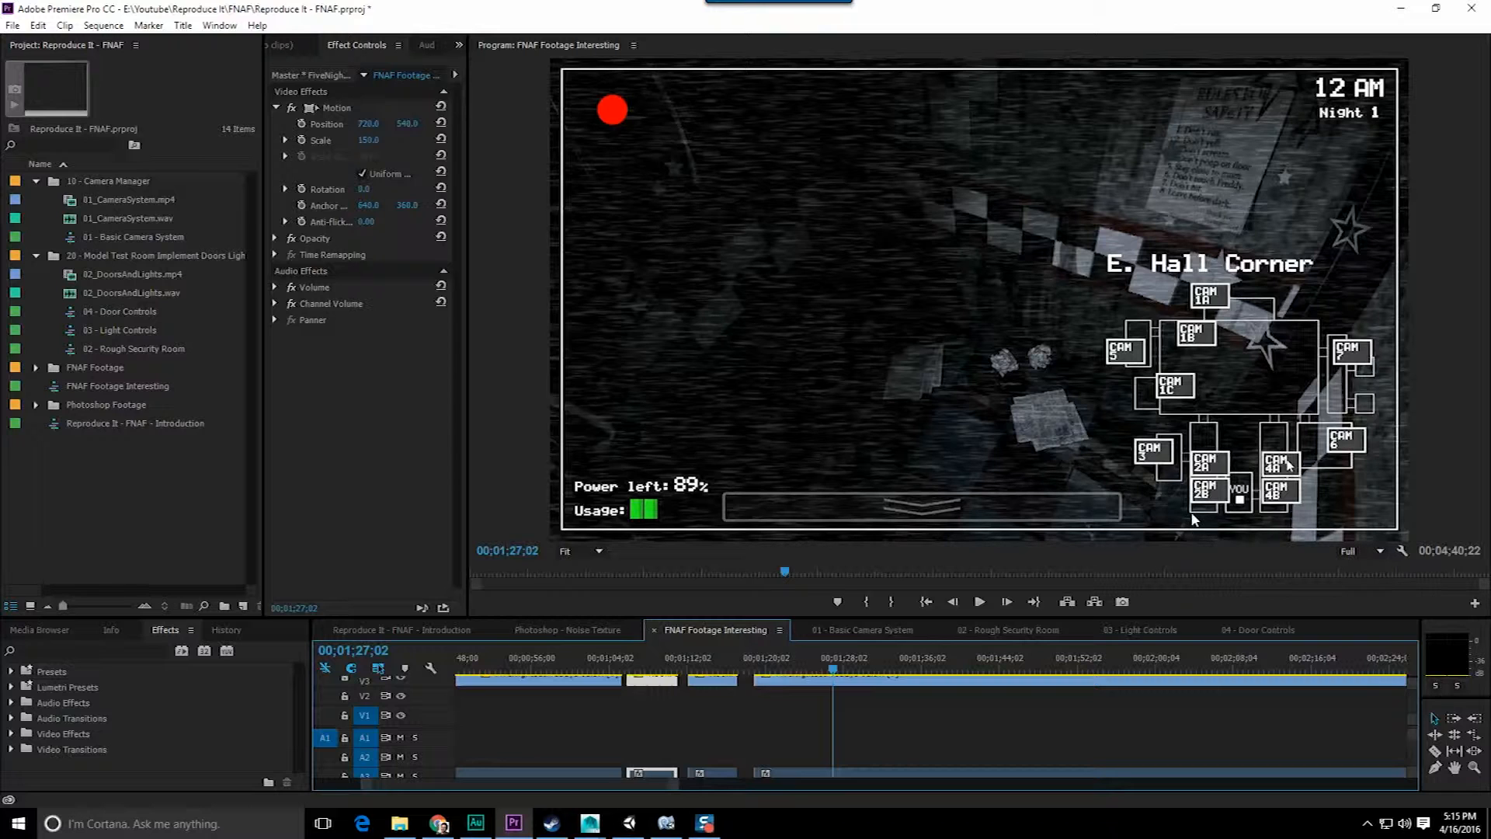
pyautogui.moveTo(874, 345)
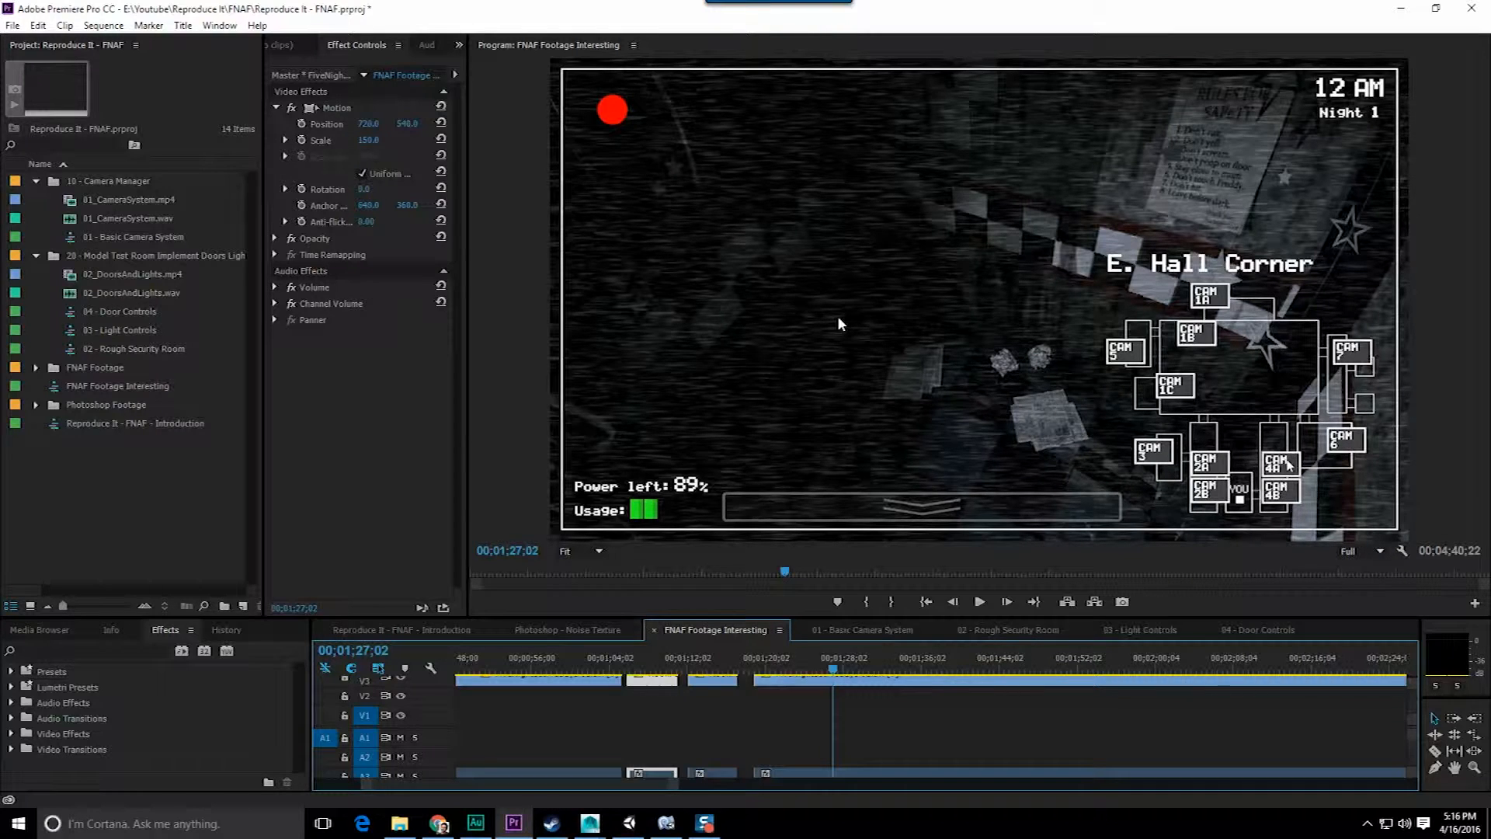
pyautogui.click(590, 823)
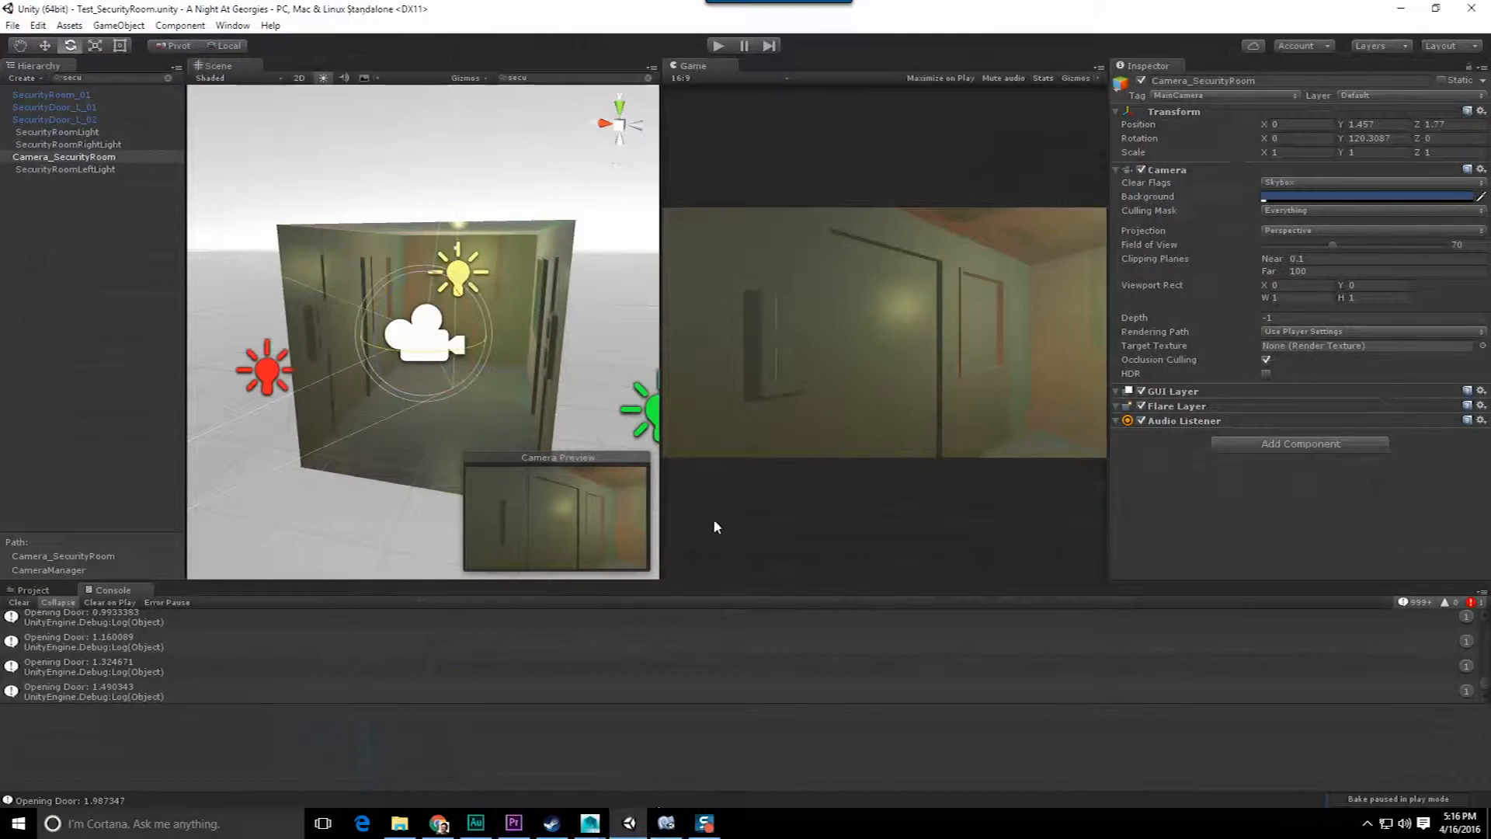
pyautogui.click(705, 823)
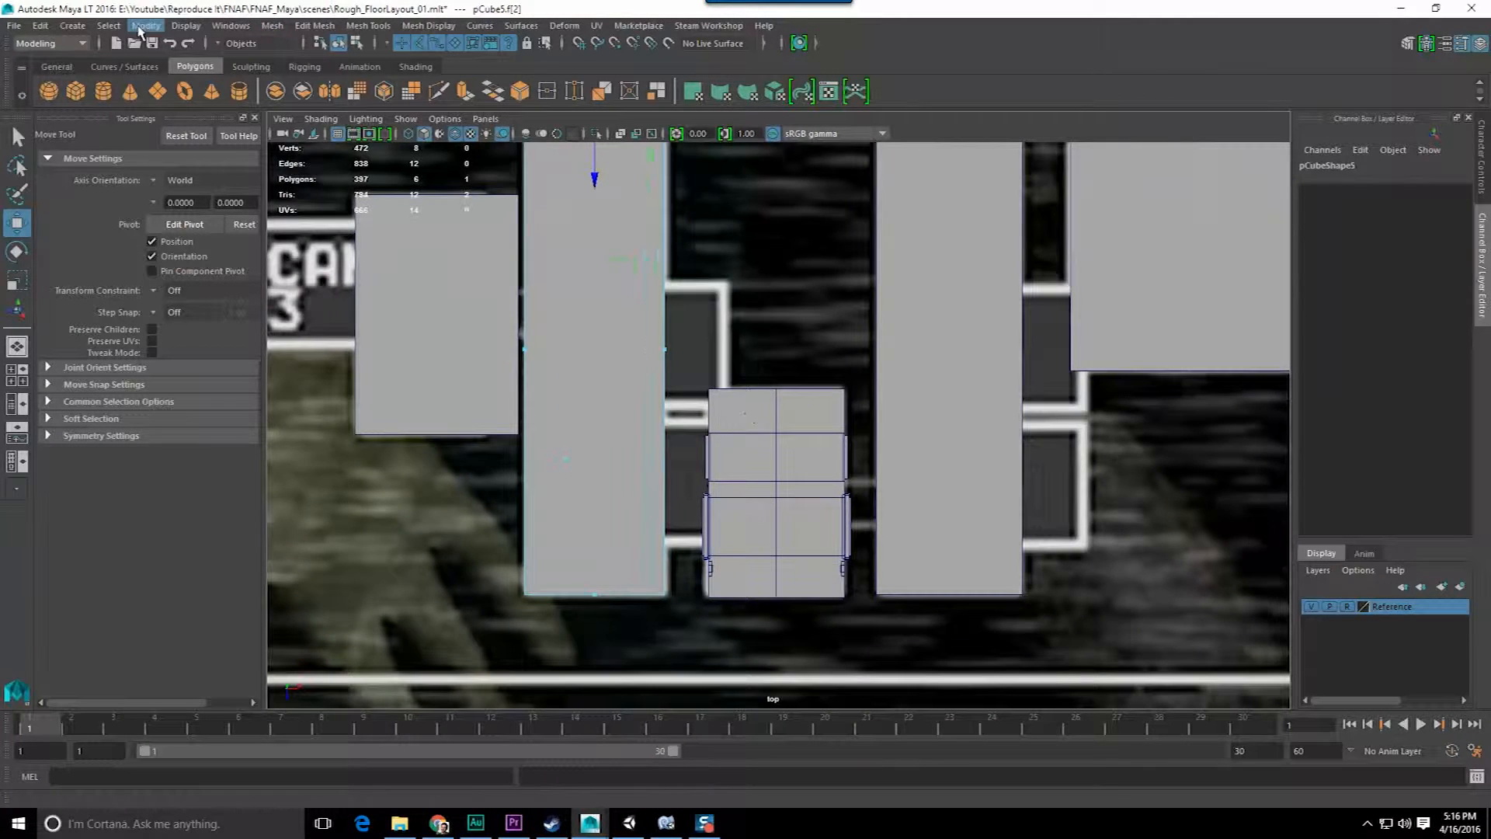
# Reposition the tall block beside CAM 3 over the plan and toggle component mode with F8
pyautogui.click(592, 380)
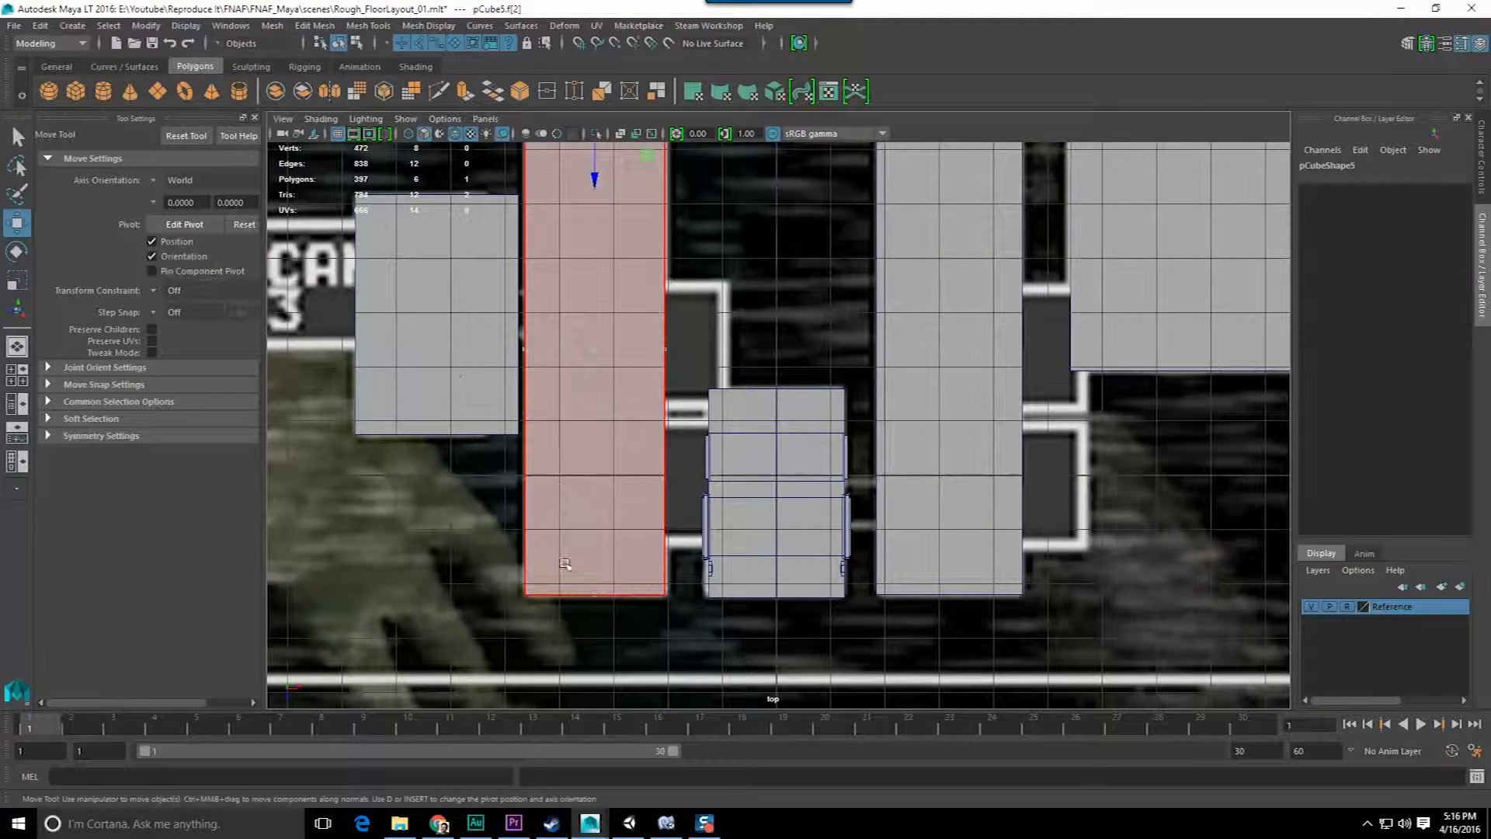
pyautogui.click(145, 25)
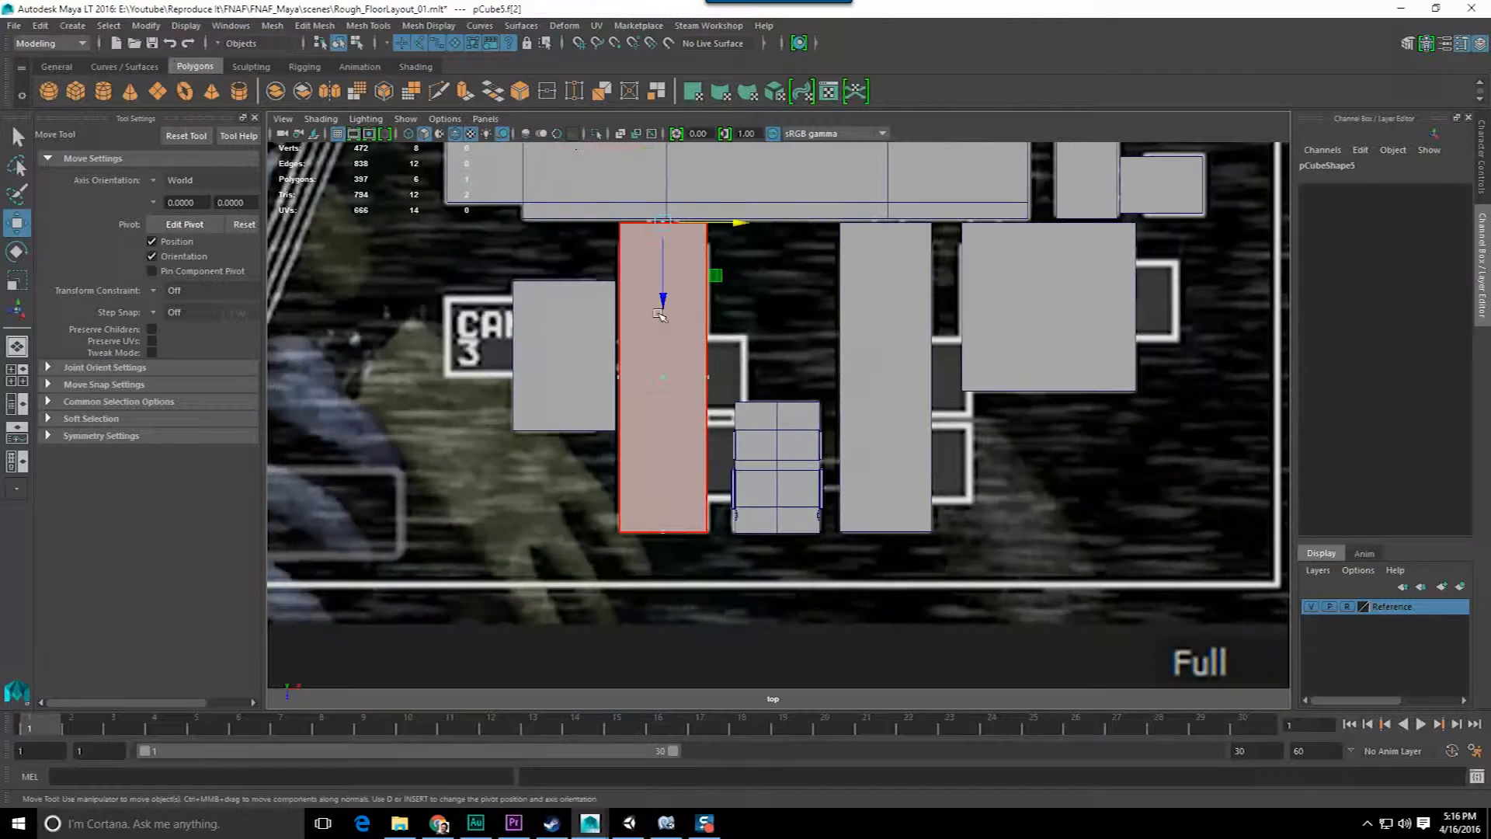
pyautogui.press('q')
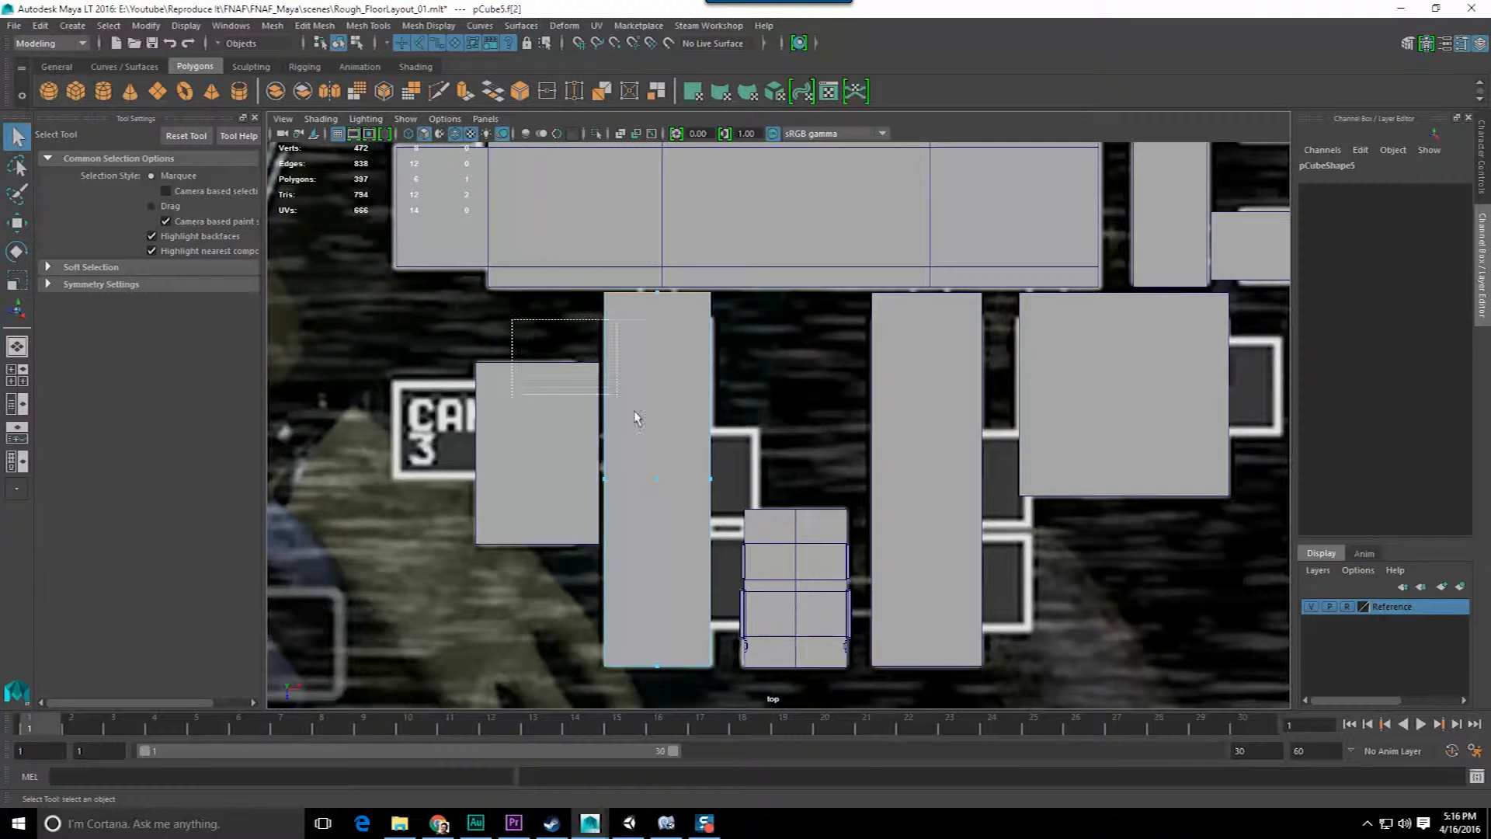
pyautogui.press('F8')
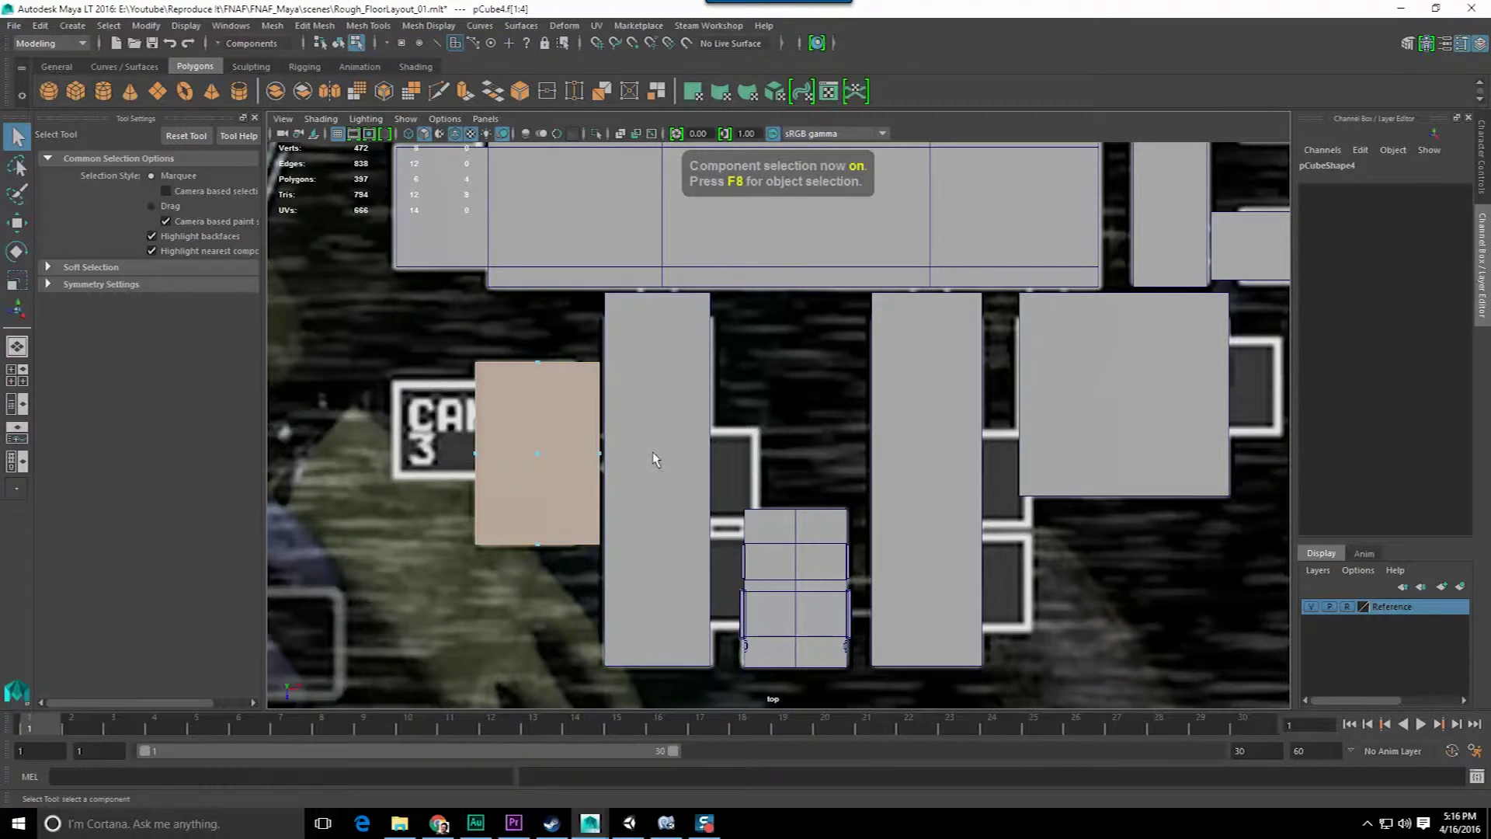
pyautogui.press('f8')
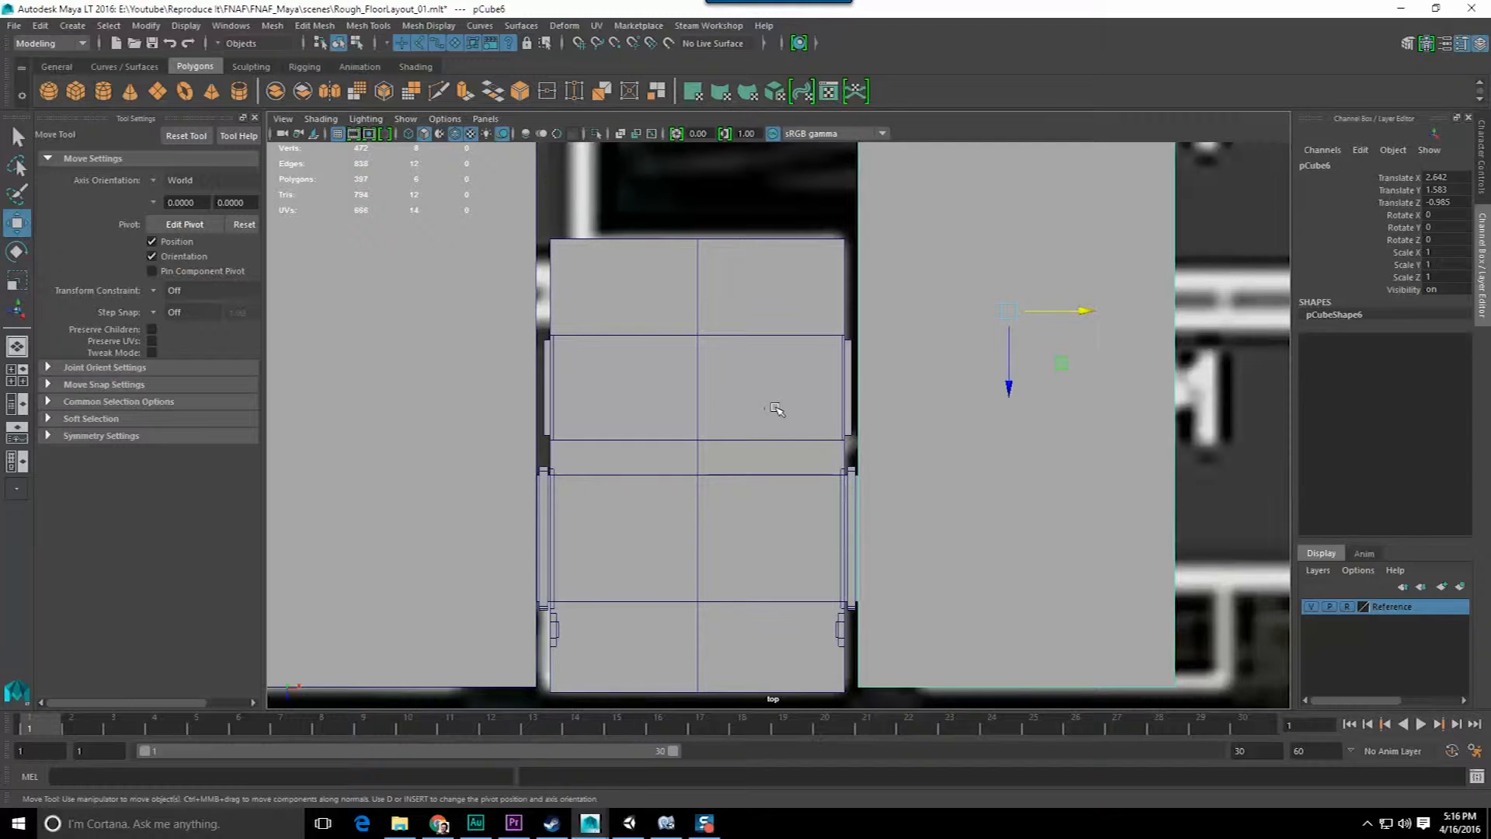
pyautogui.click(185, 224)
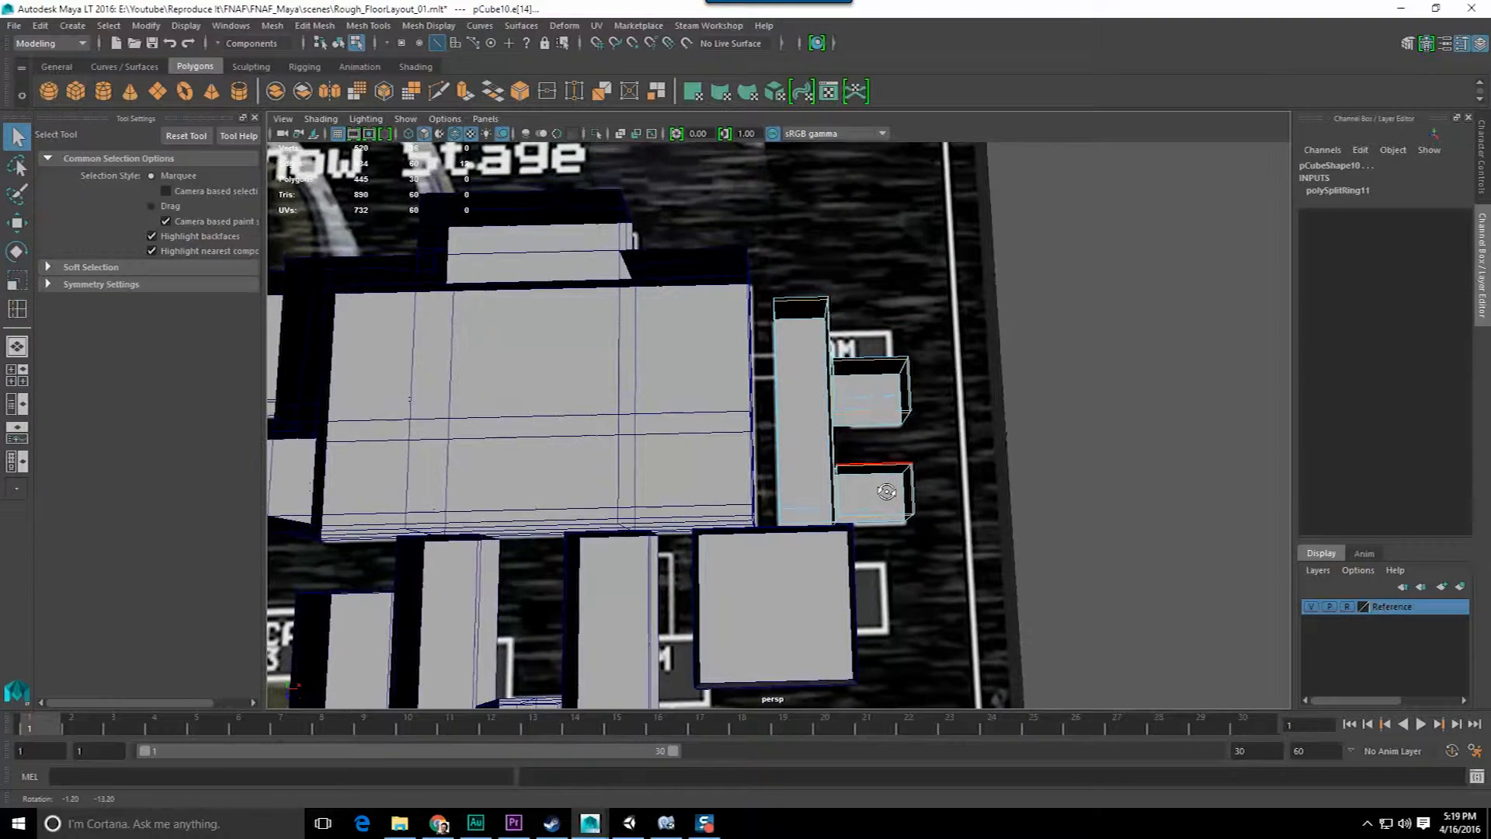
# Insert an edge loop across the small side room block right of the Show Stage
pyautogui.click(773, 609)
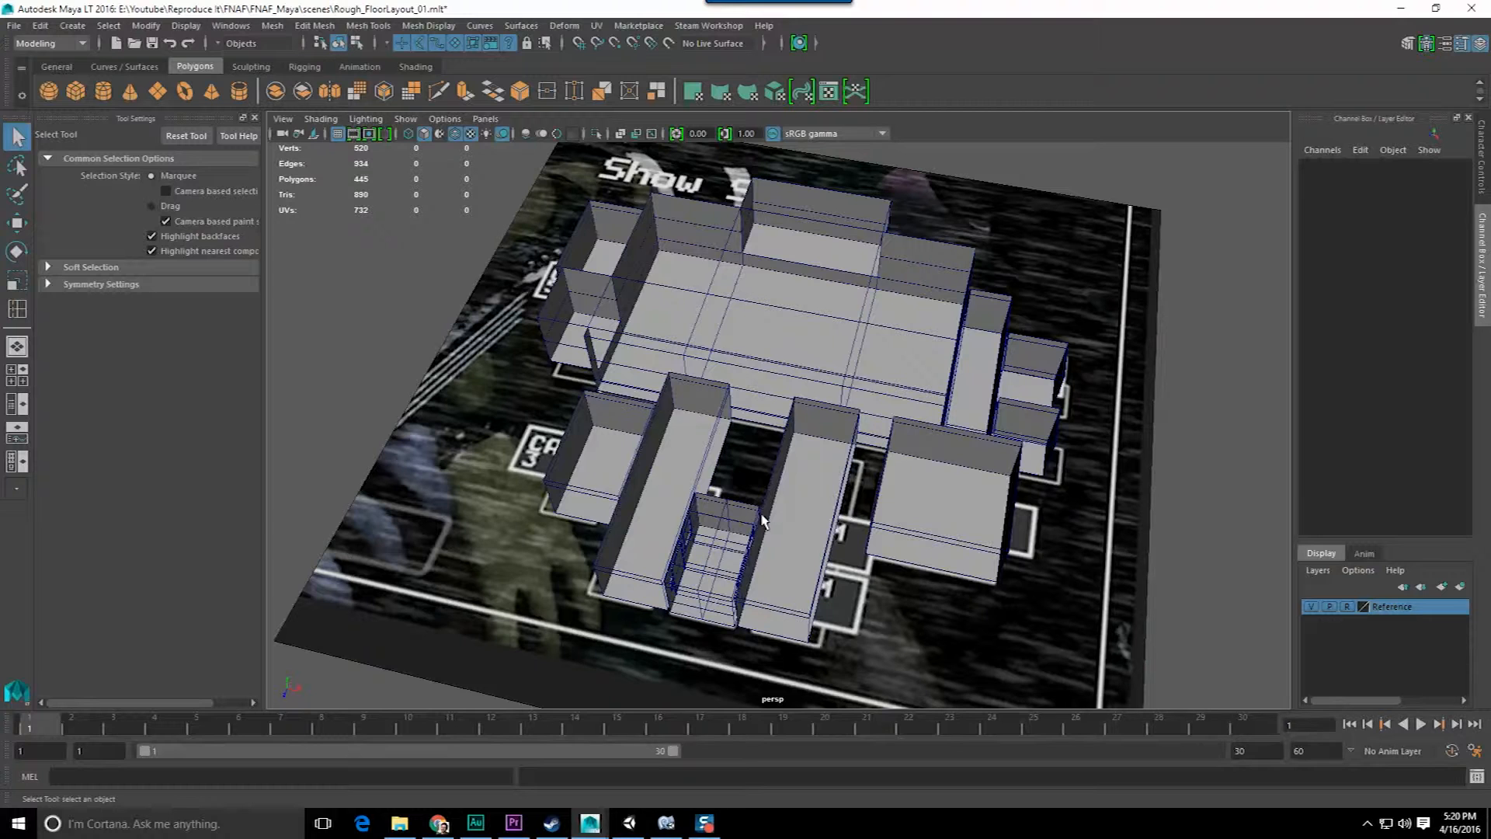
# Deselect everything so the full gray-box room layout stands clear over the floor plan
pyautogui.click(1027, 429)
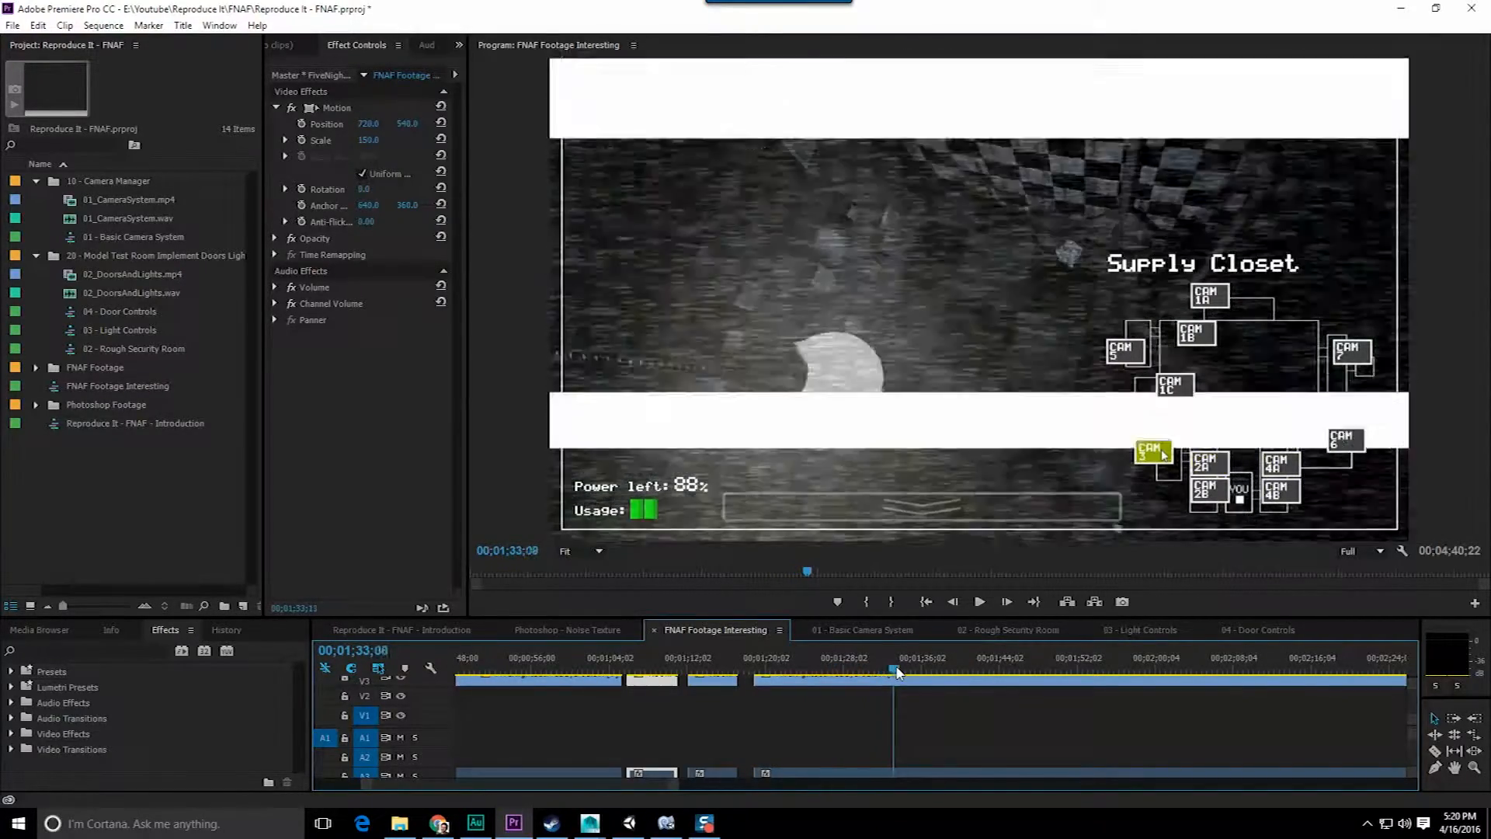
# Scrub the FNAF footage through West Hall, Supply Closet, W. Hall Corner and Restrooms shots
pyautogui.click(871, 673)
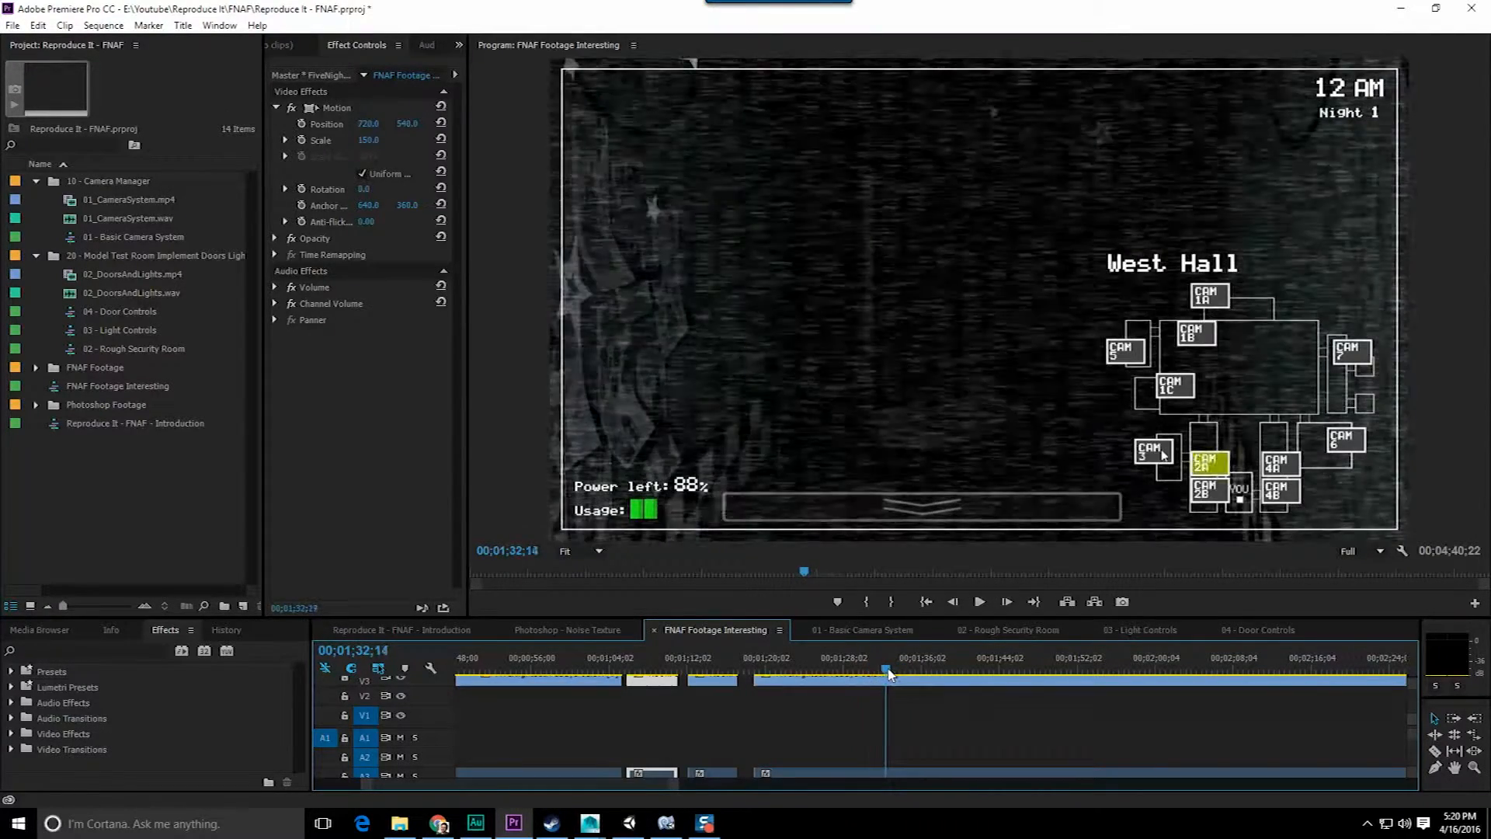
pyautogui.click(901, 671)
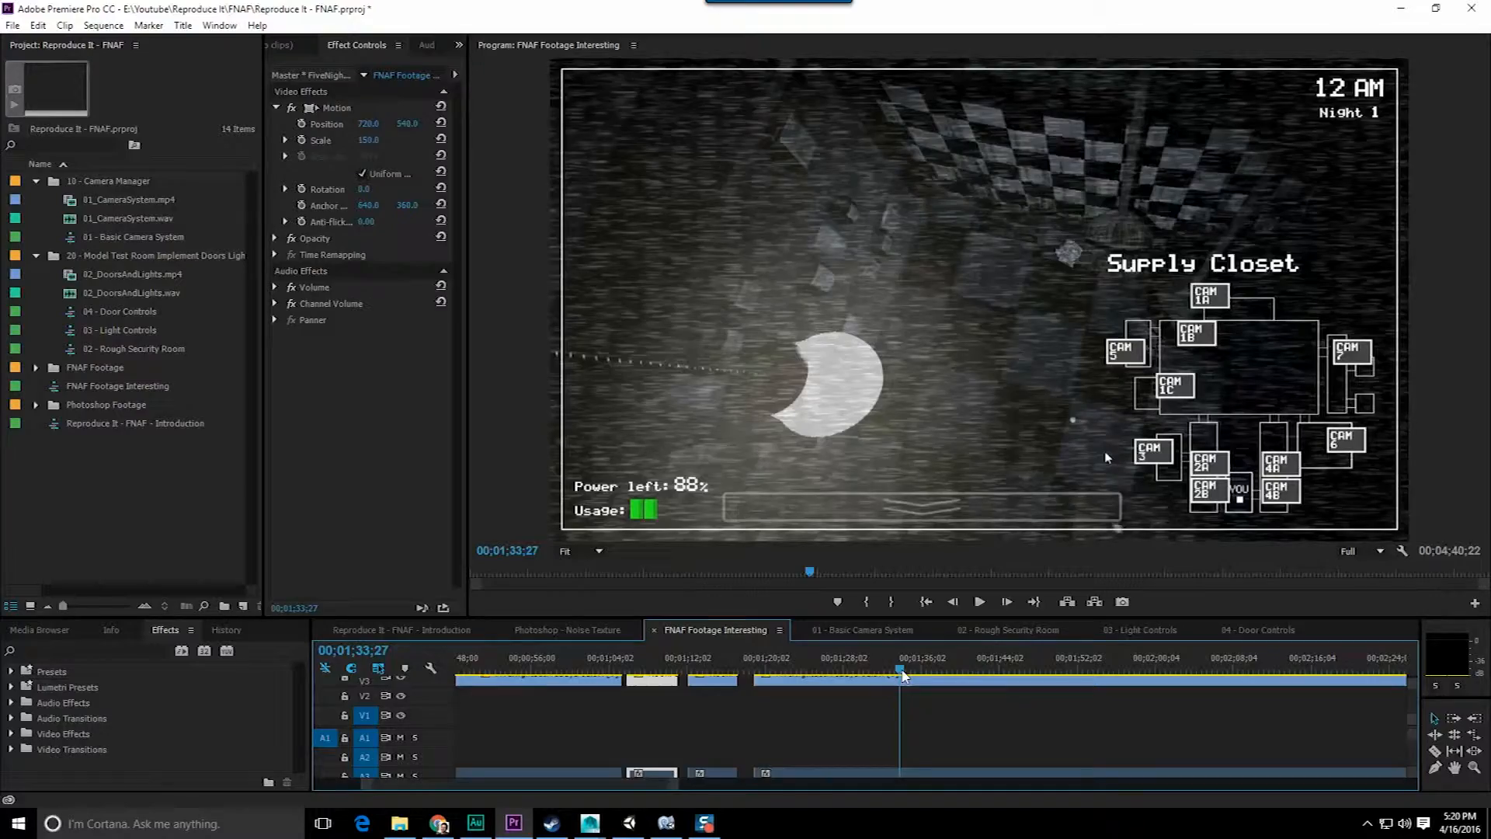
pyautogui.click(865, 672)
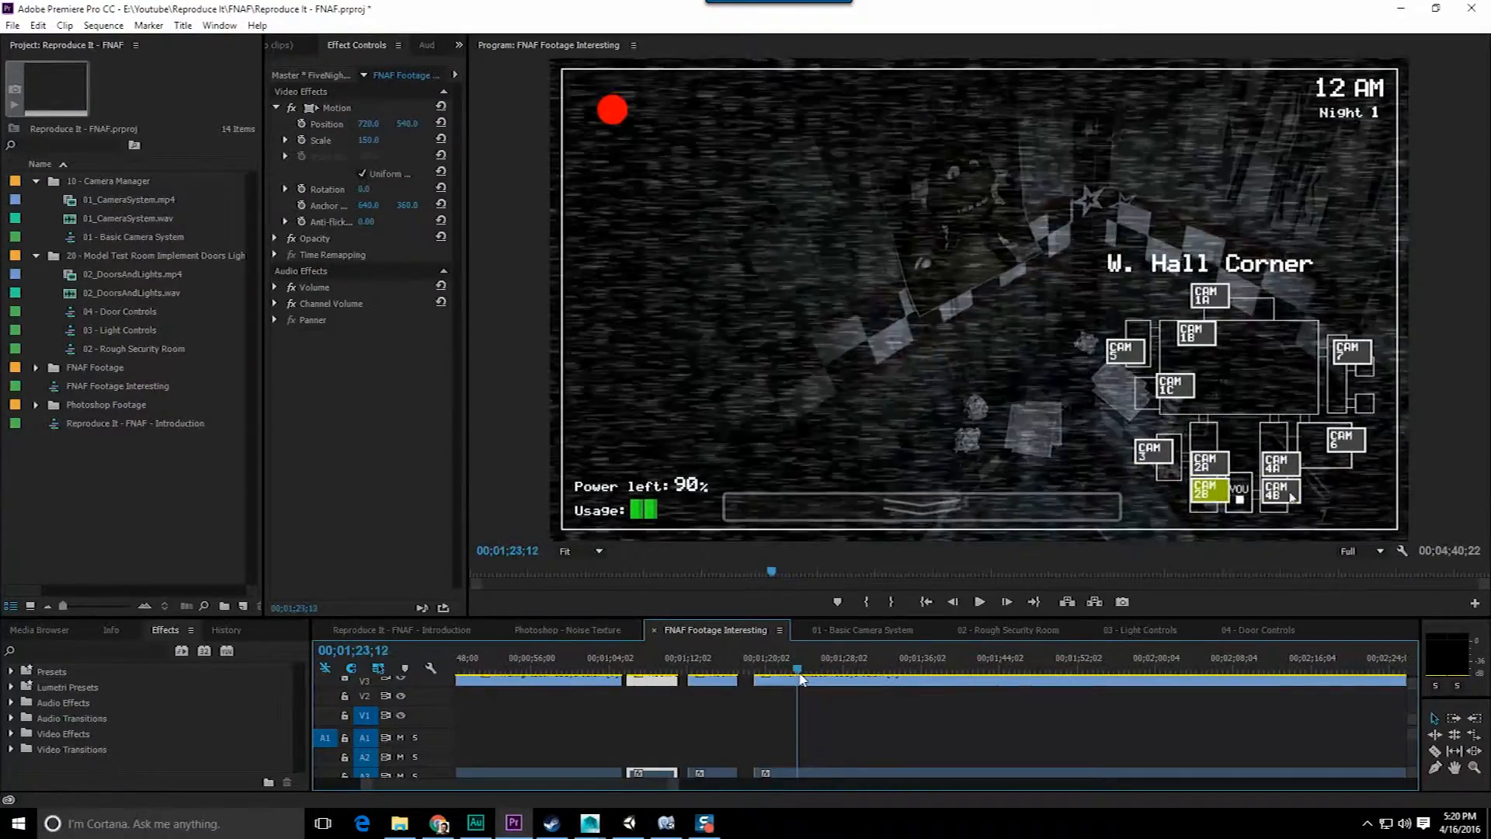
pyautogui.click(696, 671)
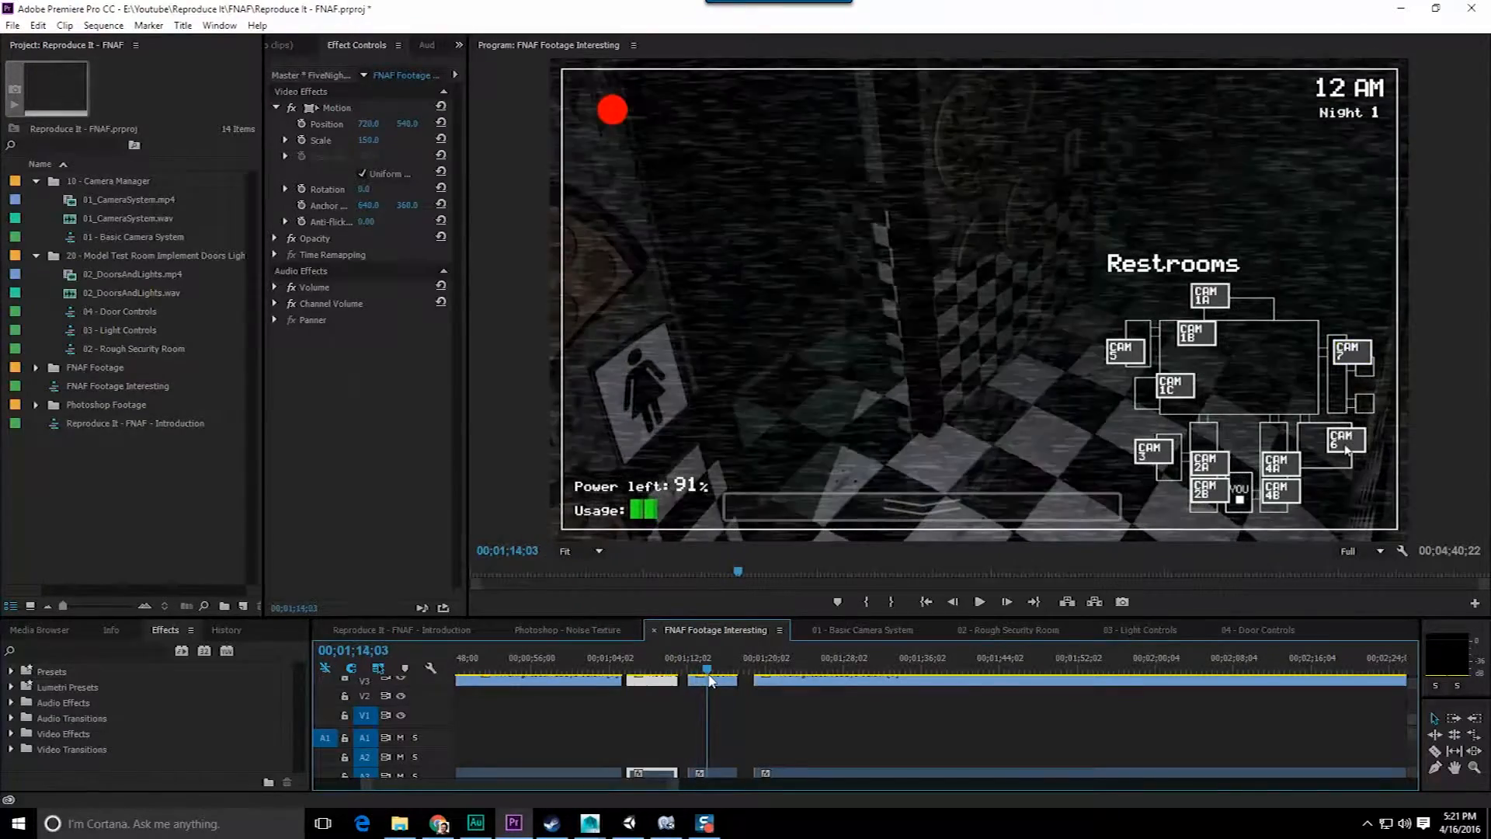
# Return to Maya and insert edge loops on the hallway wall to outline a doorway
pyautogui.click(590, 823)
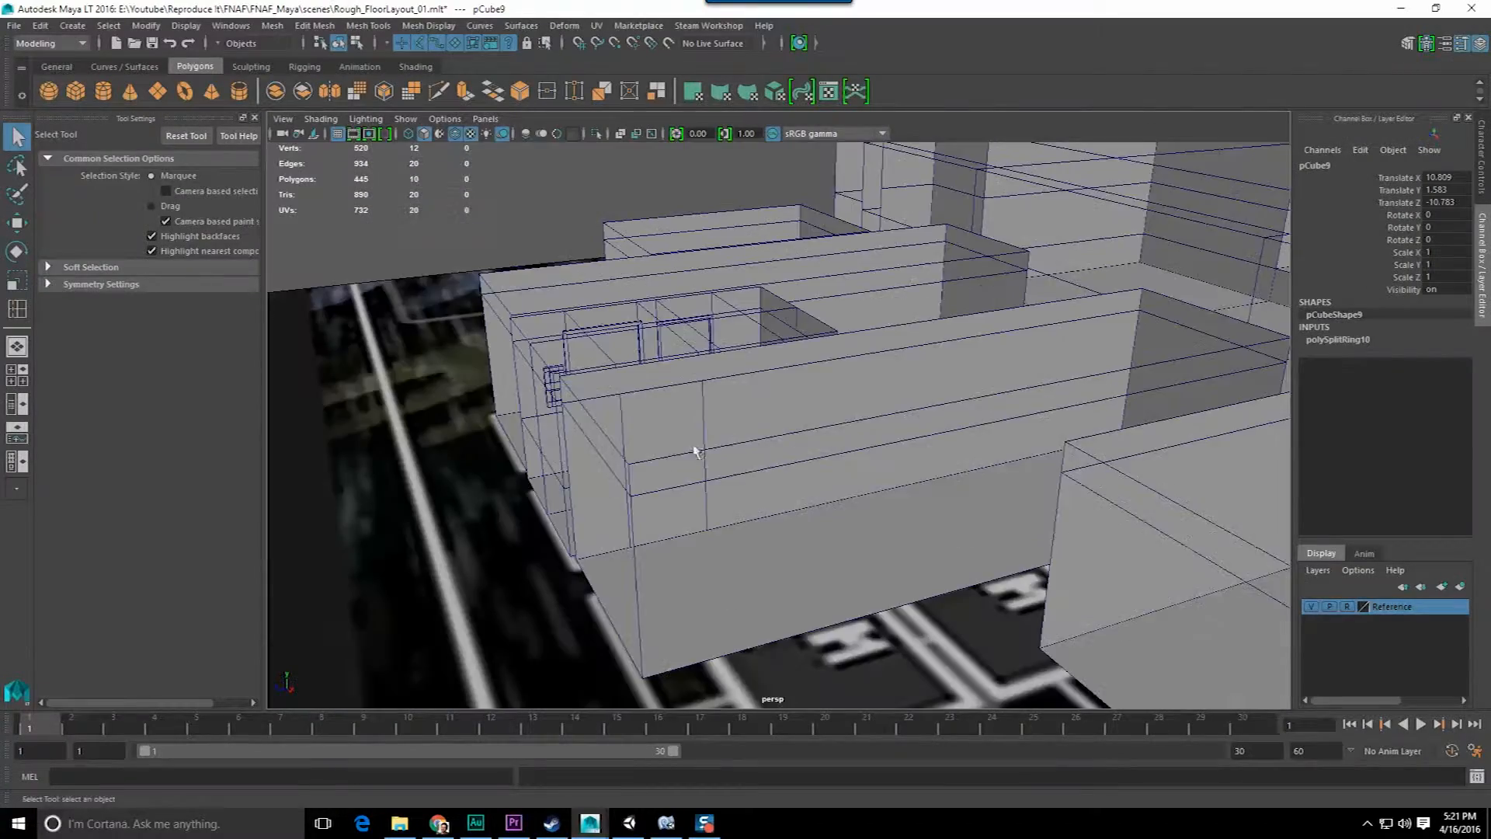
pyautogui.rightClick(695, 452)
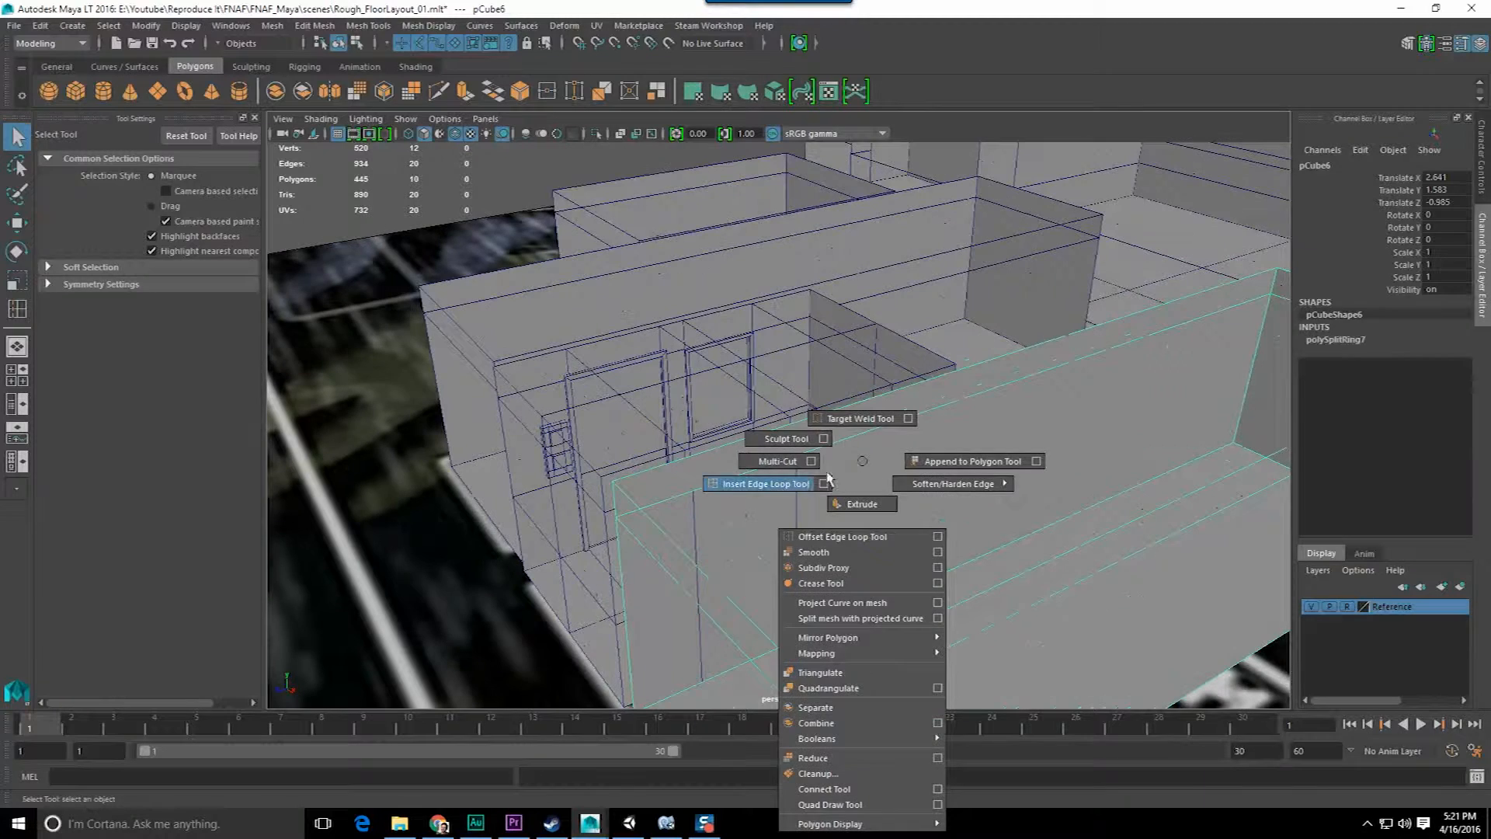
pyautogui.click(761, 483)
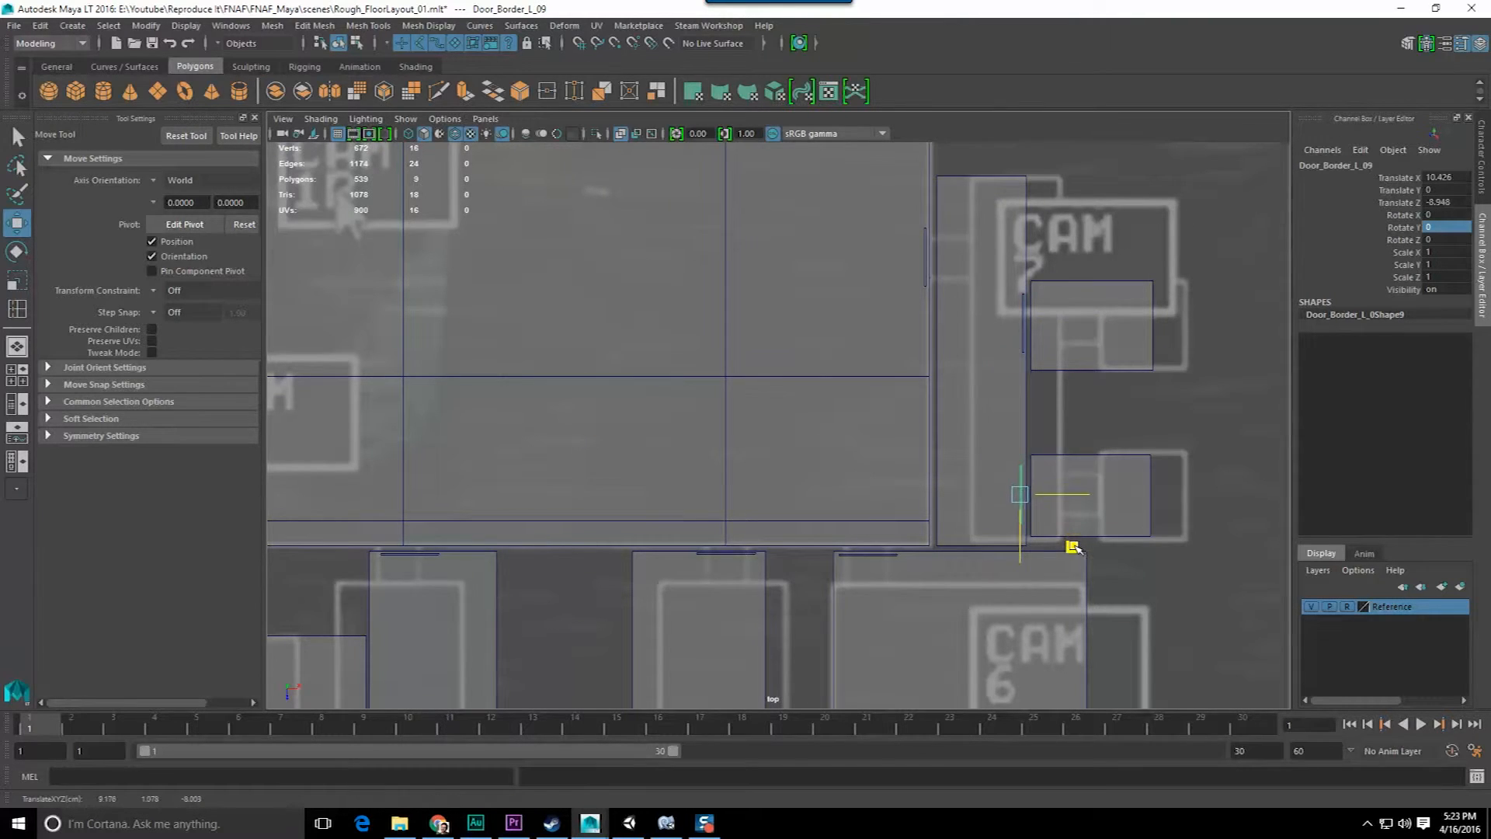
# Place Door_Border_L_09 in the right-side doorway and save the layout scene
pyautogui.press('q')
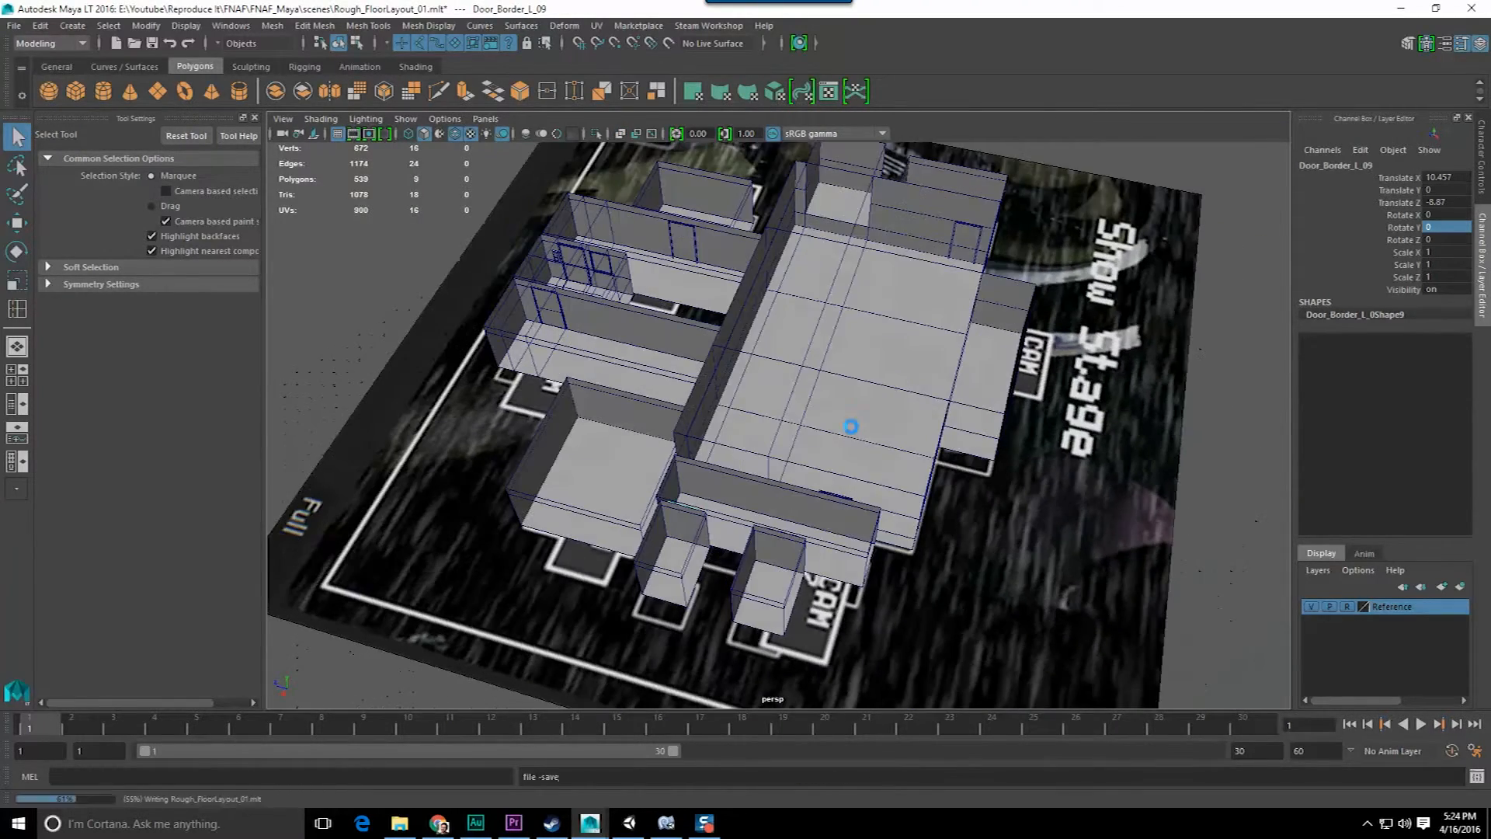
# Start Save Scene As with Rough_FloorLayout_01.mlt in the scenes folder
pyautogui.click(14, 26)
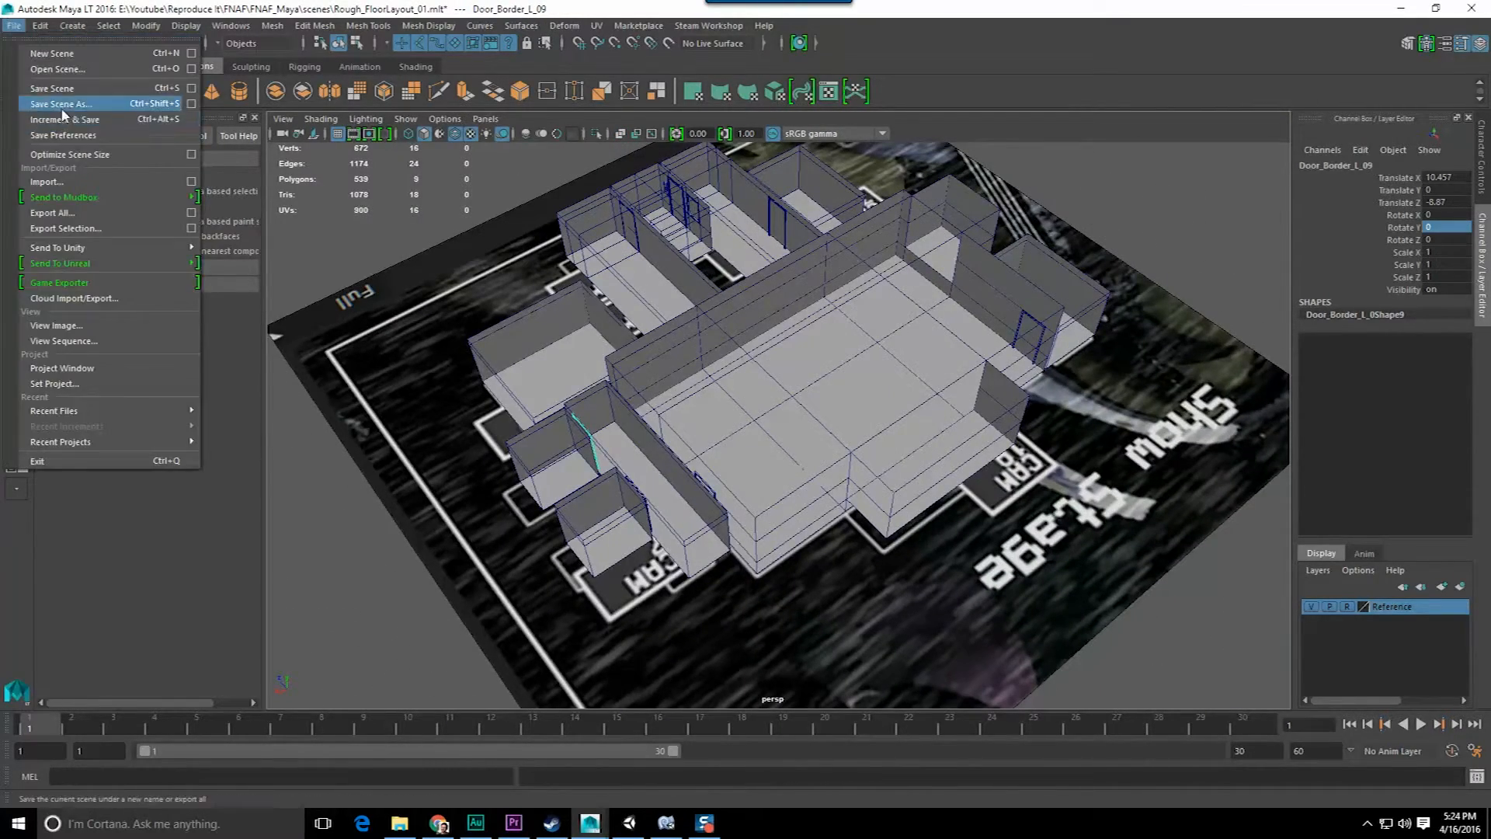
pyautogui.click(59, 104)
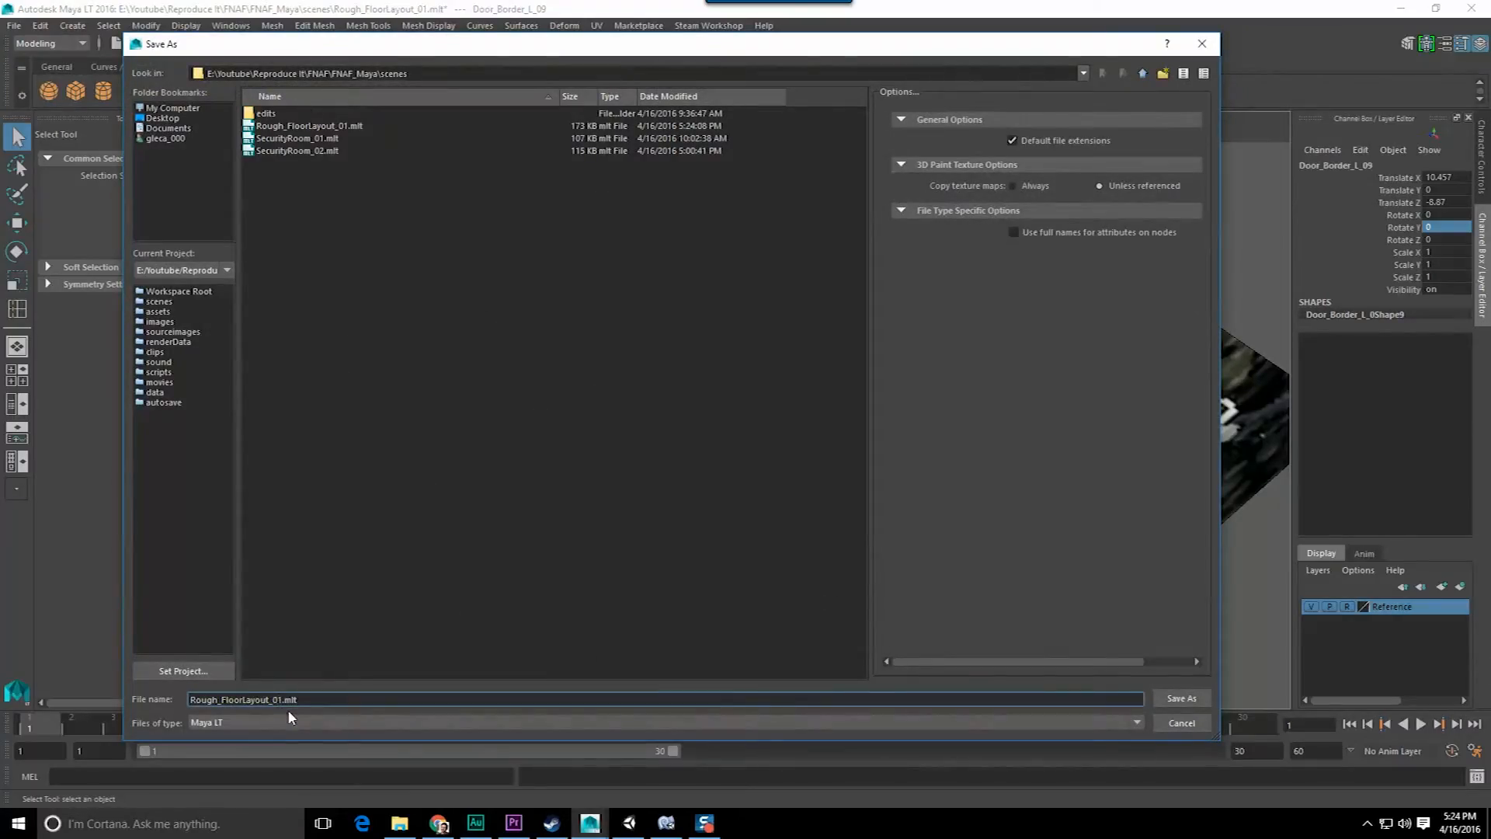